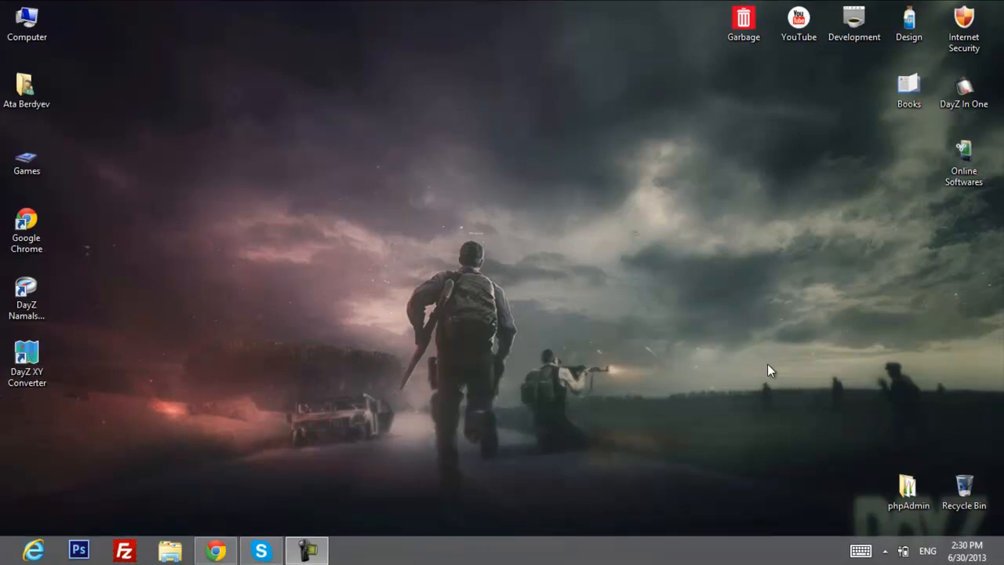
pyautogui.moveTo(526, 432)
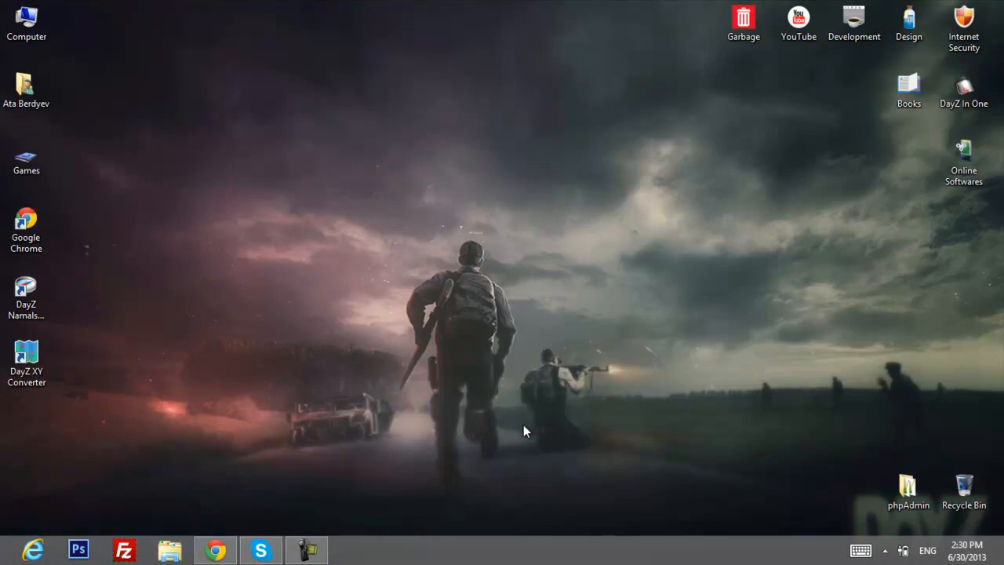
pyautogui.moveTo(363, 211)
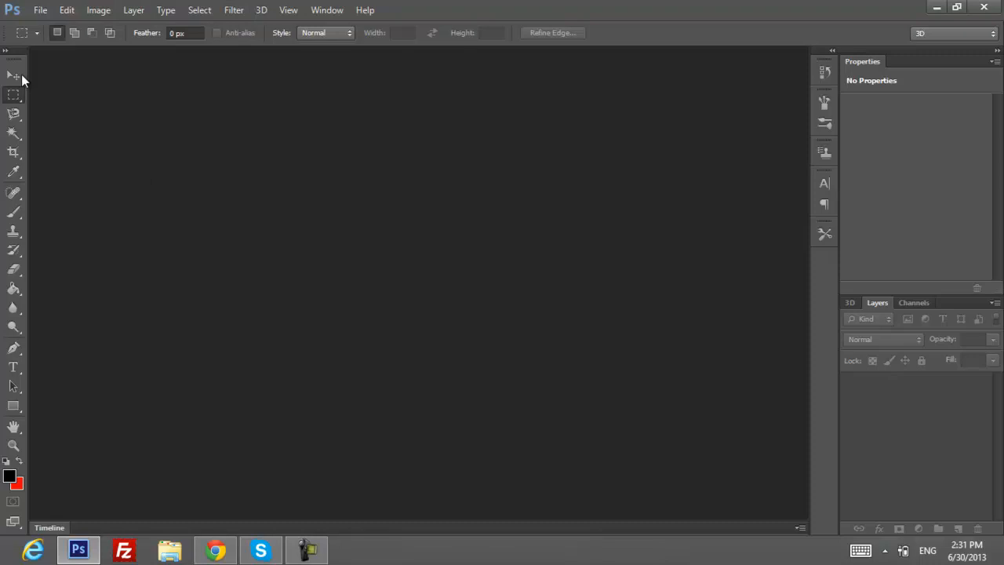
pyautogui.moveTo(479, 320)
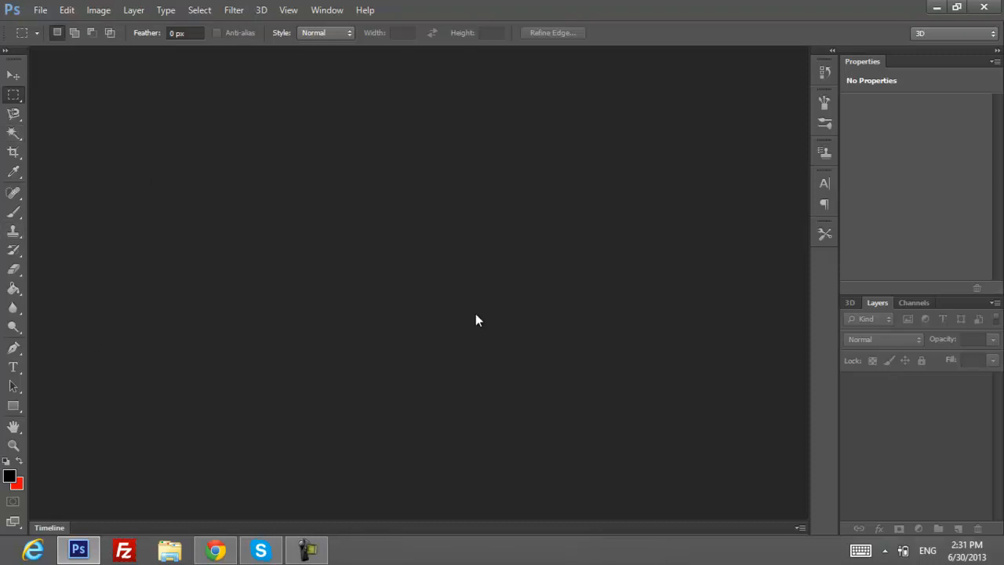
pyautogui.moveTo(453, 327)
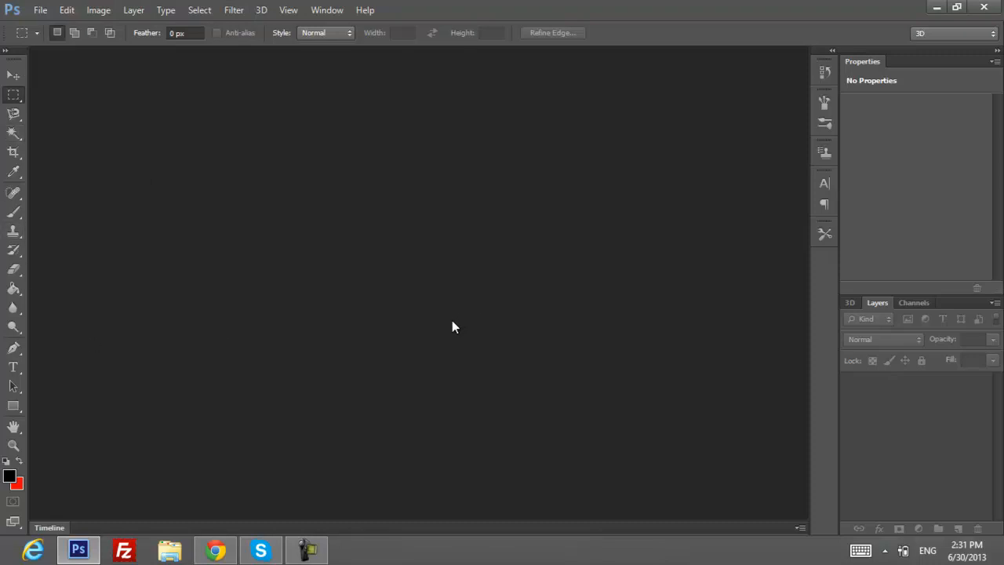
pyautogui.moveTo(501, 150)
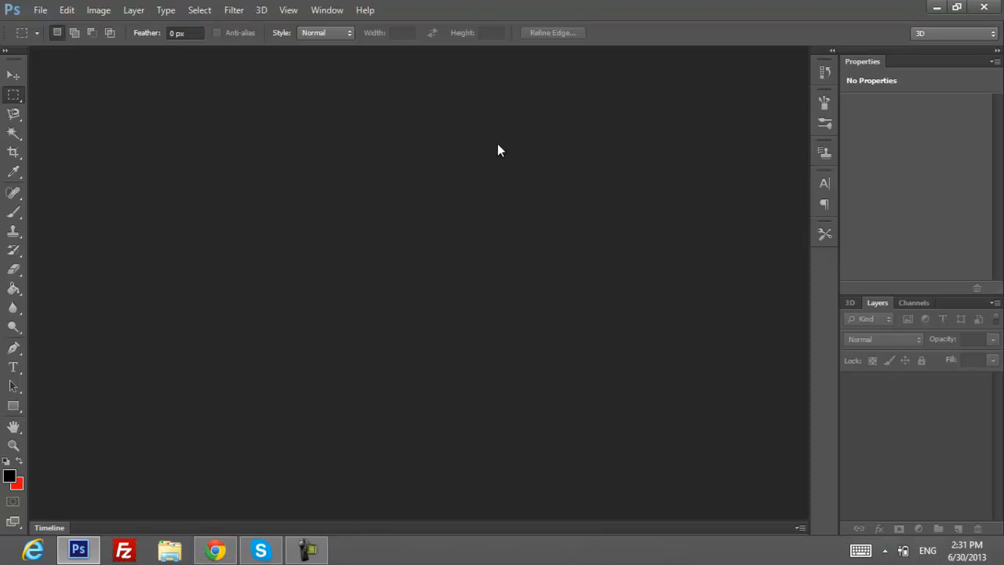
pyautogui.moveTo(348, 374)
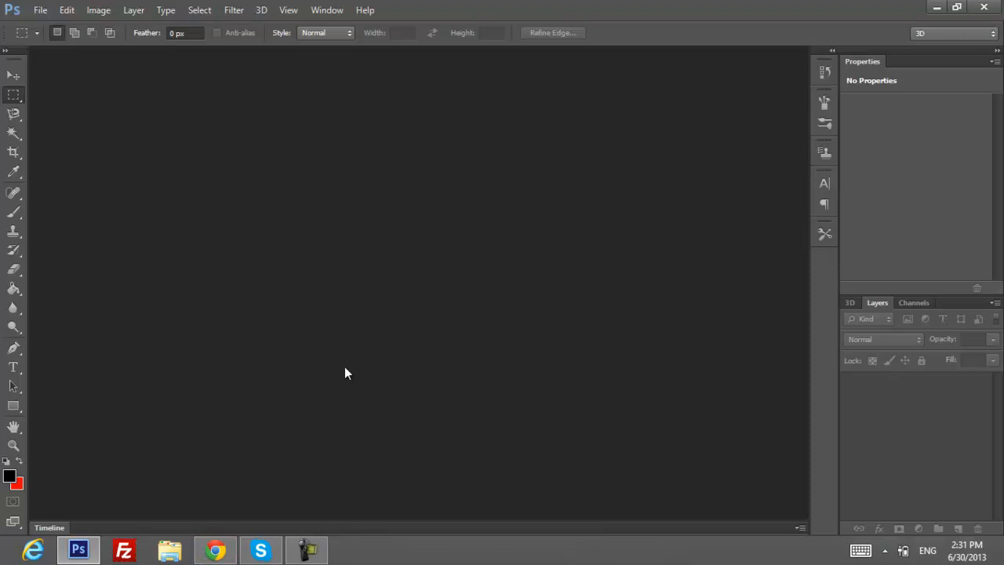
# Step: View the berdyev.com header logo image in its own tab, then close that tab
pyautogui.click(215, 550)
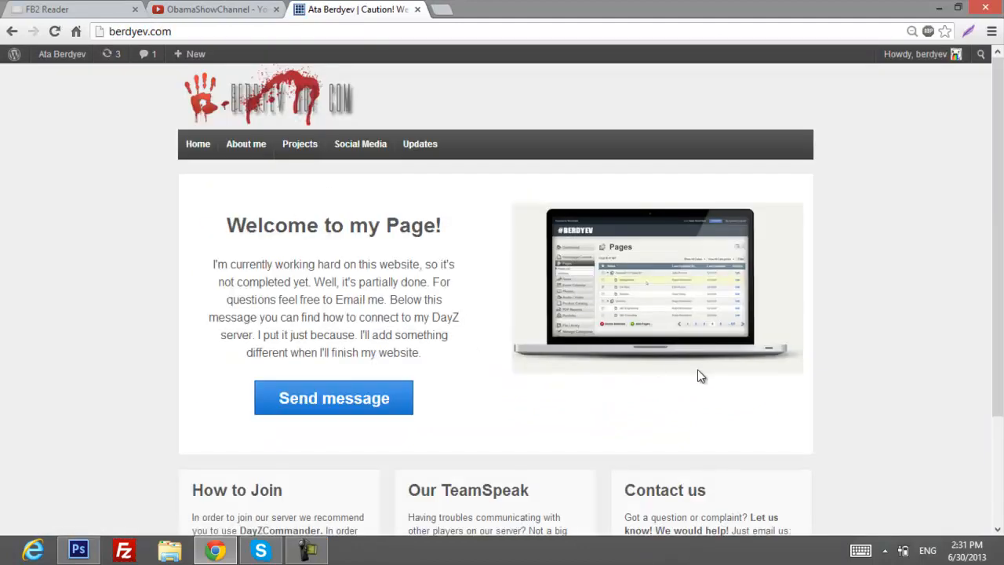
pyautogui.moveTo(233, 104)
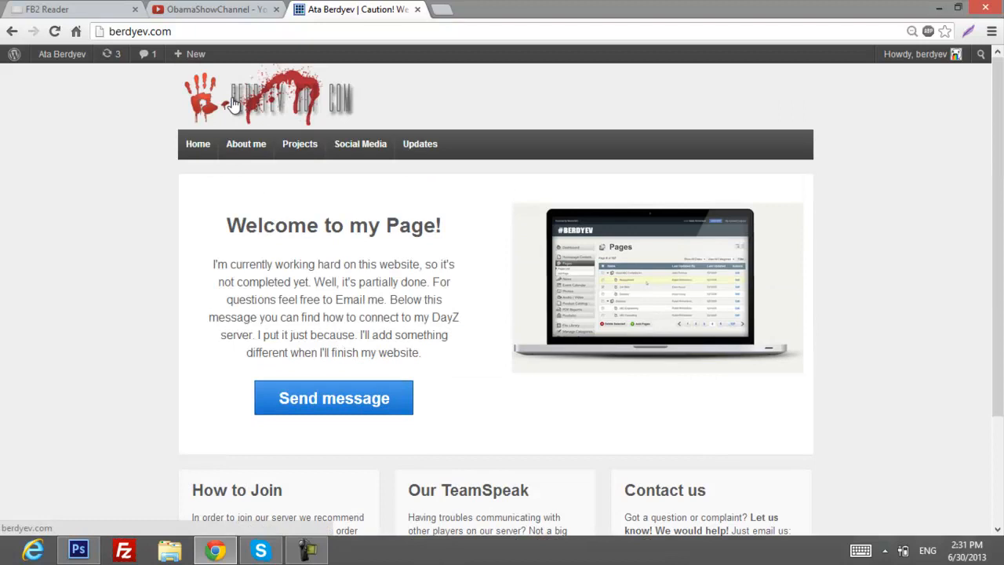
pyautogui.moveTo(281, 93)
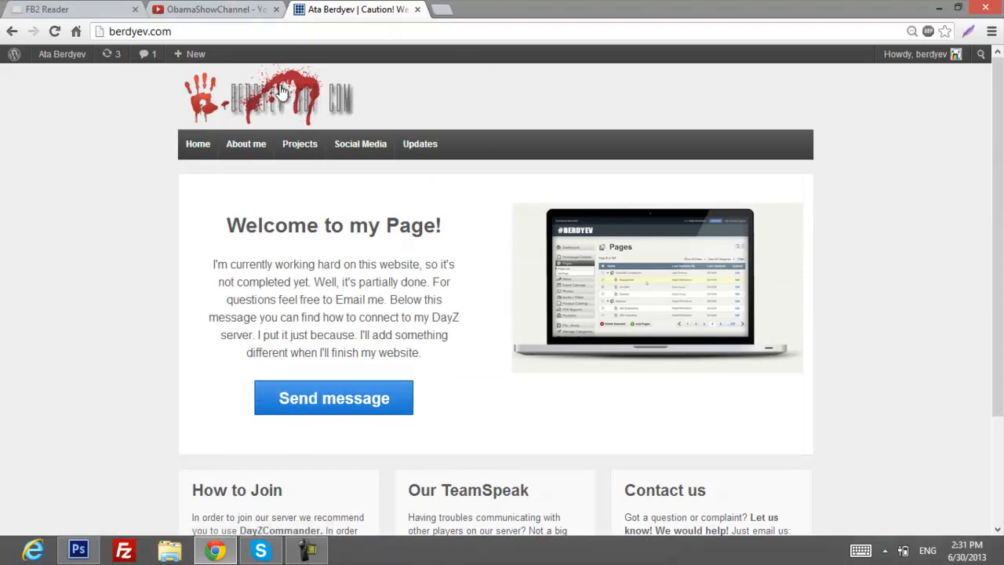
pyautogui.moveTo(258, 120)
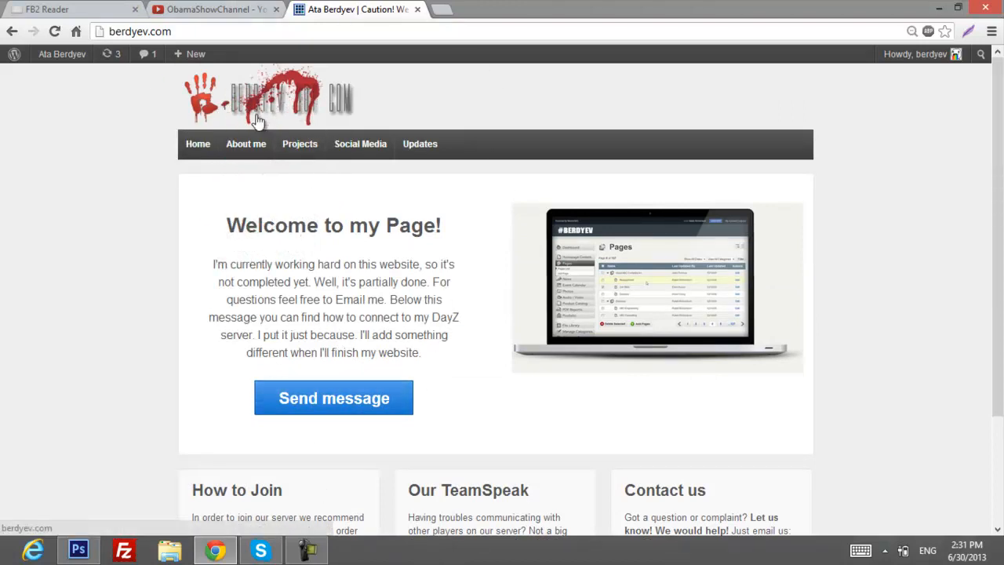
pyautogui.moveTo(326, 85)
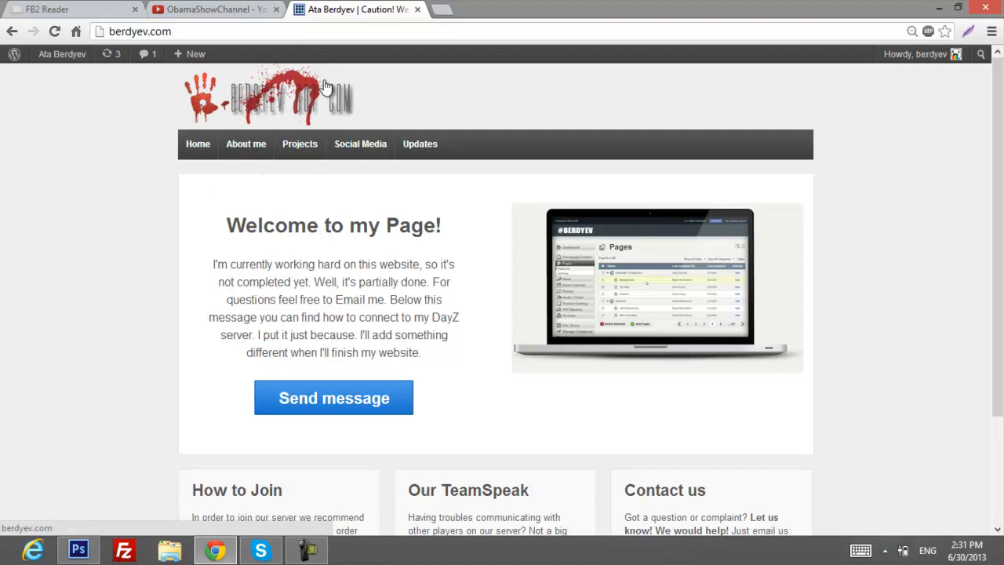
pyautogui.moveTo(351, 117)
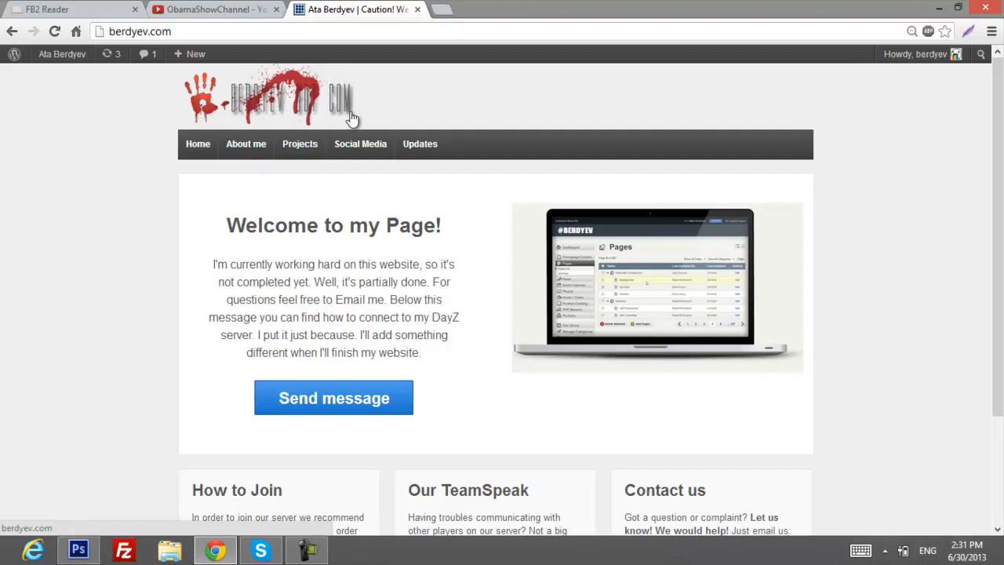
pyautogui.moveTo(375, 216)
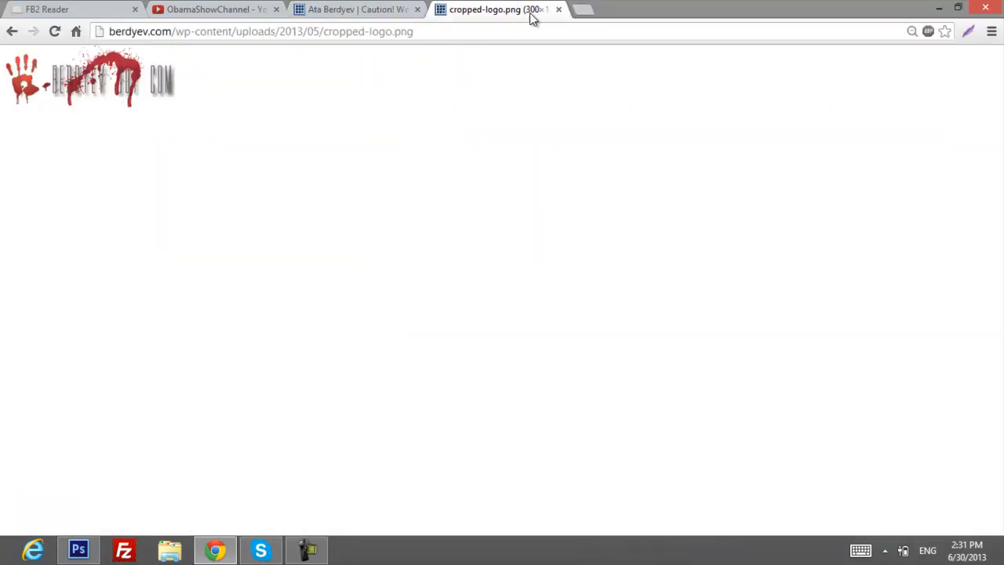
pyautogui.click(558, 9)
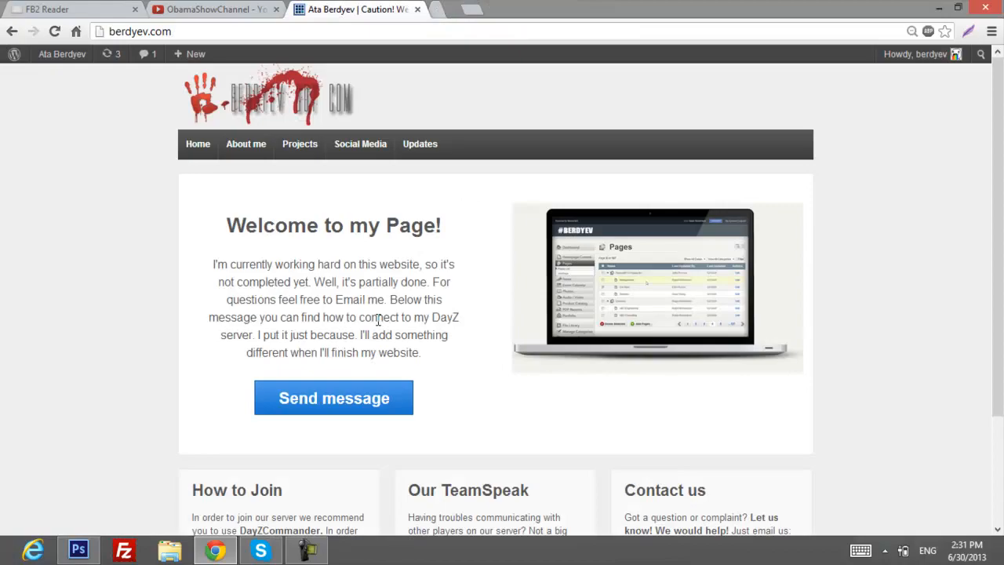
# Step: Create a new 300 px wide document with a Transparent background
pyautogui.click(78, 550)
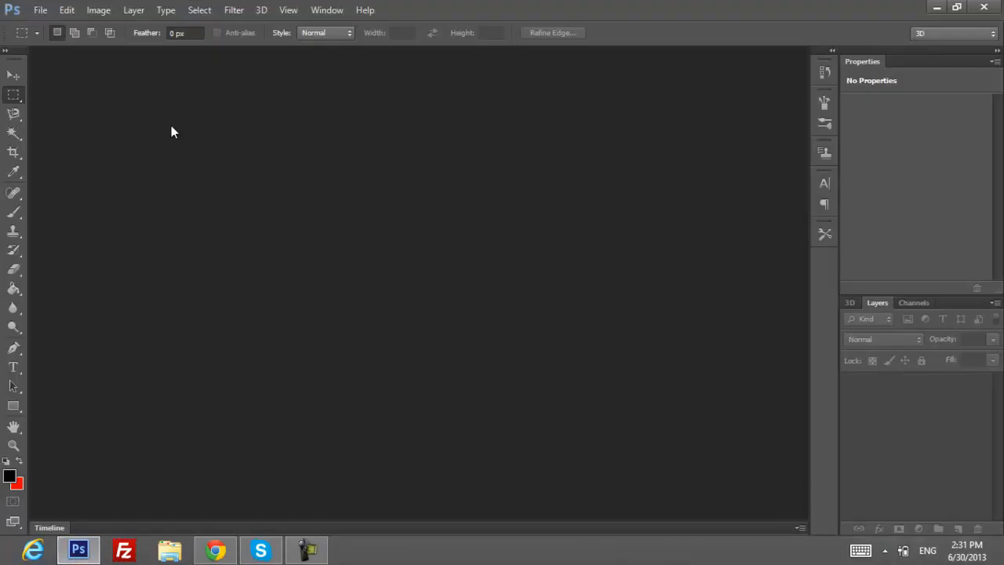
pyautogui.click(40, 10)
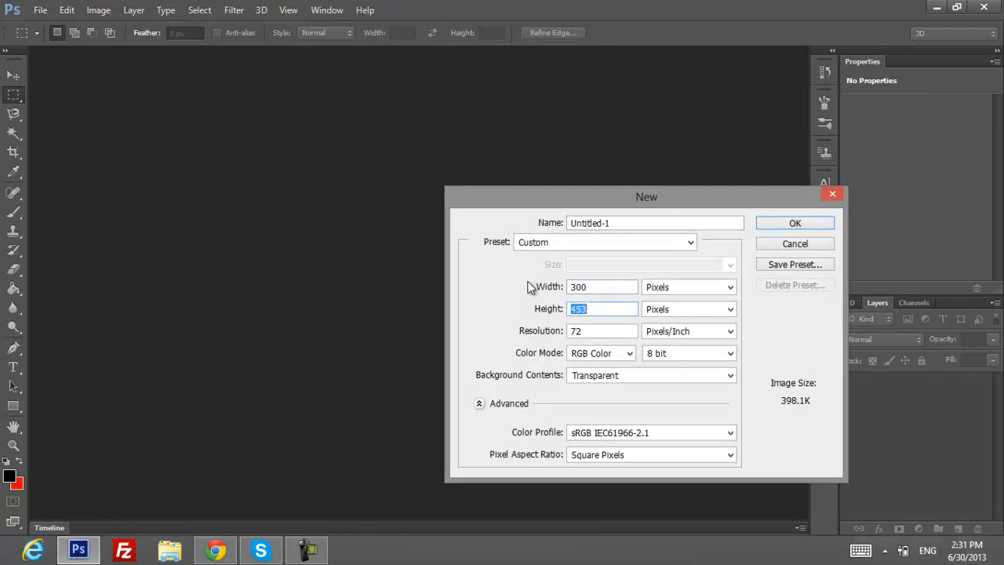
pyautogui.click(795, 243)
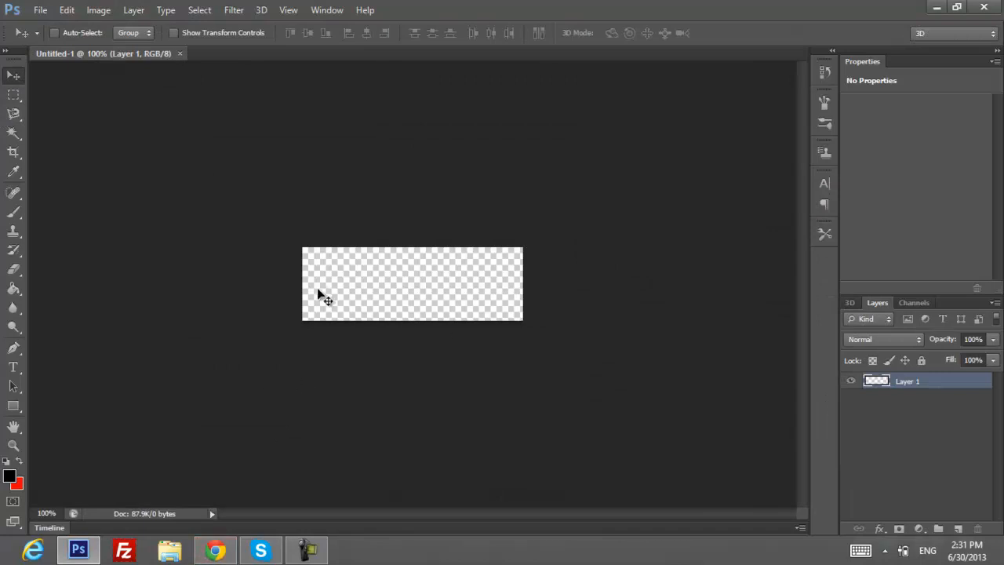
pyautogui.moveTo(364, 277)
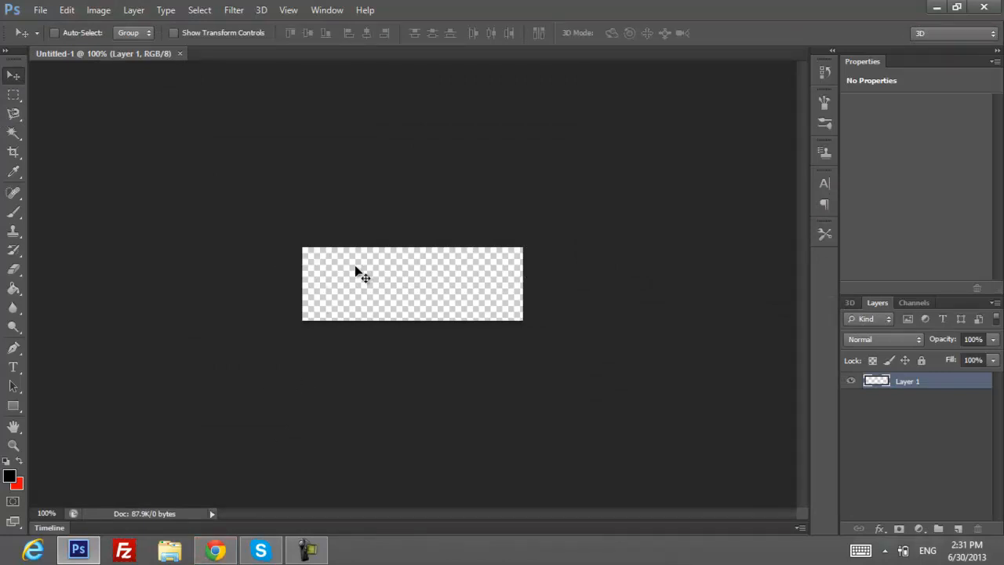
pyautogui.moveTo(530, 310)
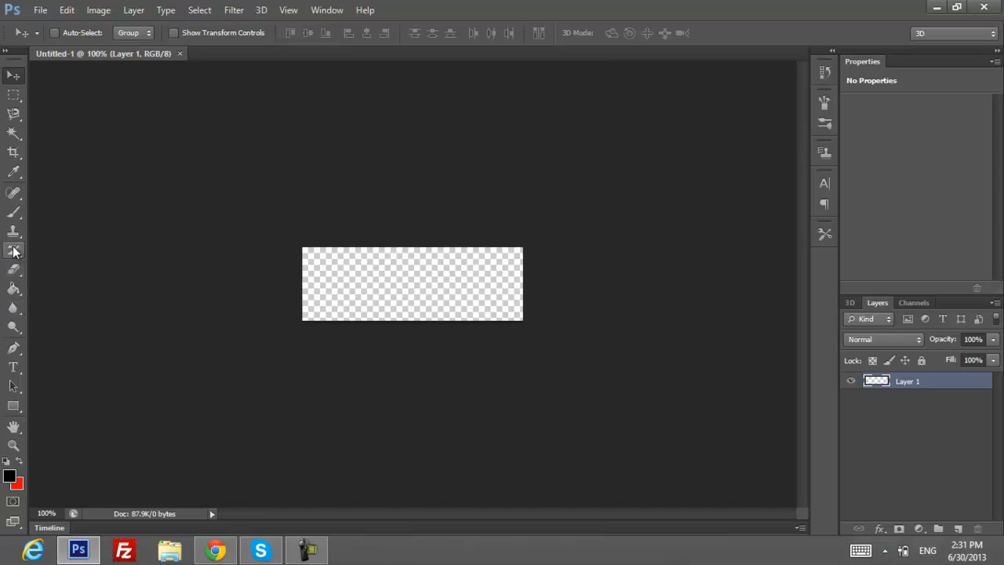
# Step: Select the Type tool, click the canvas and set Movie Letters to 72 pt
pyautogui.click(14, 367)
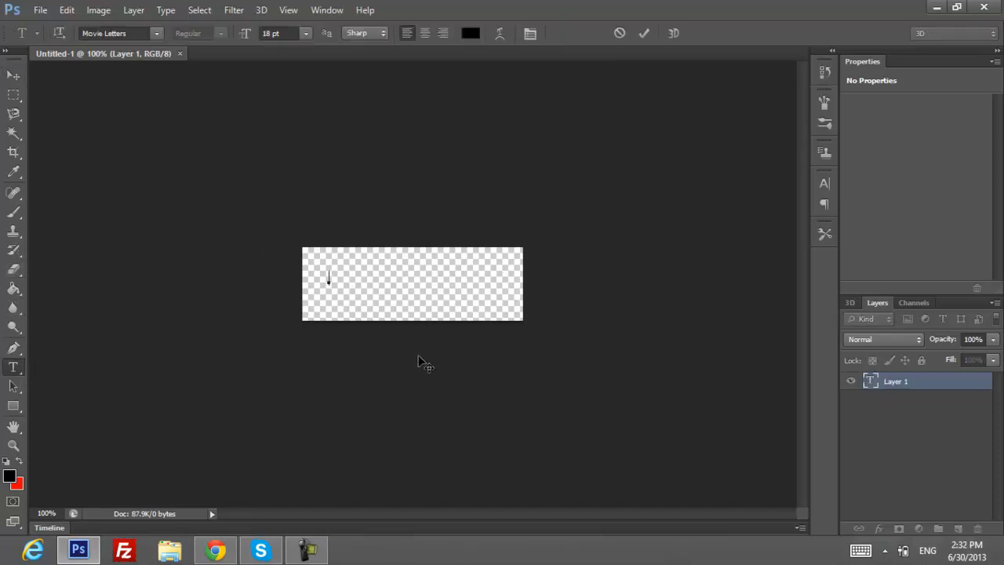
pyautogui.click(306, 33)
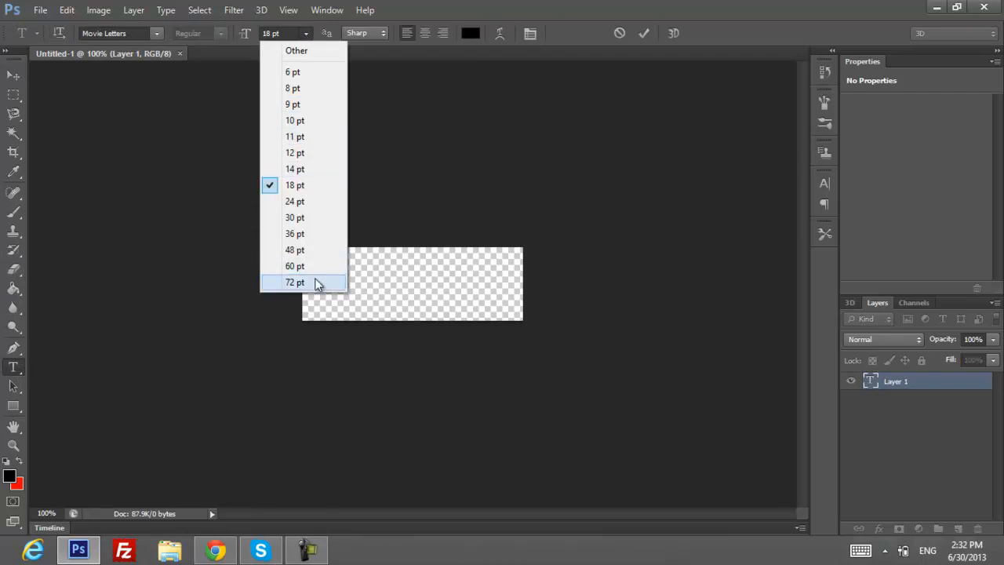
pyautogui.click(295, 282)
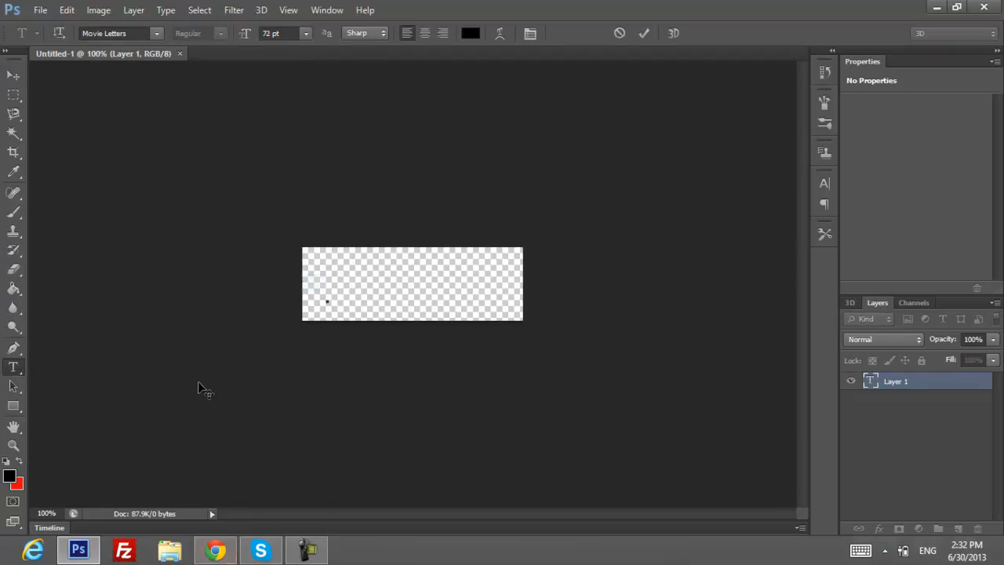
# Step: Place the text insertion point on the logo canvas
pyautogui.click(215, 550)
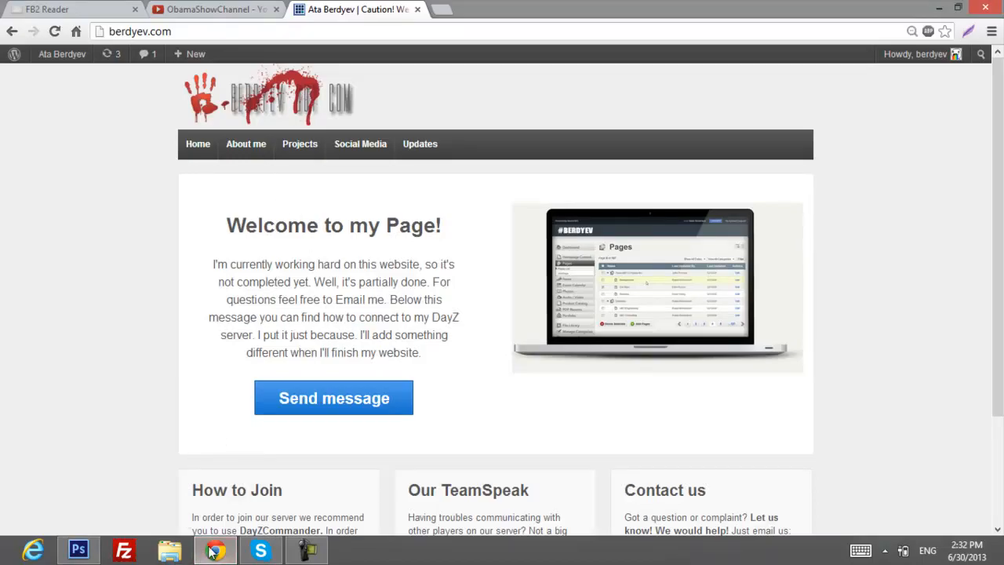
pyautogui.click(77, 549)
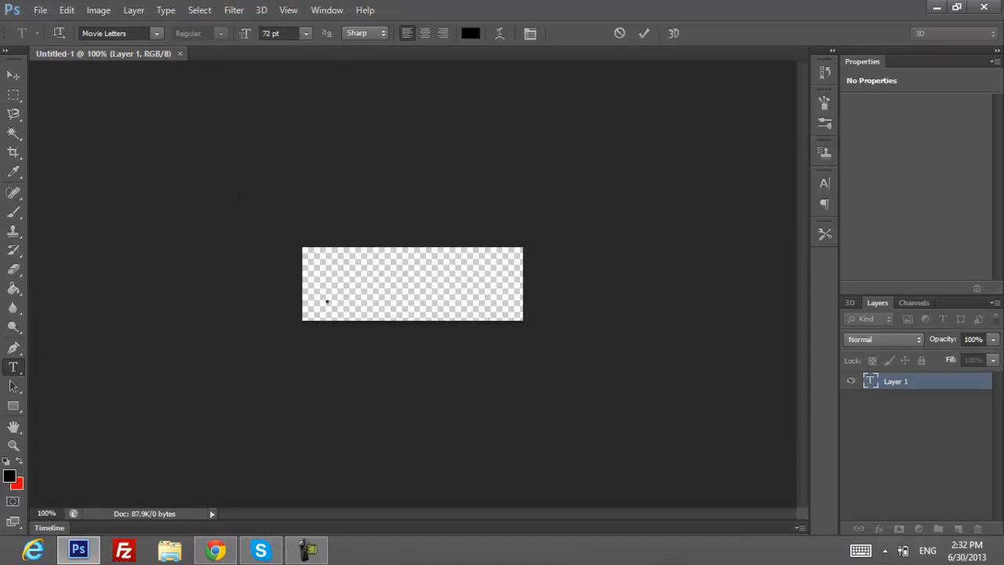
pyautogui.click(327, 284)
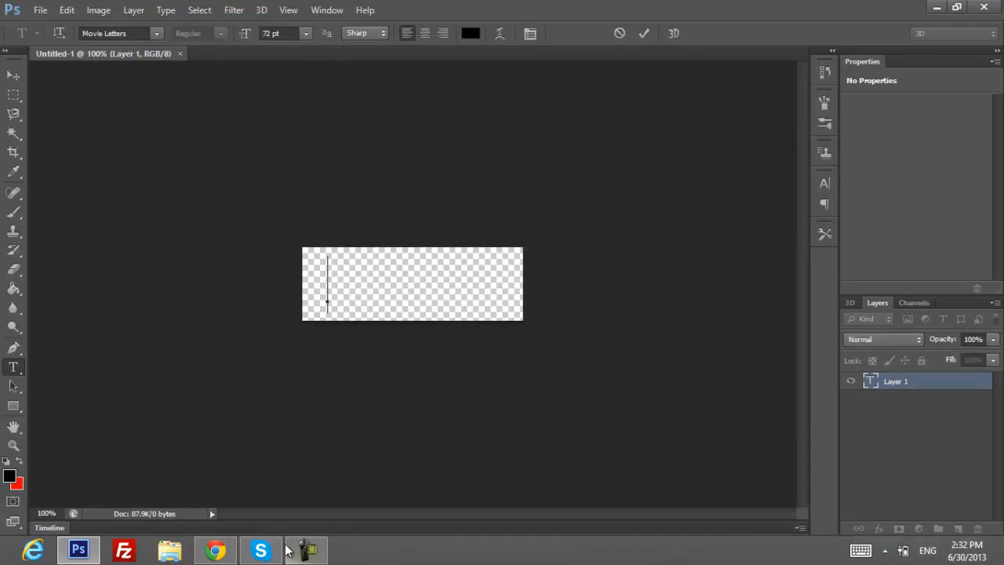
# Step: Search Google for 'movie letters font', then return to the berdyev.com tab
pyautogui.click(215, 549)
pyautogui.write('movi')
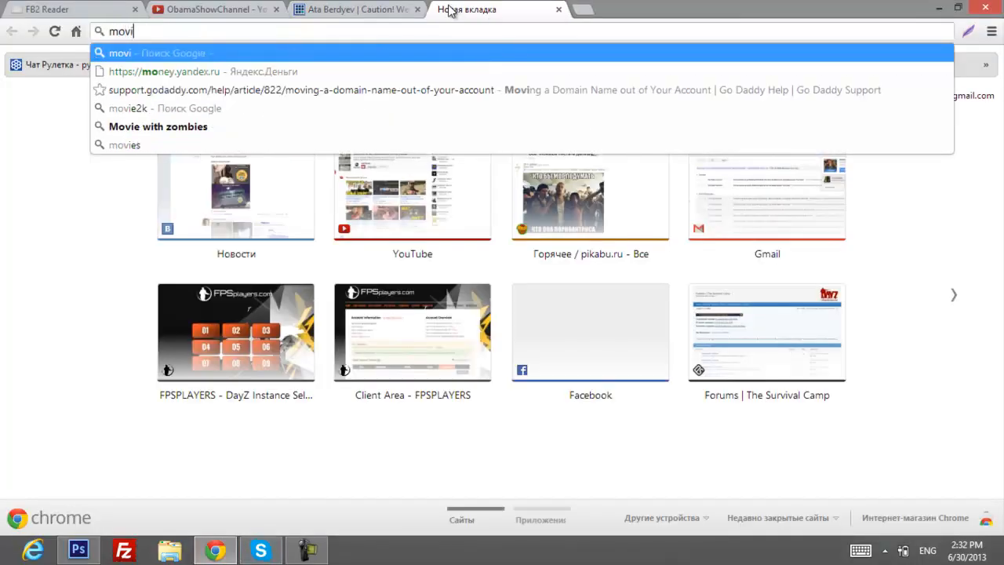
pyautogui.write('e letter')
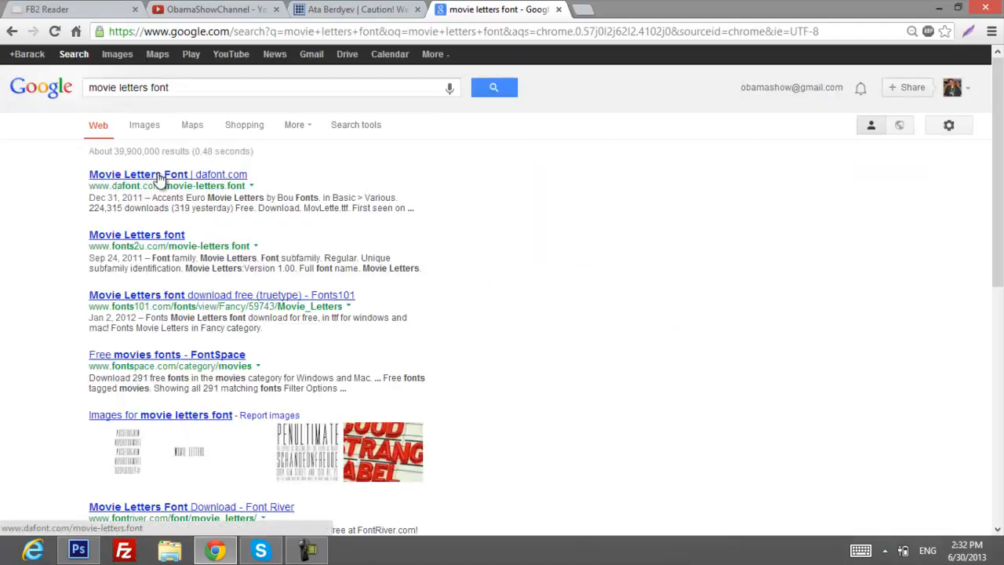
pyautogui.click(138, 174)
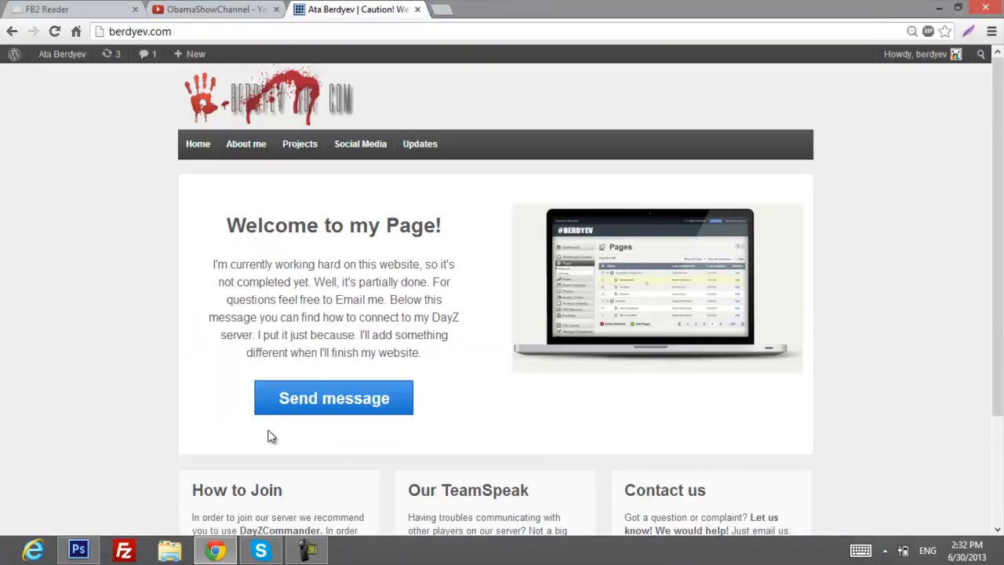
# Step: Type BERDYEV.COM on the canvas and drag the text into the right half
pyautogui.click(77, 549)
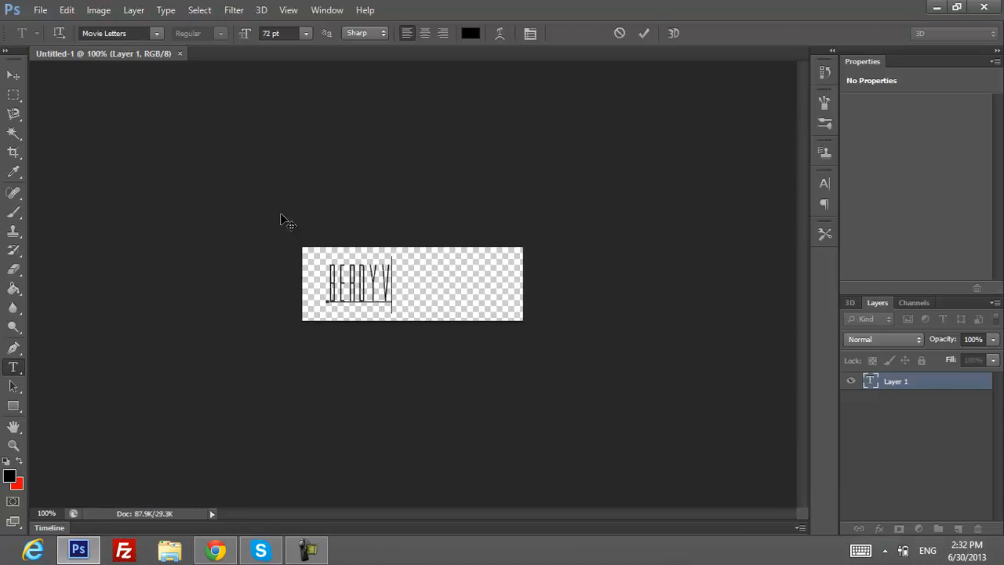
pyautogui.write('EV.COM')
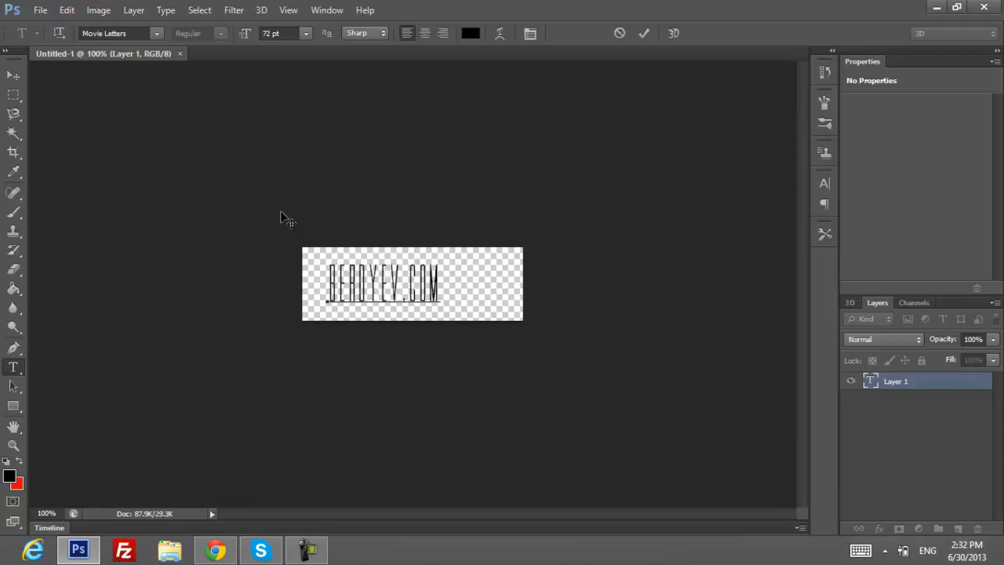
pyautogui.moveTo(384, 284); pyautogui.dragTo(447, 286)
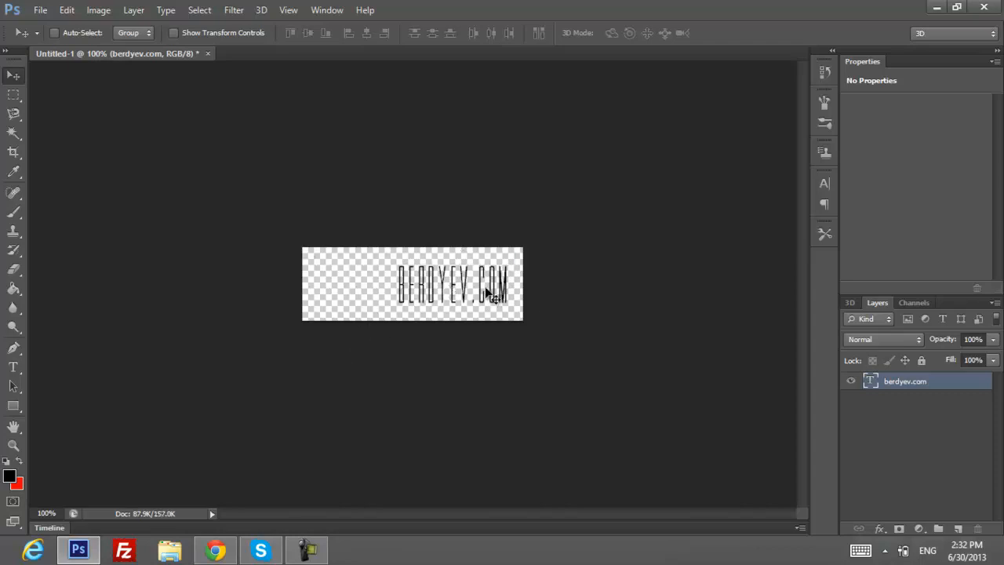
pyautogui.click(215, 549)
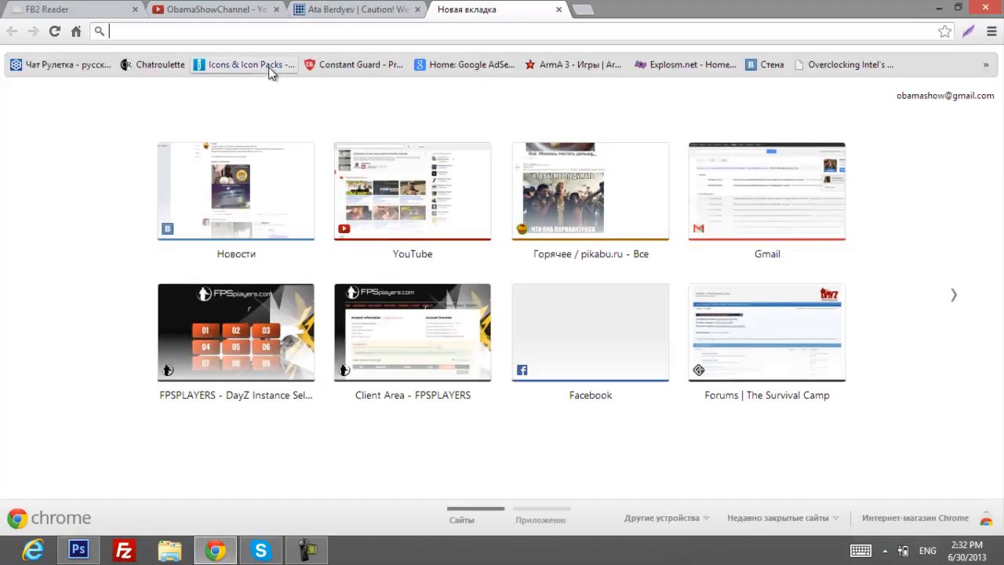
# Step: Search Iconspedia for 'car' icons
pyautogui.click(244, 65)
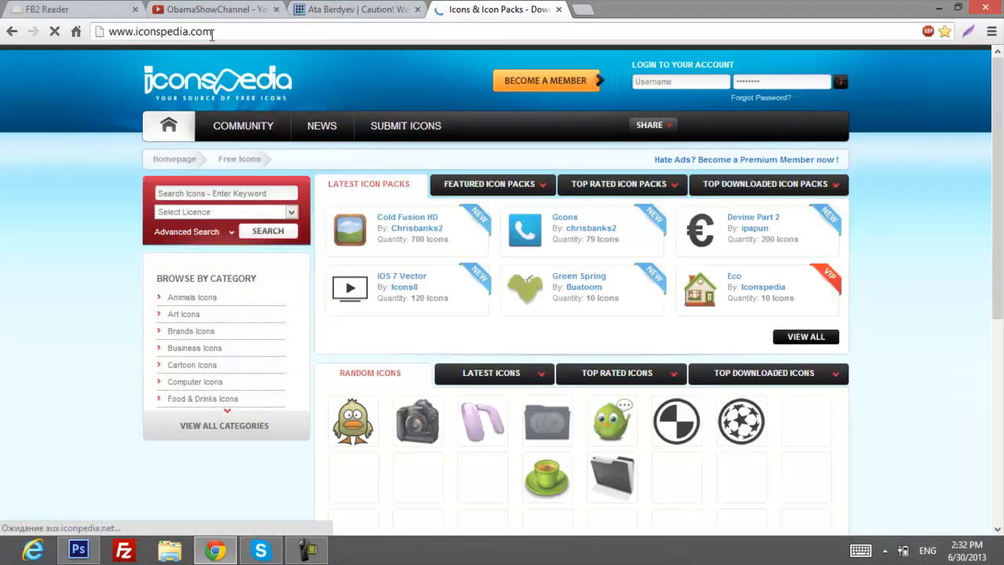
pyautogui.scroll(-3)
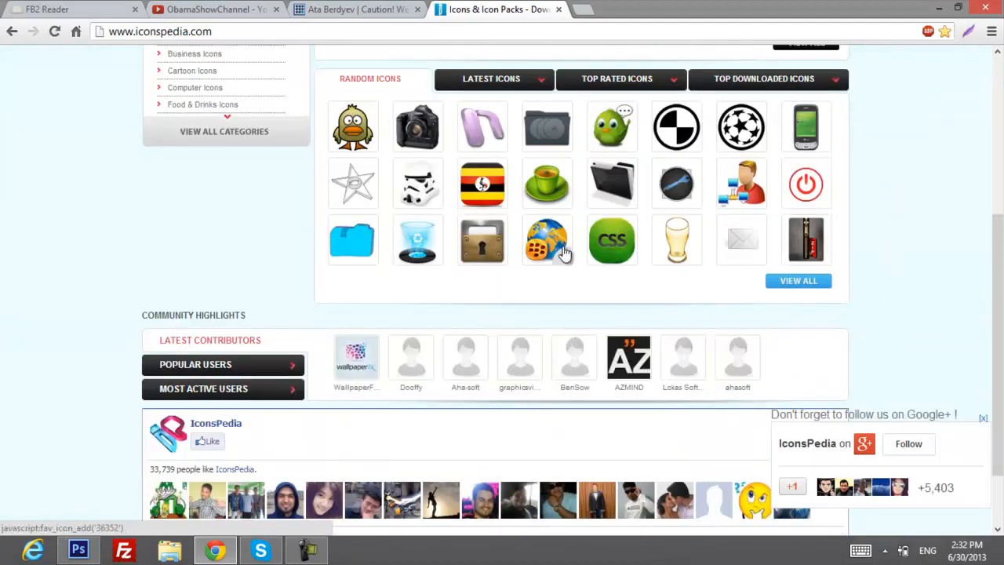
pyautogui.scroll(3)
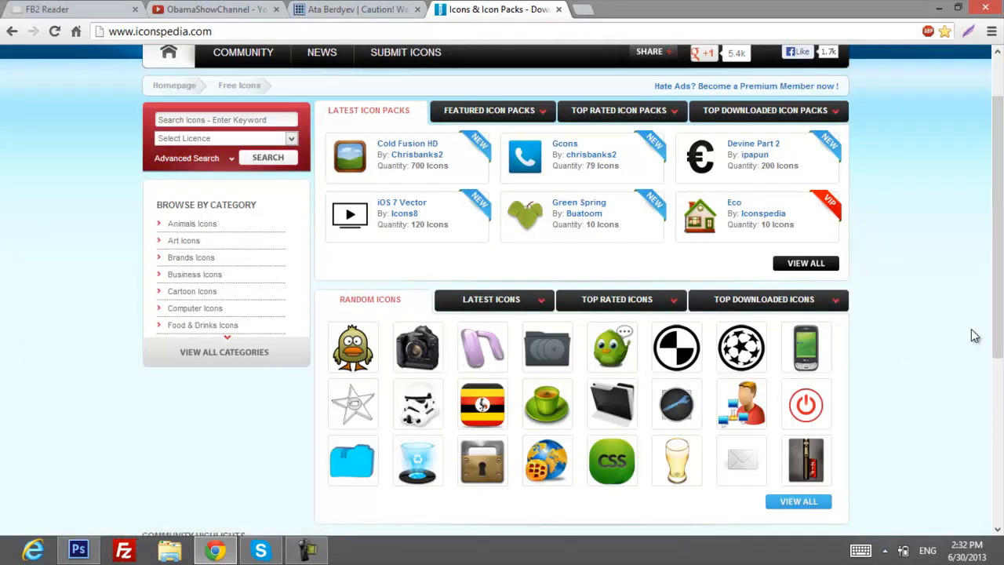
pyautogui.moveTo(904, 338)
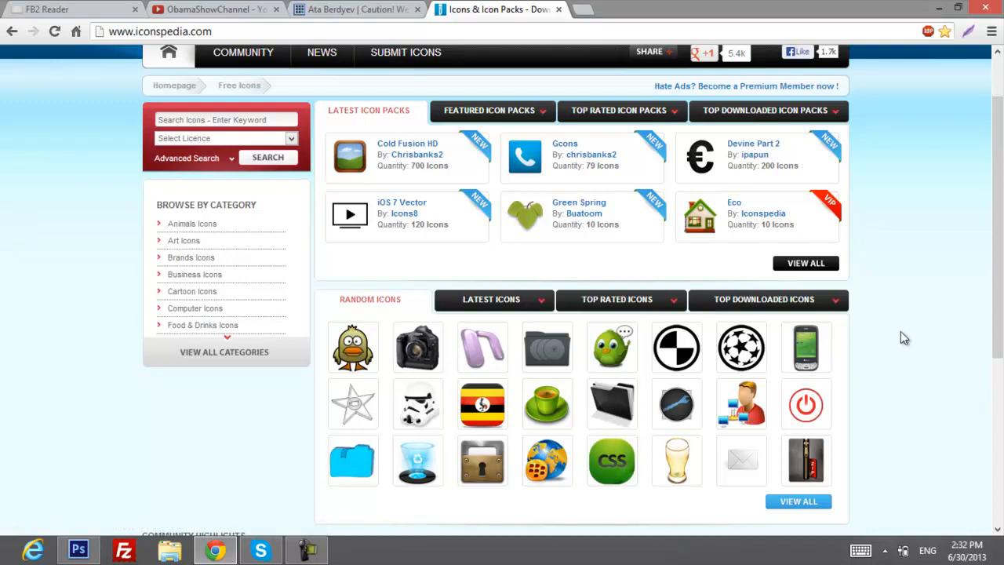
pyautogui.scroll(3)
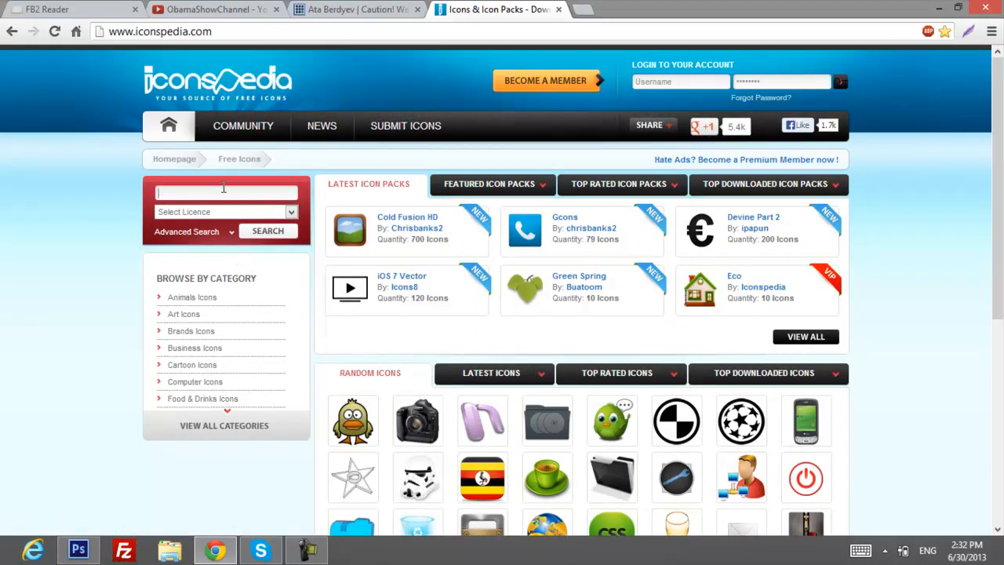
pyautogui.moveTo(910, 193)
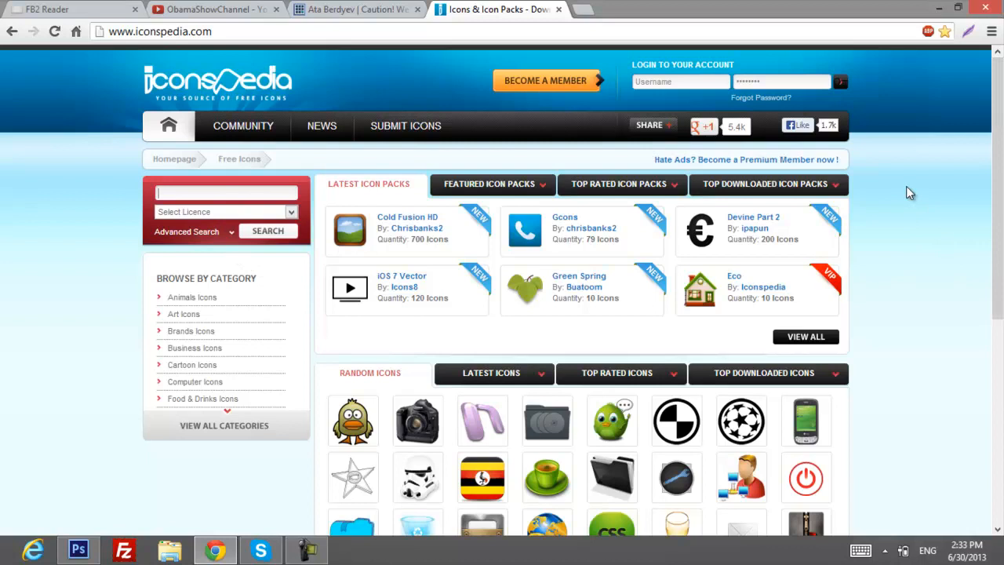
pyautogui.write('ca')
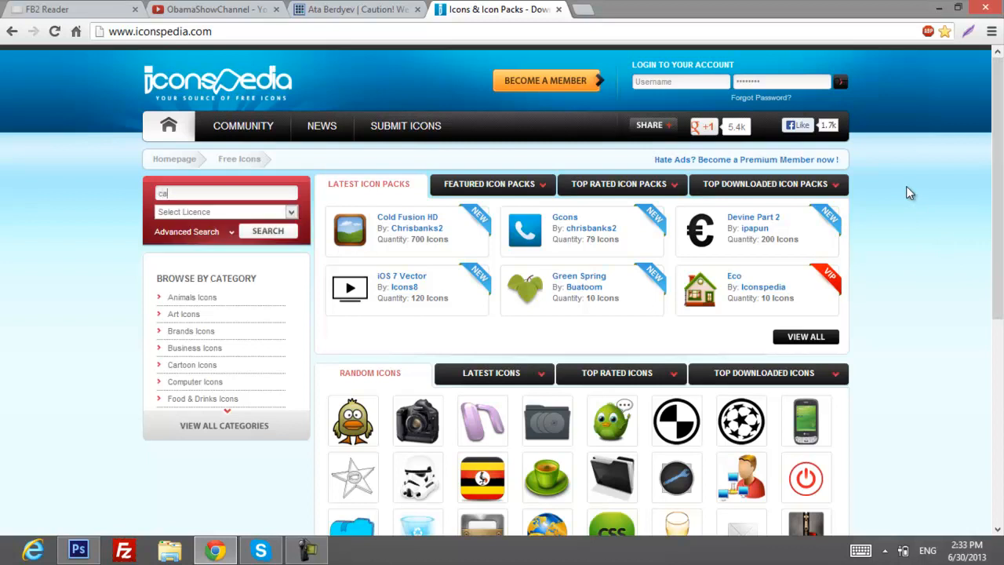
pyautogui.click(268, 230)
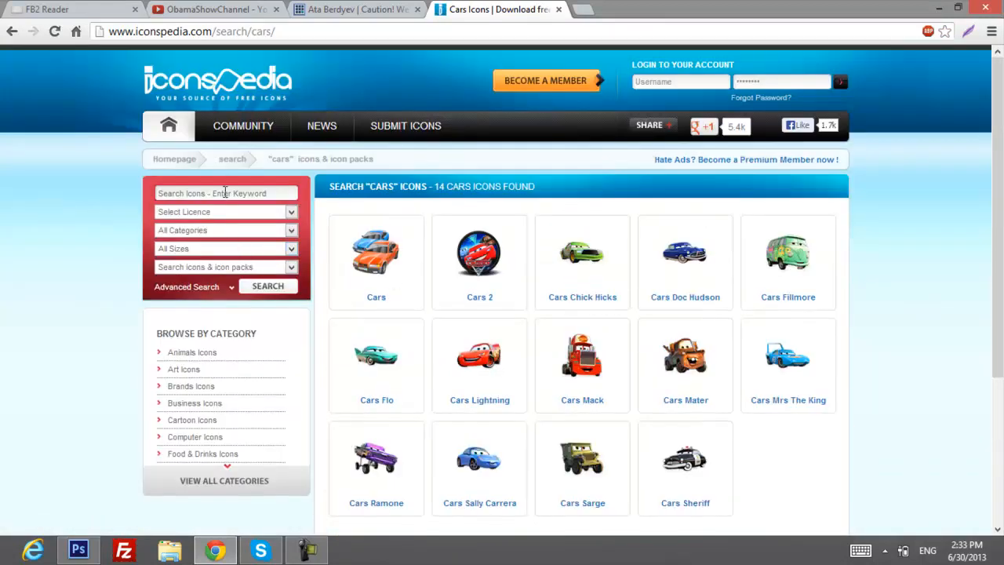
pyautogui.write('car')
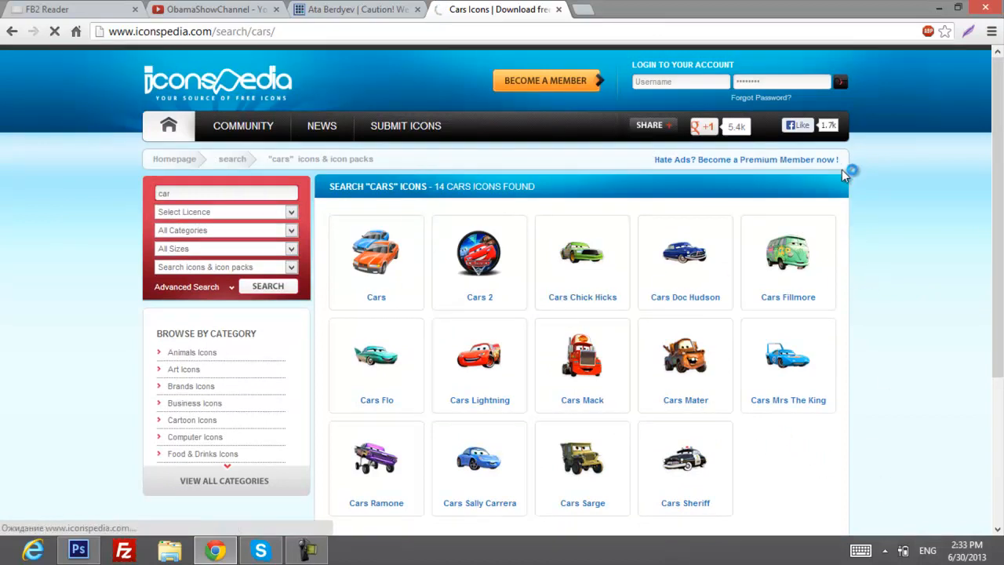
pyautogui.click(267, 286)
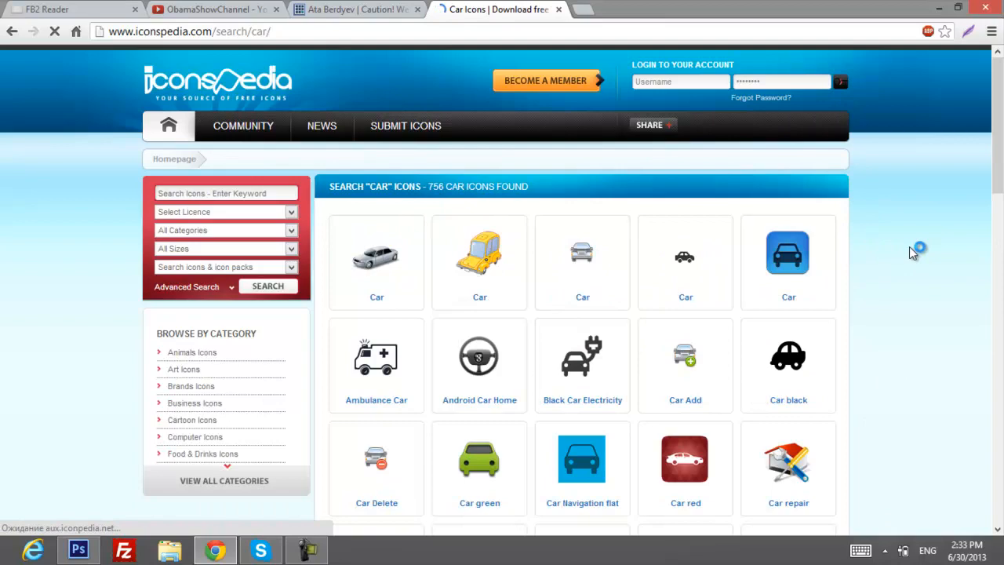
# Step: Scroll down the 756 car results and go to page 2
pyautogui.scroll(-3)
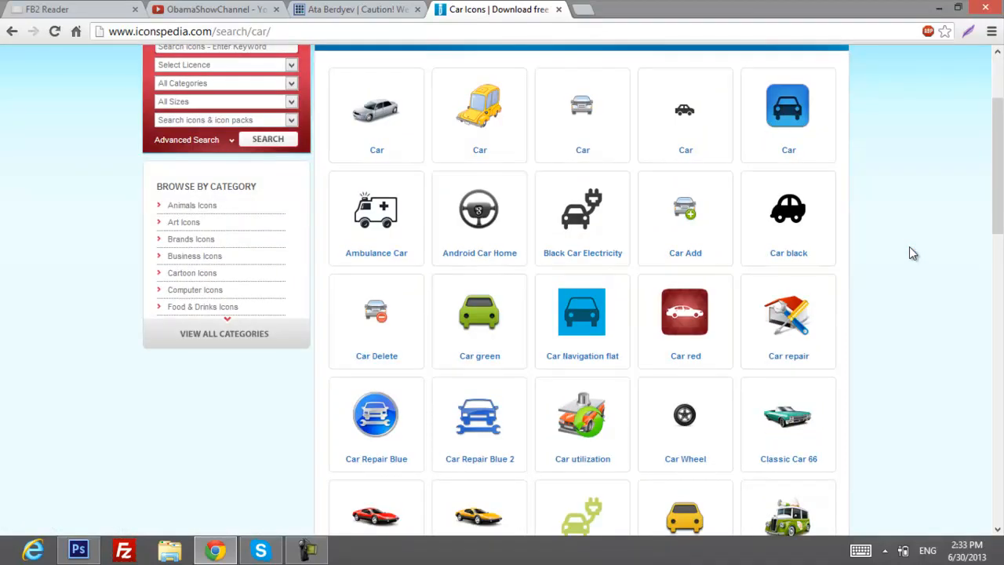
pyautogui.scroll(-3)
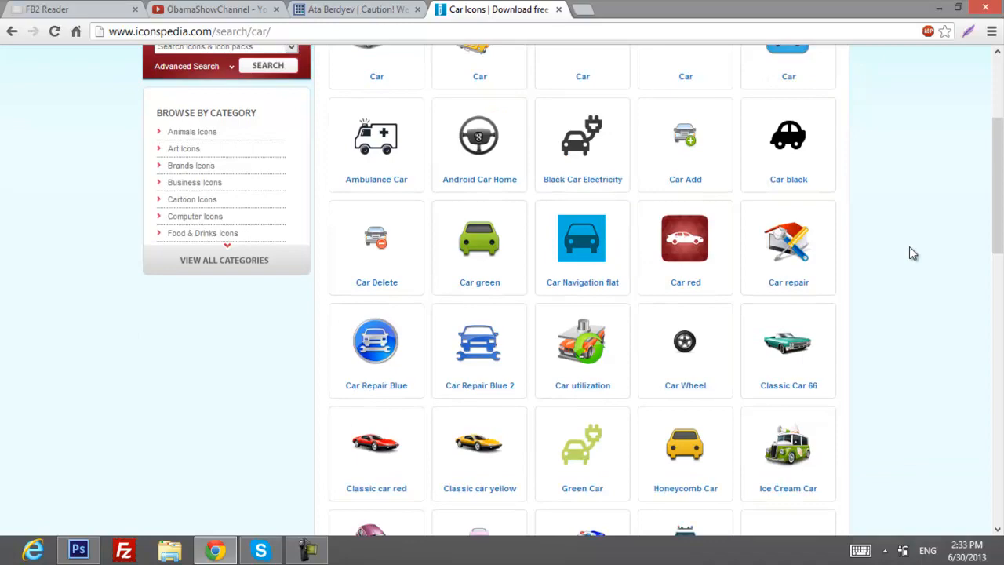
pyautogui.scroll(-3)
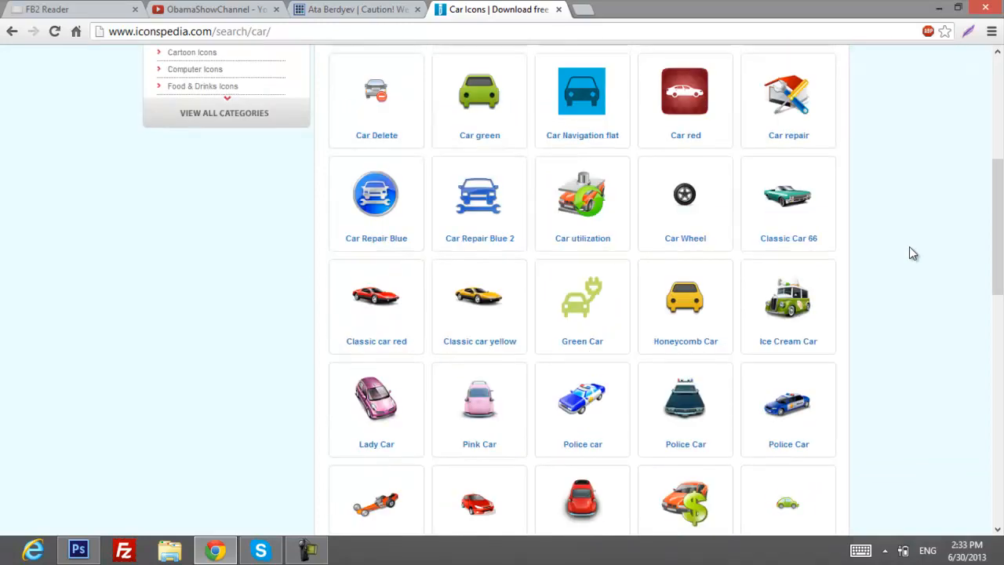
pyautogui.scroll(-3)
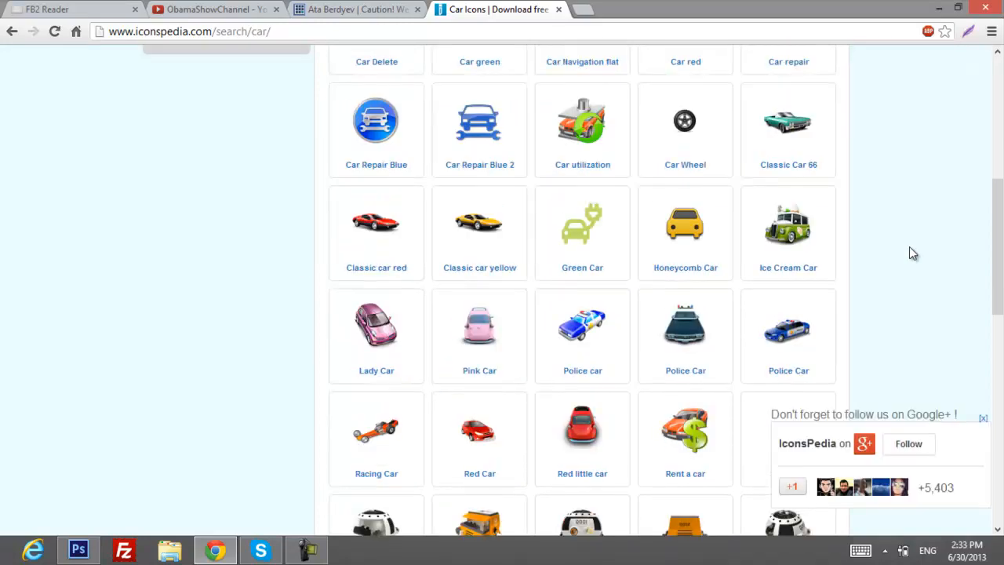
pyautogui.scroll(-3)
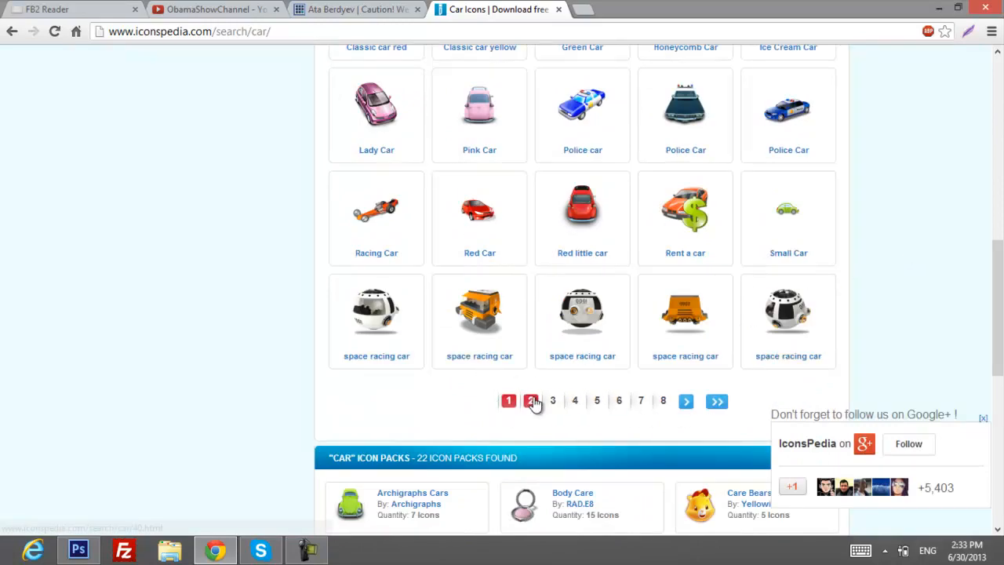
pyautogui.click(531, 401)
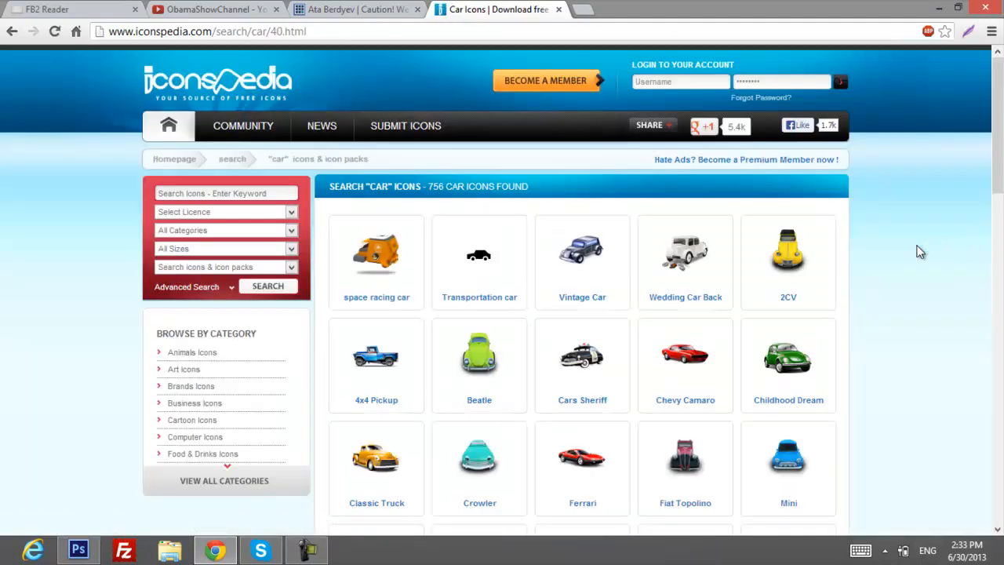
pyautogui.moveTo(686, 302)
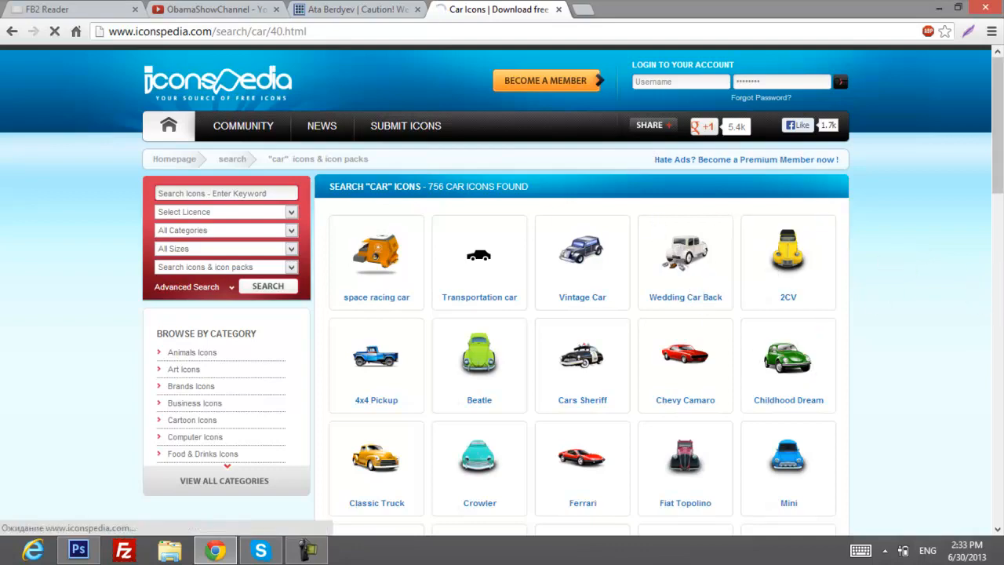
# Step: Download the Wedding Car Back icon as a 256 px PNG to the Desktop
pyautogui.click(685, 251)
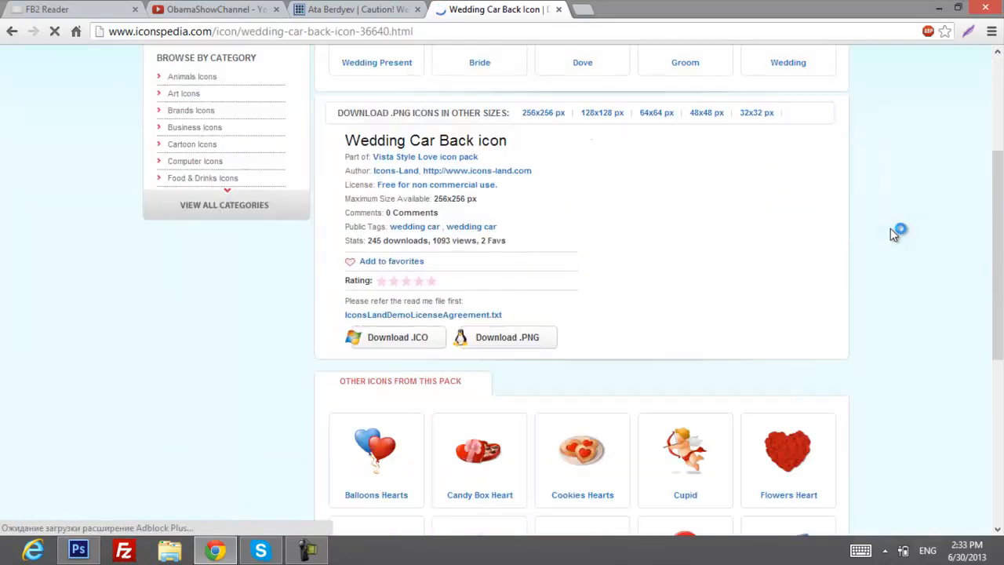
pyautogui.scroll(-3)
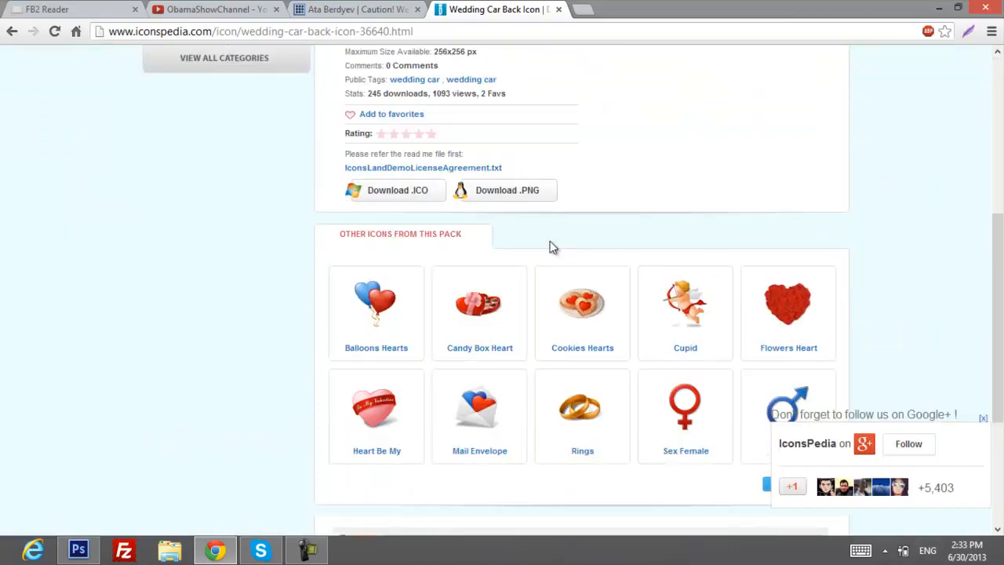
pyautogui.click(506, 190)
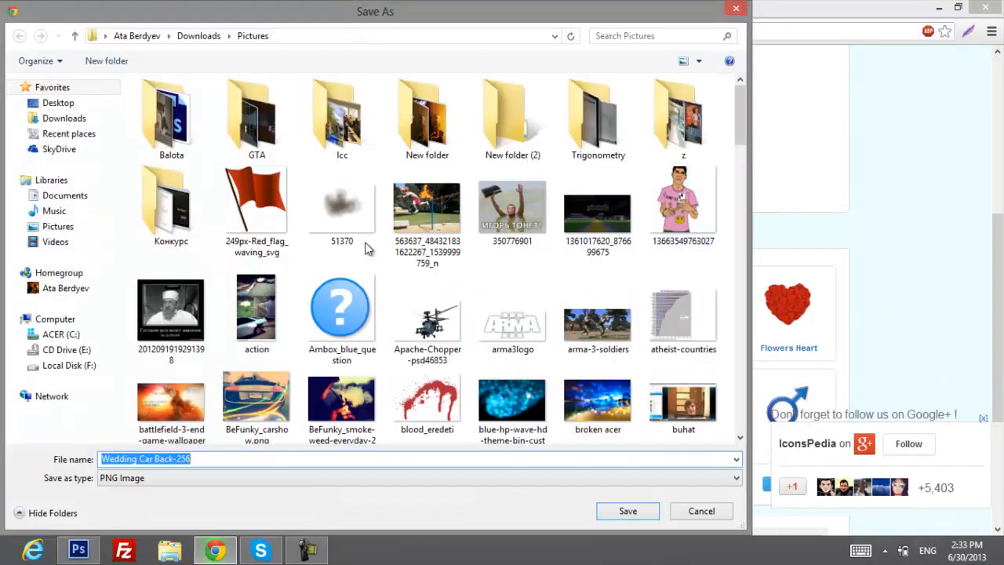
pyautogui.click(58, 102)
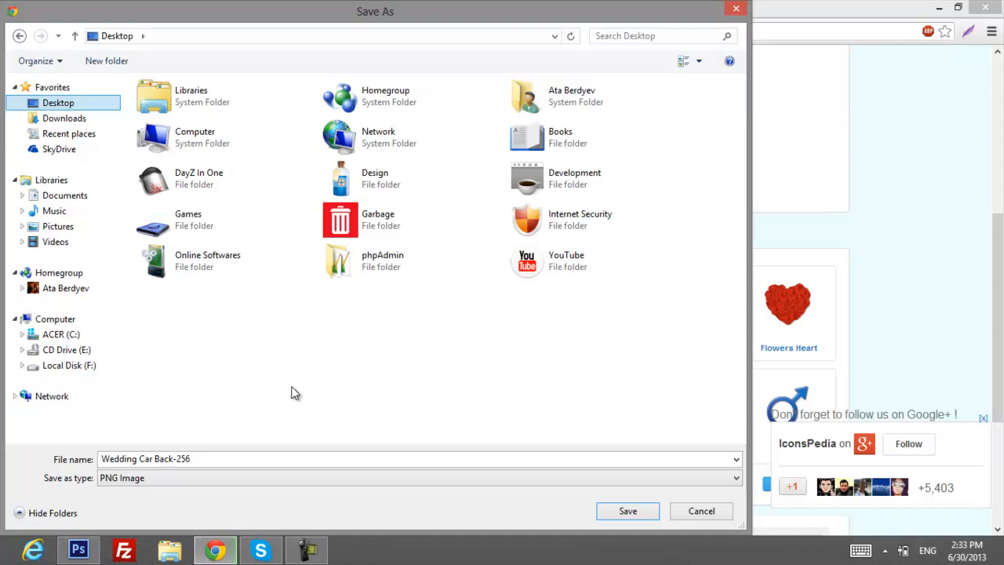
pyautogui.moveTo(517, 422)
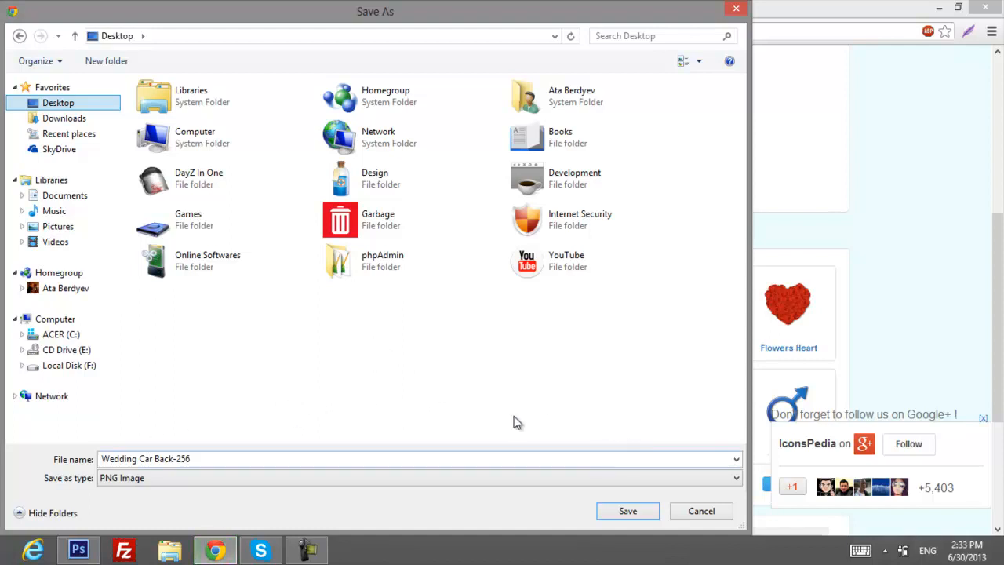
pyautogui.click(627, 511)
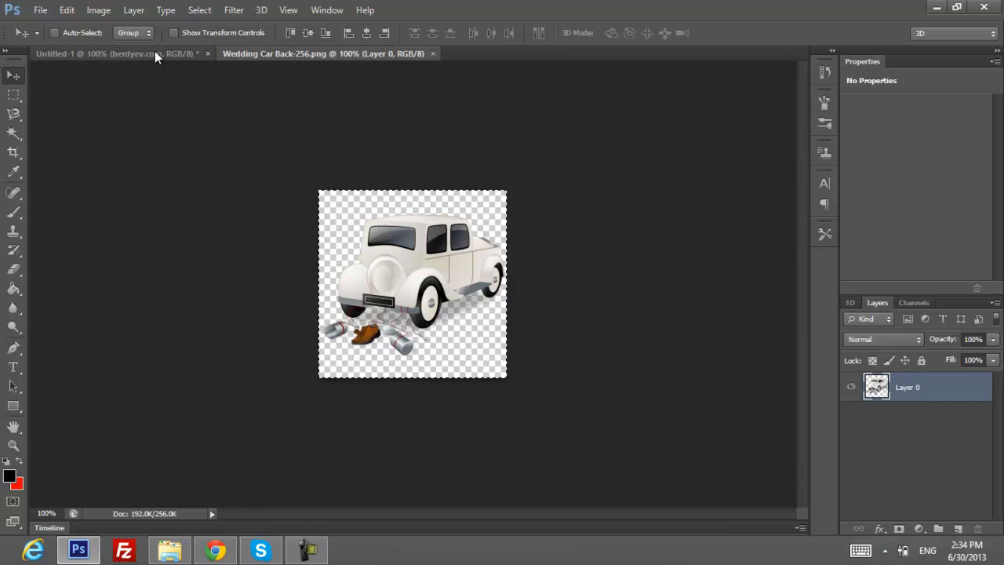
# Step: In Untitled-1, rename the car layer 'pic' and drag it left, overlapping the text
pyautogui.click(94, 54)
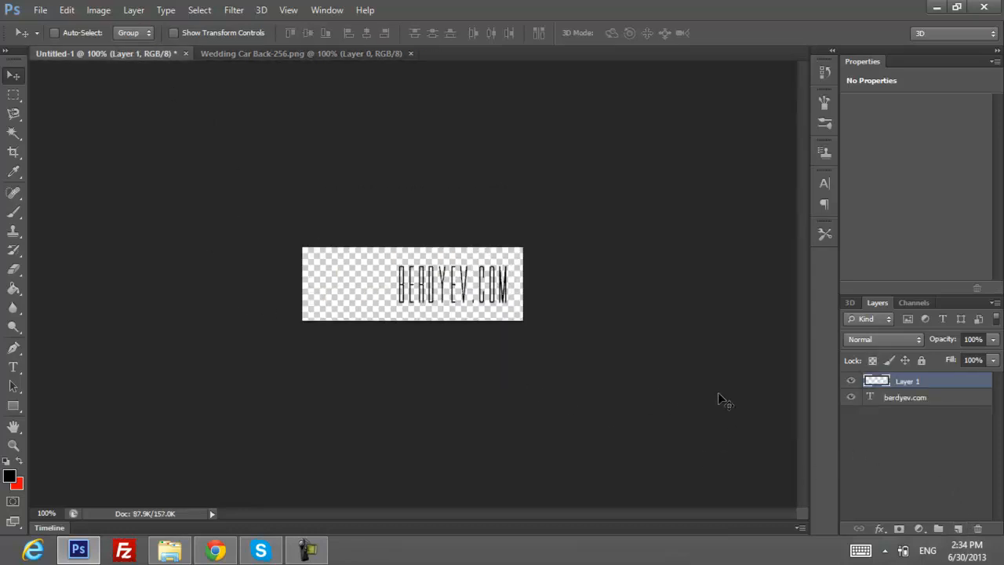
pyautogui.doubleClick(908, 381)
pyautogui.write('pic')
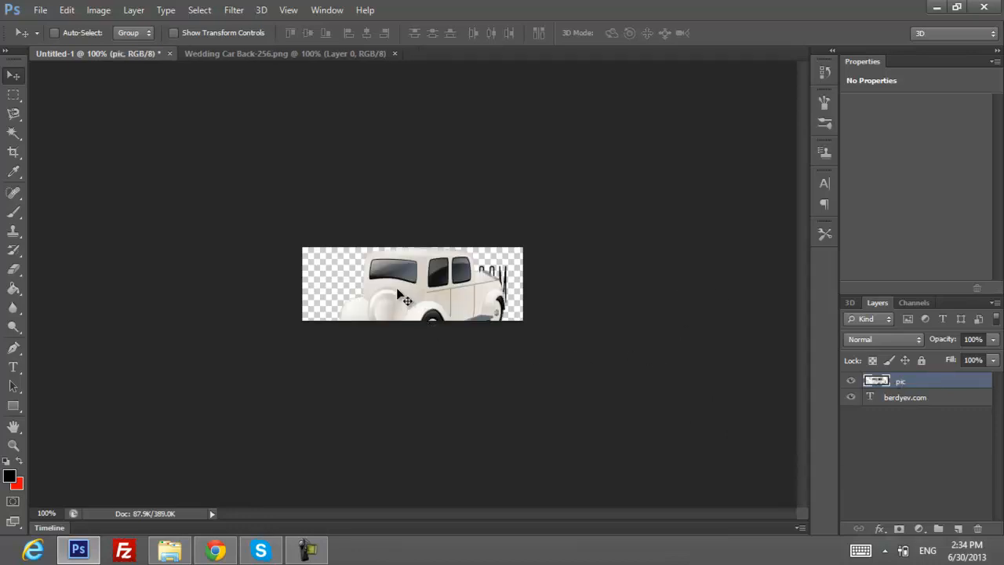
pyautogui.moveTo(400, 295); pyautogui.dragTo(393, 201)
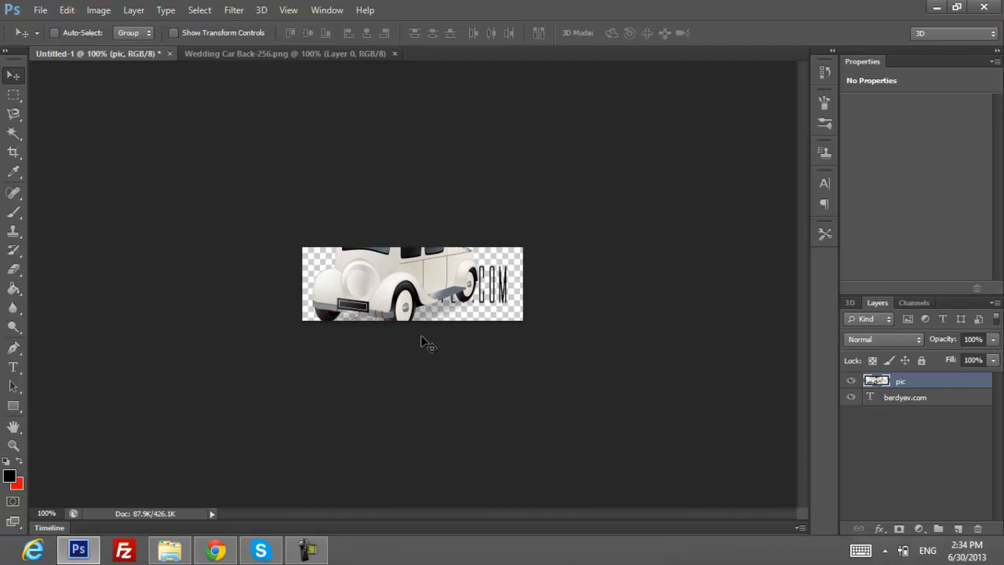
# Step: Free-transform the car down to about 33% and commit it left of BERDYEV.COM
pyautogui.press('ctrl+t')
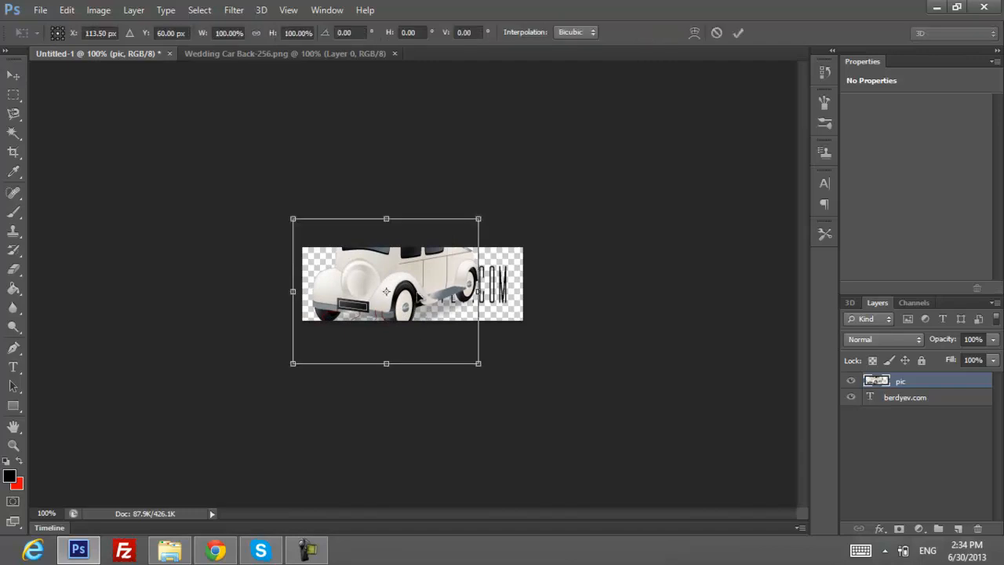
pyautogui.moveTo(478, 363); pyautogui.dragTo(488, 369)
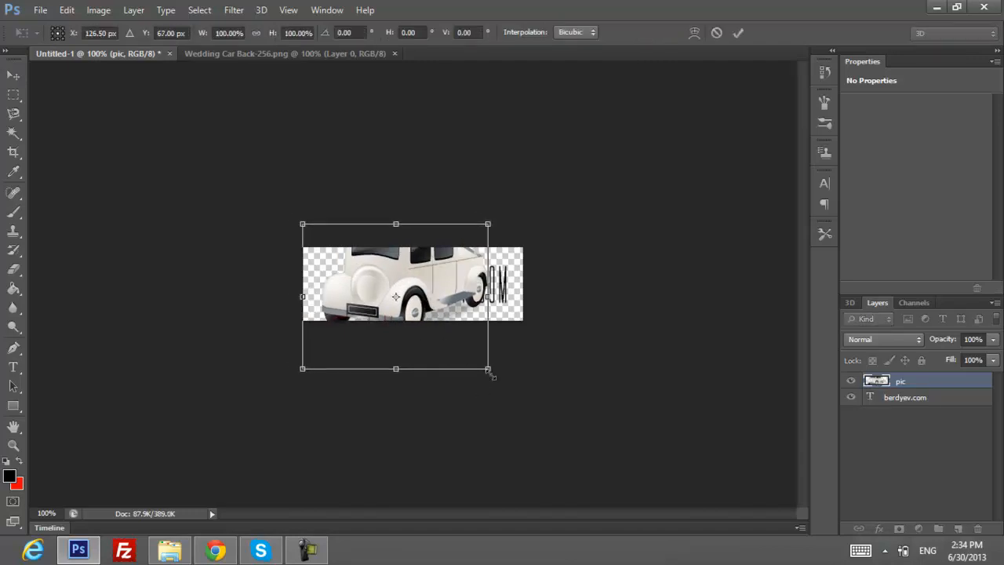
pyautogui.moveTo(492, 368); pyautogui.dragTo(408, 304)
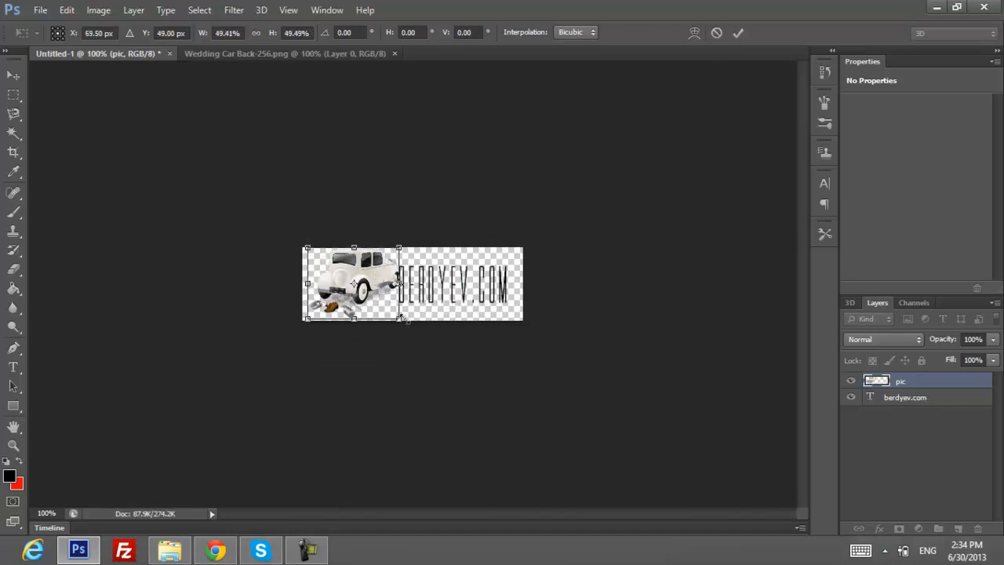
pyautogui.moveTo(400, 317); pyautogui.dragTo(369, 298)
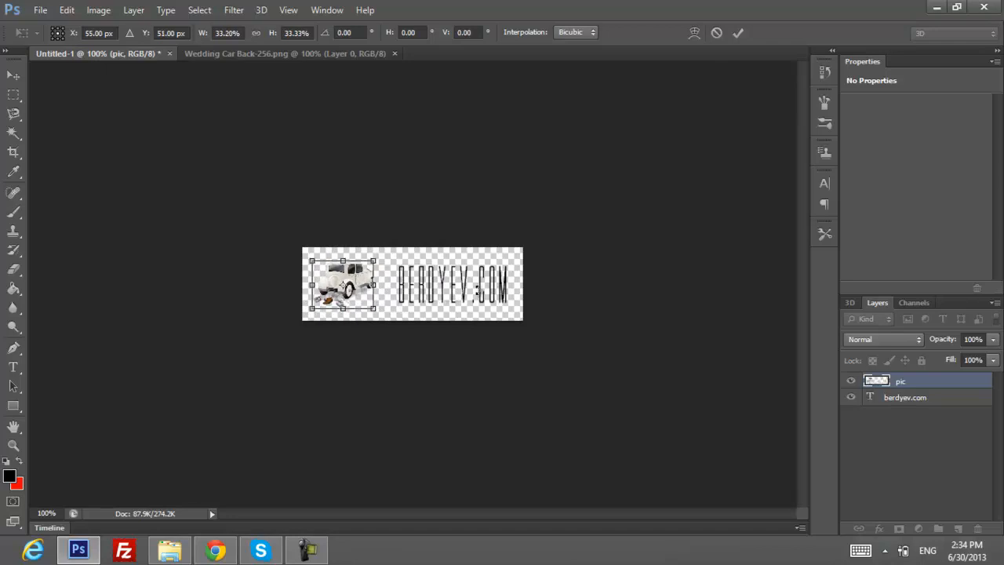
pyautogui.moveTo(345, 287); pyautogui.dragTo(366, 287)
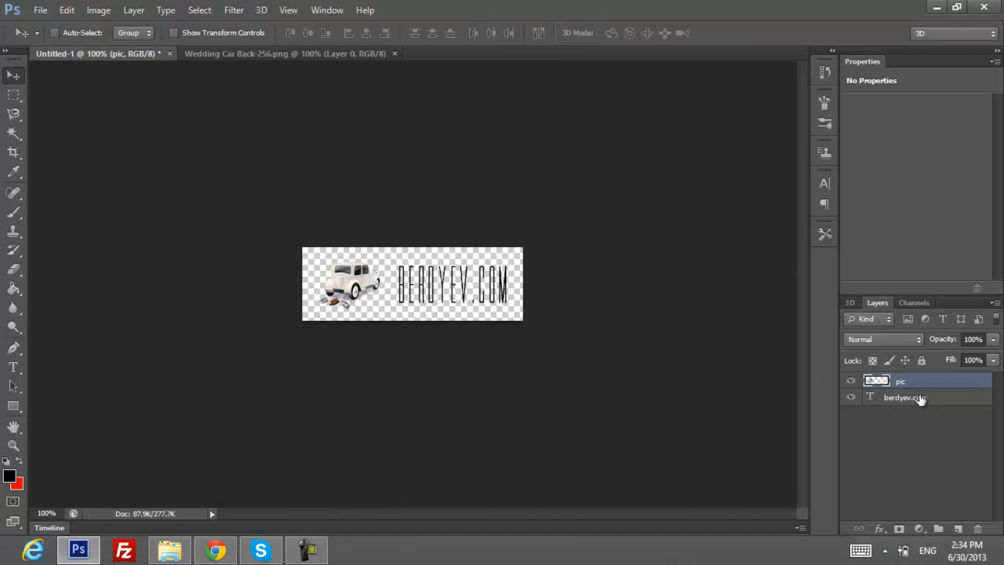
# Step: Open Blending Options for the BERDYEV.COM layer and enable Drop Shadow at about 75% opacity
pyautogui.click(904, 397)
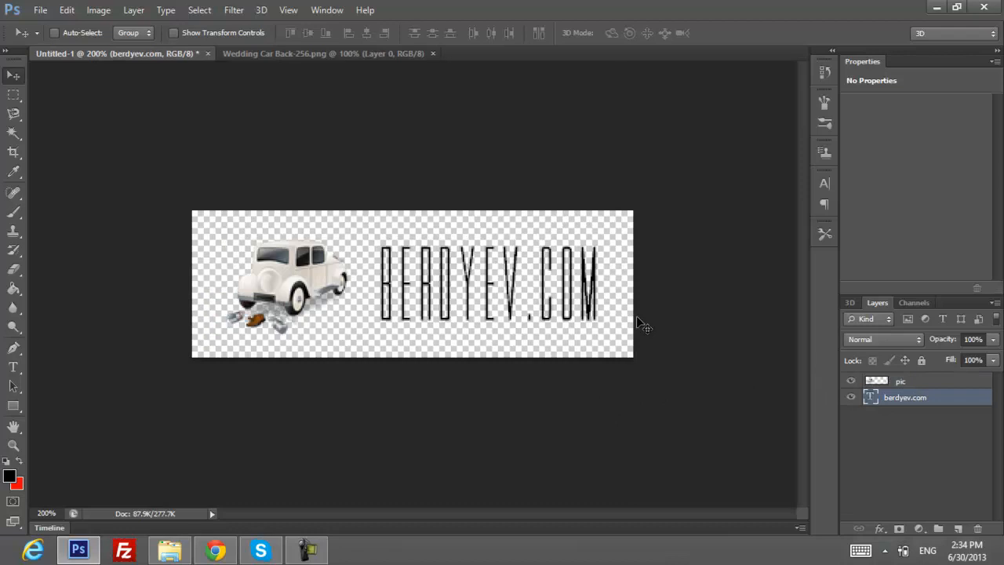
pyautogui.moveTo(644, 391)
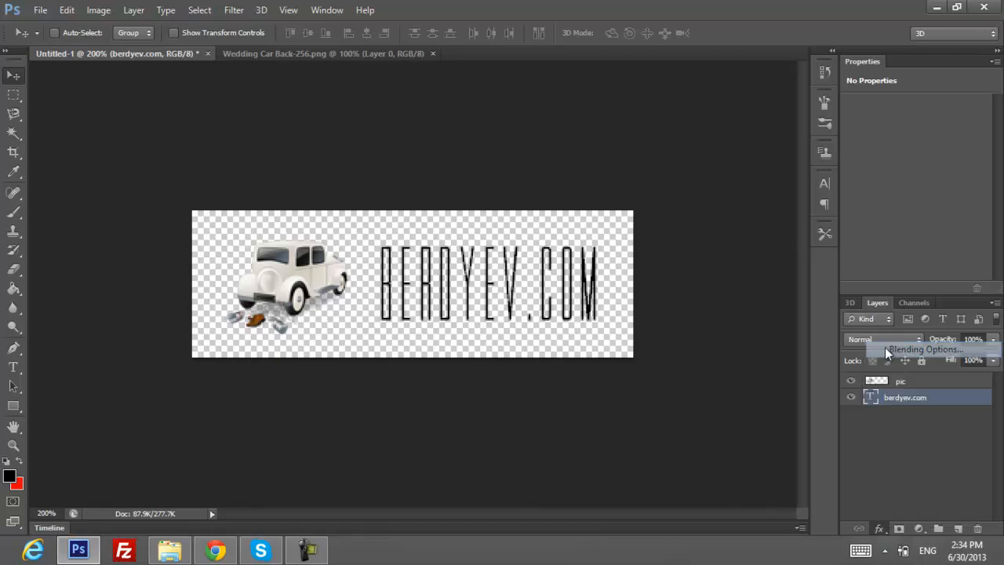
pyautogui.click(922, 348)
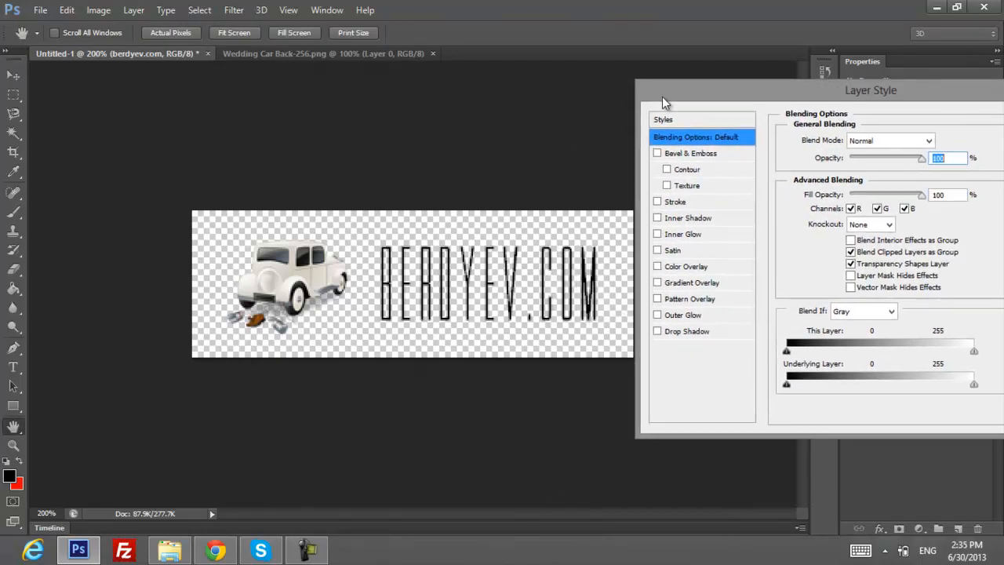
pyautogui.moveTo(871, 90); pyautogui.dragTo(747, 86)
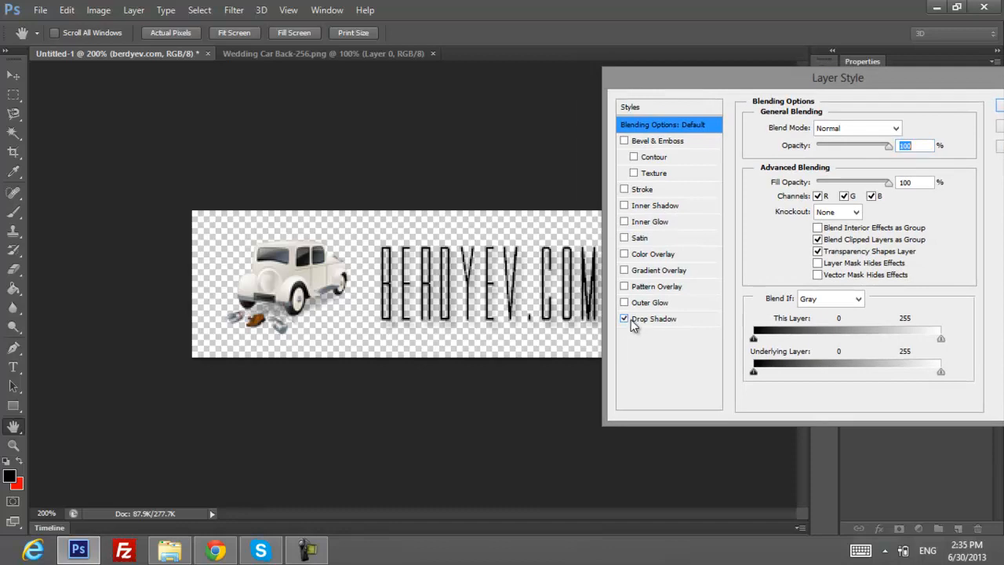
pyautogui.moveTo(838, 78); pyautogui.dragTo(864, 123)
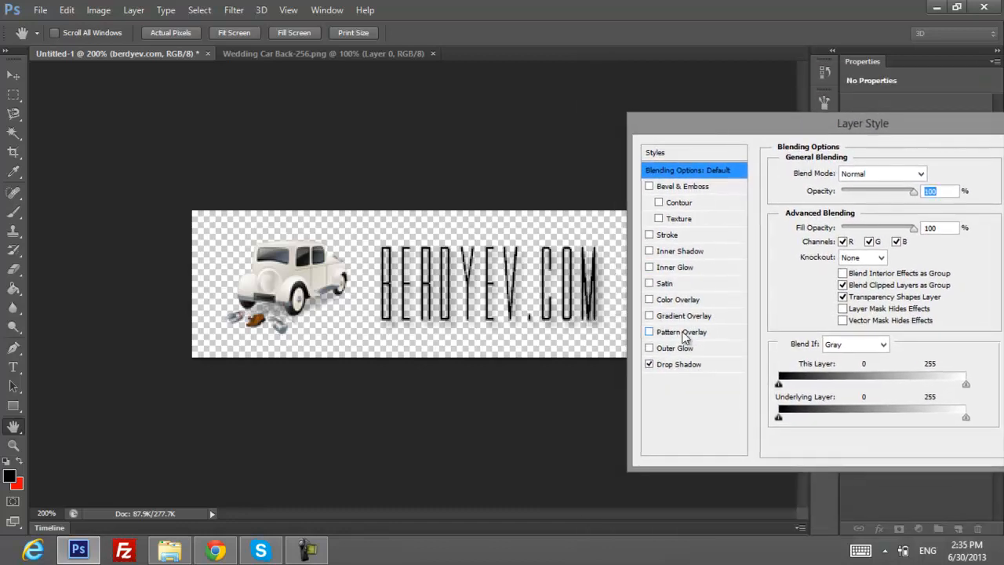
pyautogui.click(679, 363)
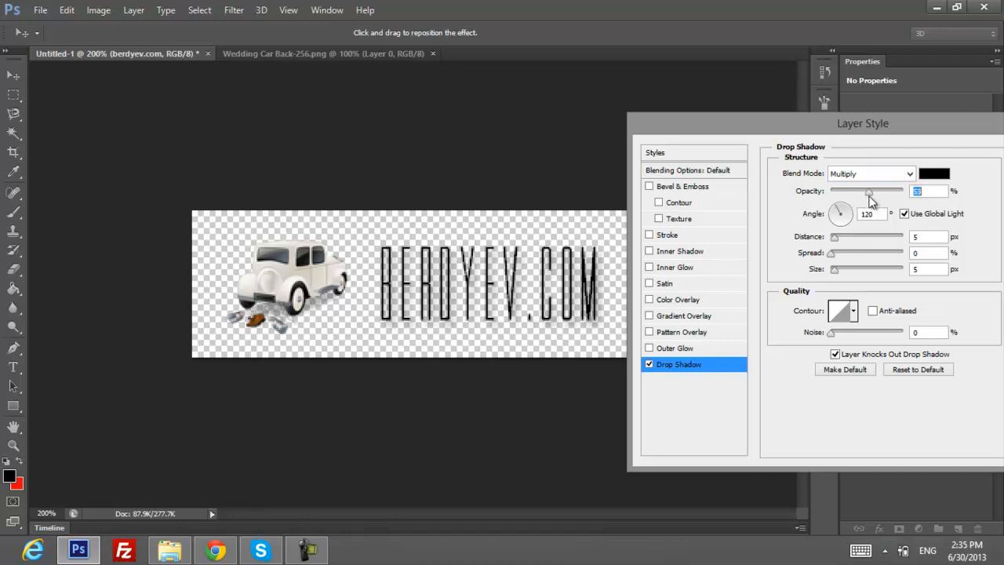
pyautogui.moveTo(871, 190); pyautogui.dragTo(887, 191)
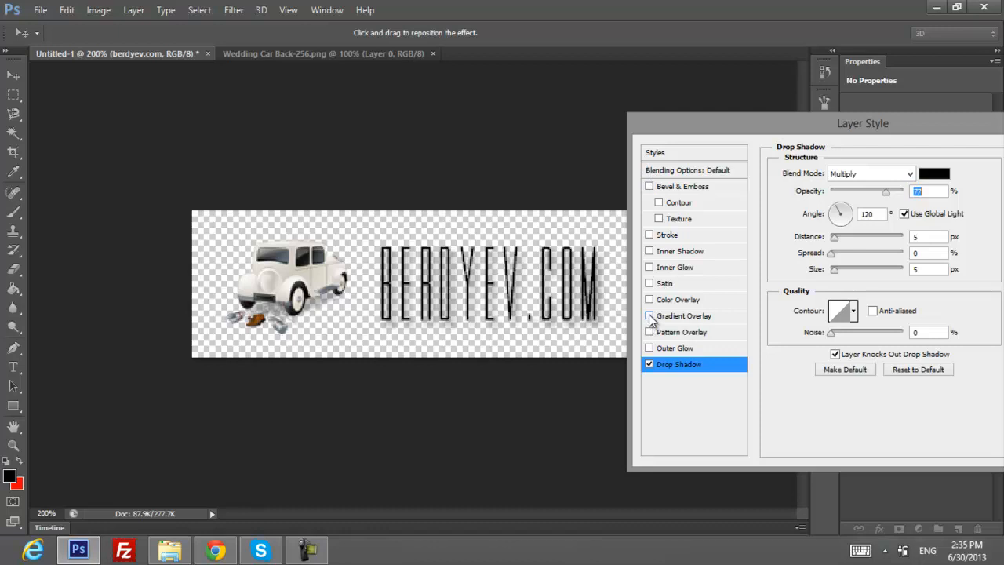
# Step: Try a spectrum Gradient Overlay, discard it and apply only the drop shadow
pyautogui.click(649, 315)
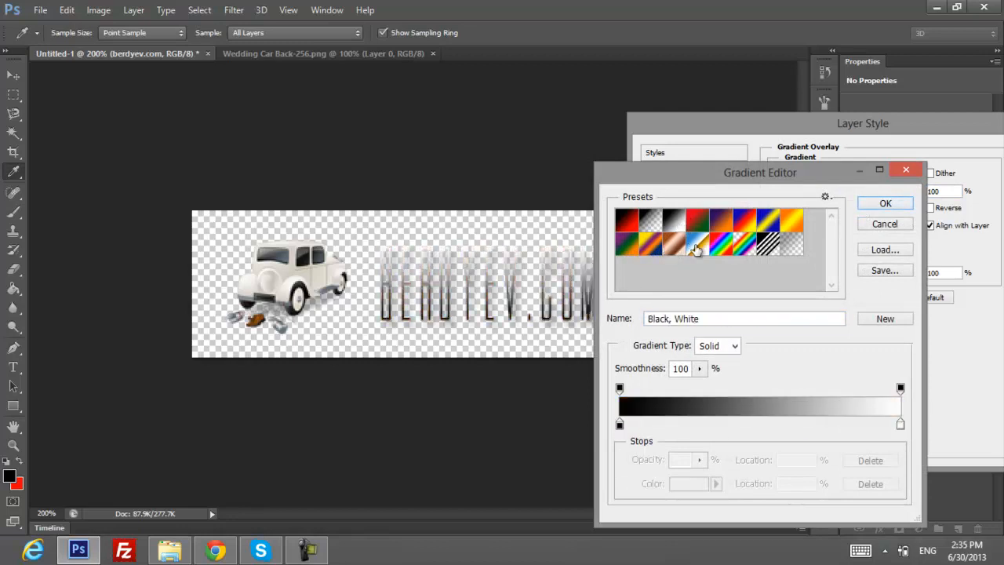
pyautogui.click(722, 242)
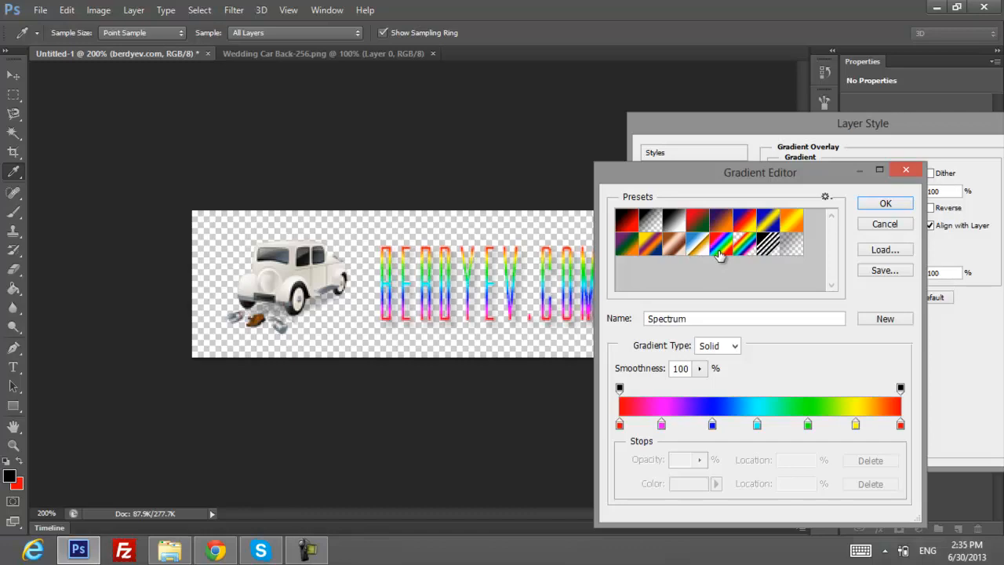
pyautogui.click(768, 241)
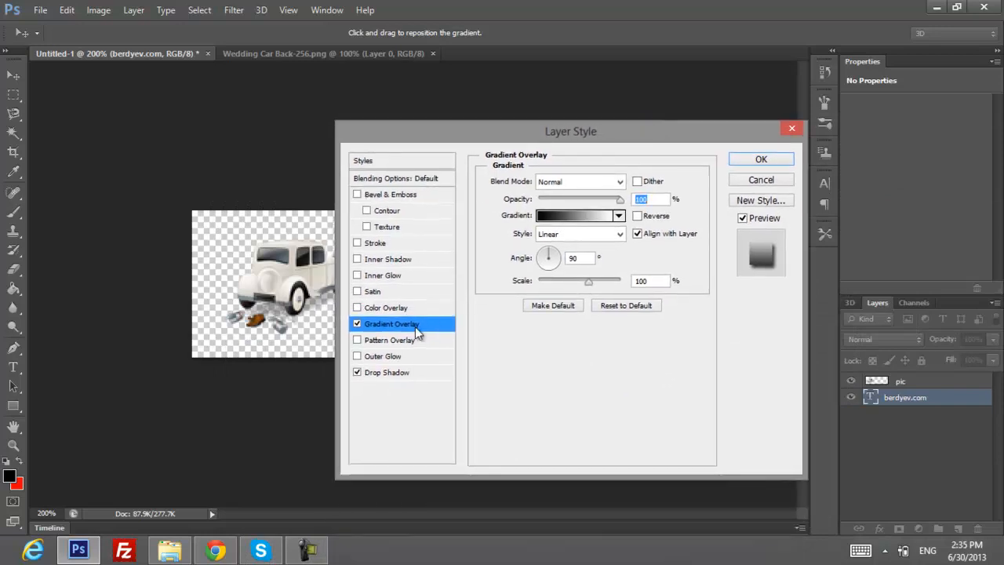
pyautogui.click(761, 158)
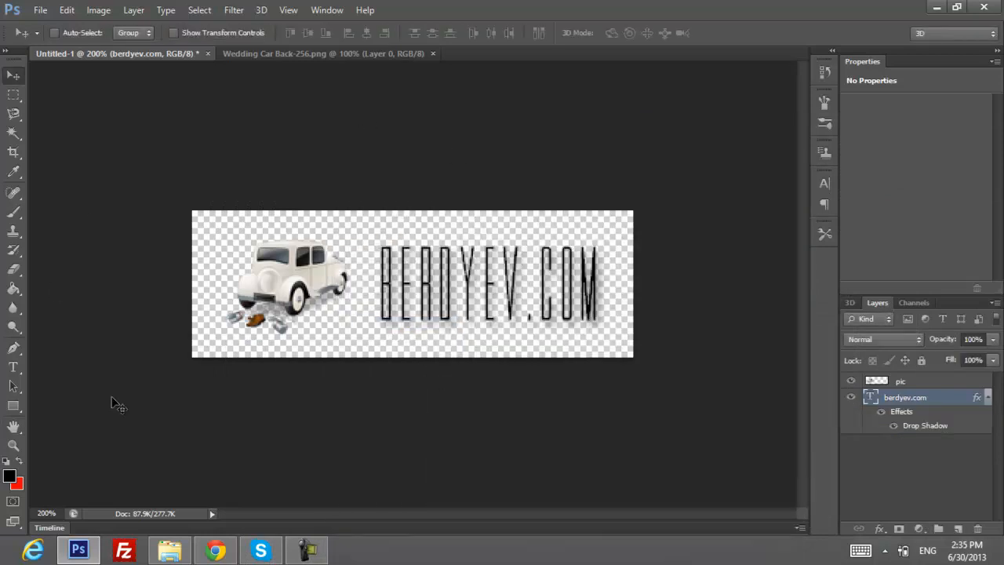
pyautogui.moveTo(100, 259)
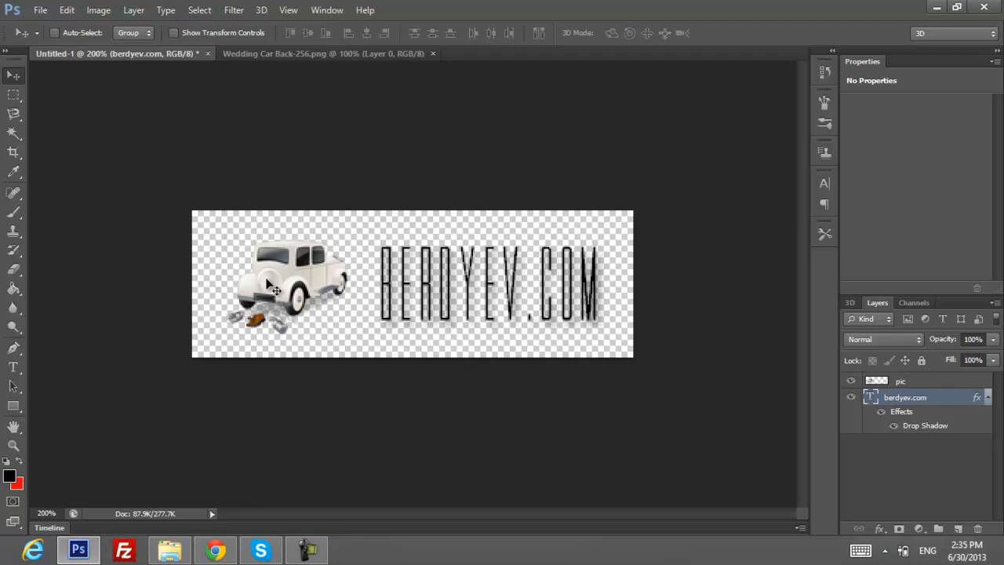
pyautogui.moveTo(287, 236)
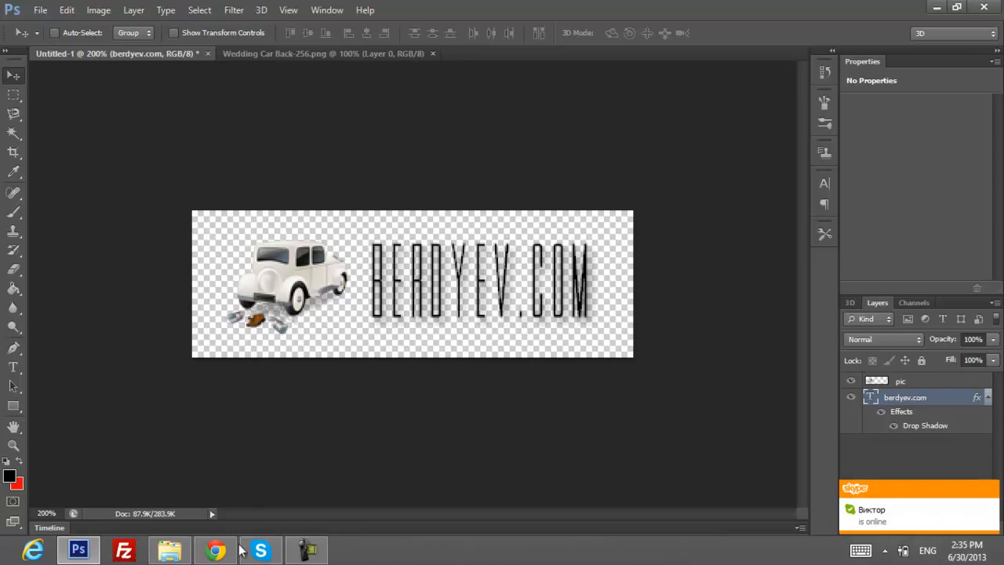
# Step: Search Google Images for 'effects png' in a new Chrome tab
pyautogui.click(216, 549)
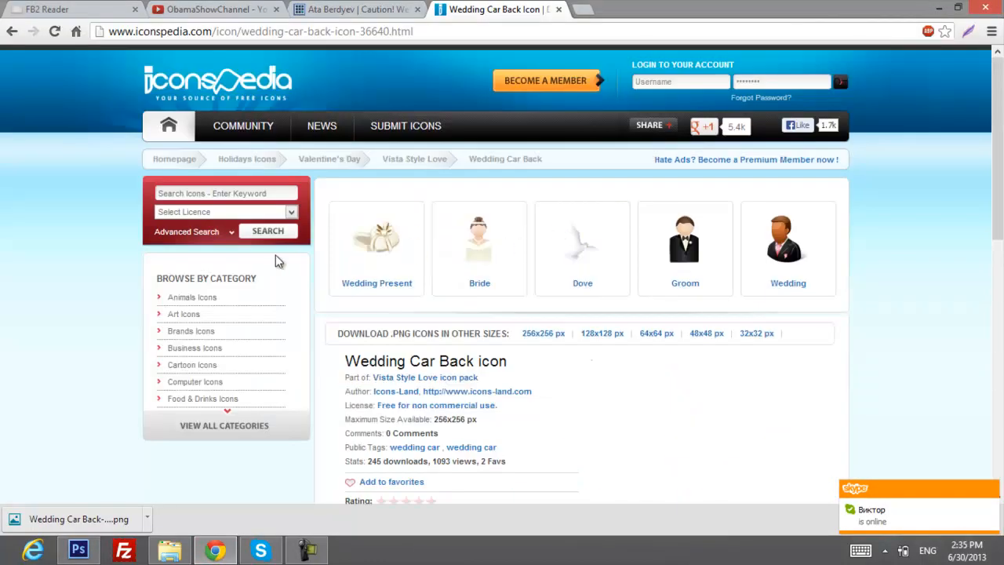
pyautogui.moveTo(584, 9)
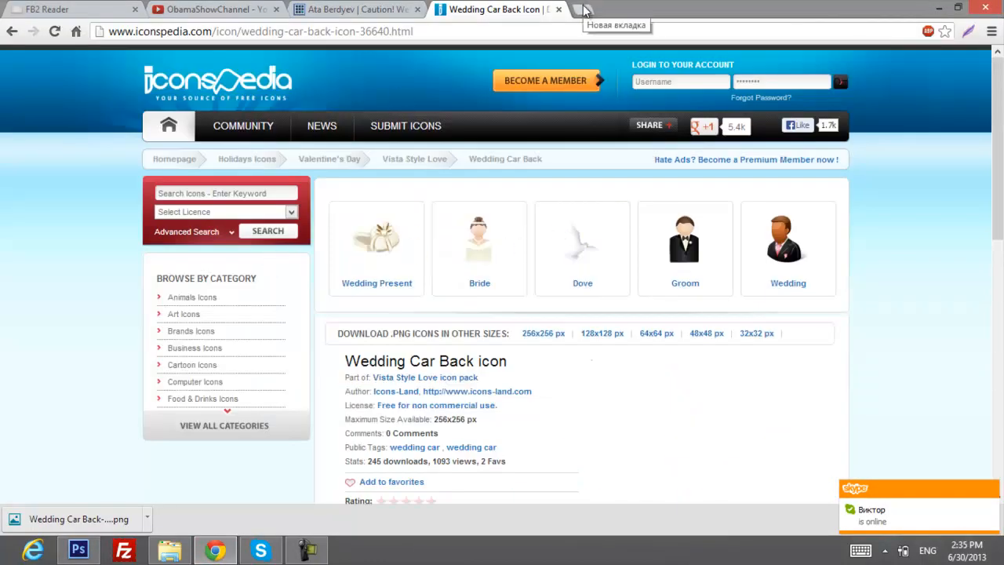
pyautogui.click(585, 8)
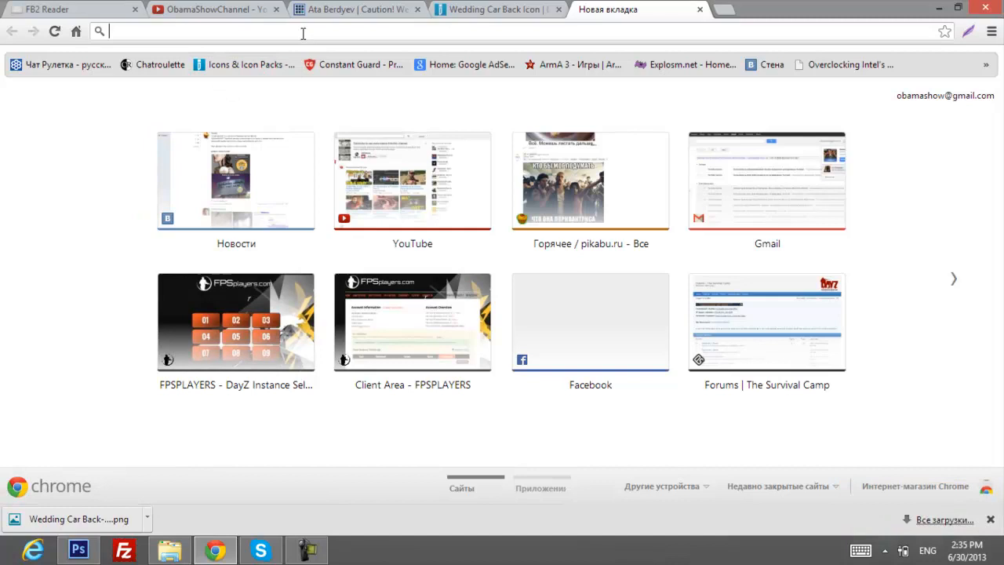
pyautogui.write('effecth')
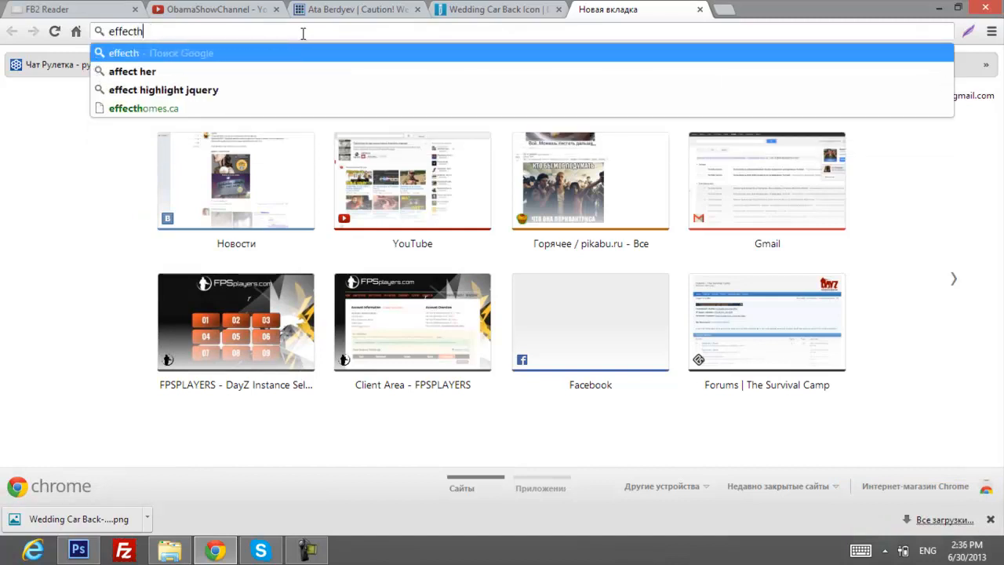
pyautogui.press('Return')
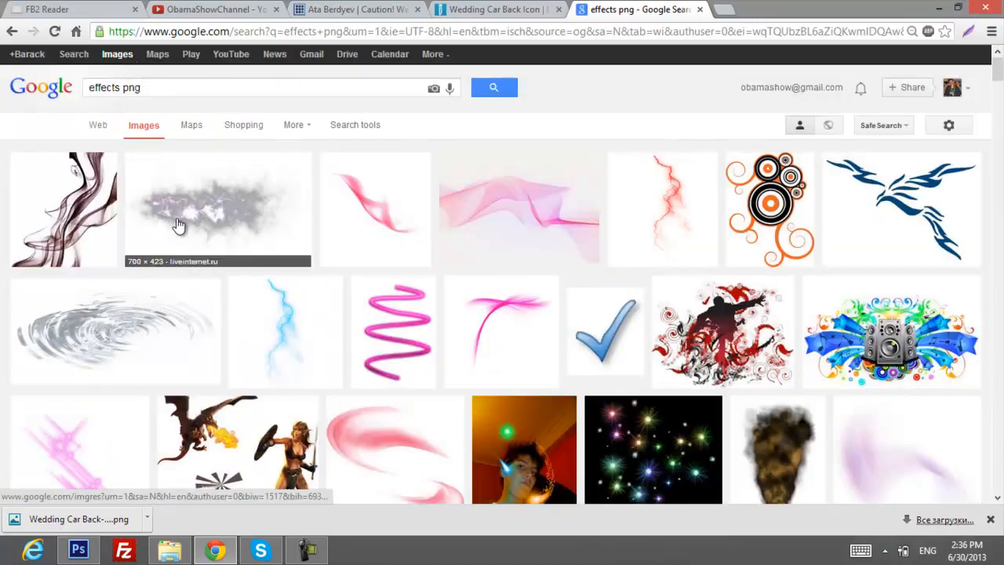
# Step: Find the blue flare image in the results and save it to the Desktop as 2.png
pyautogui.scroll(-3)
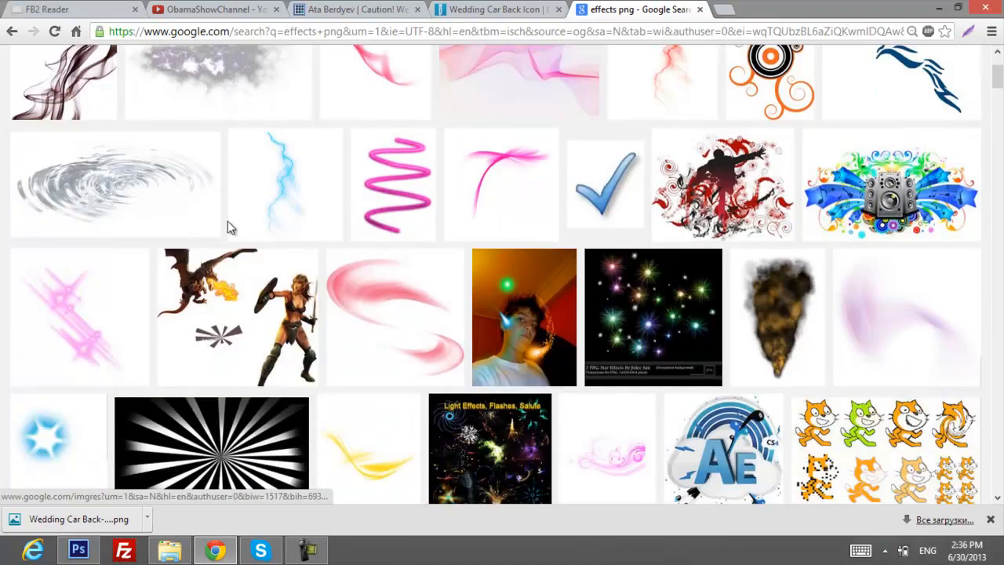
pyautogui.moveTo(306, 247)
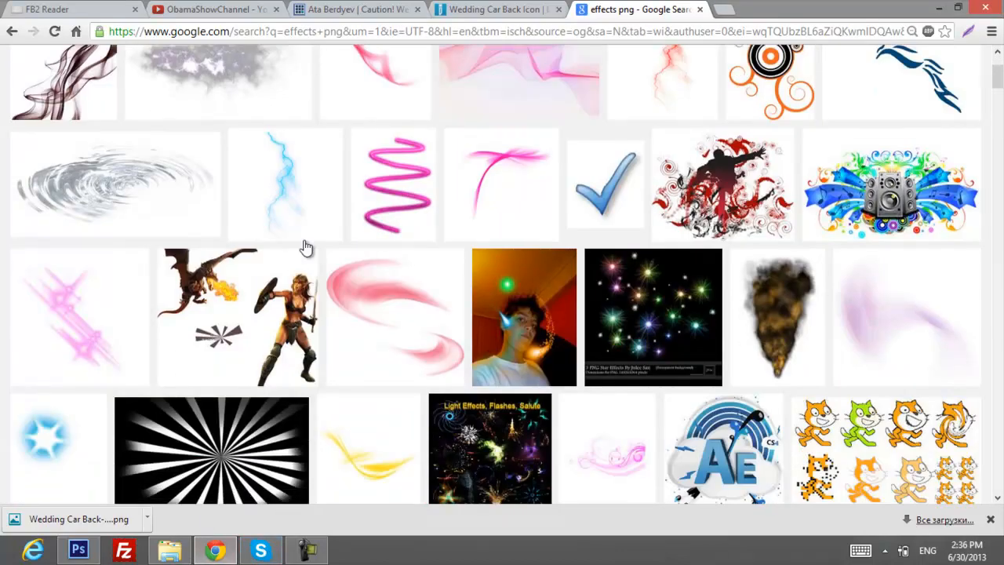
pyautogui.scroll(-3)
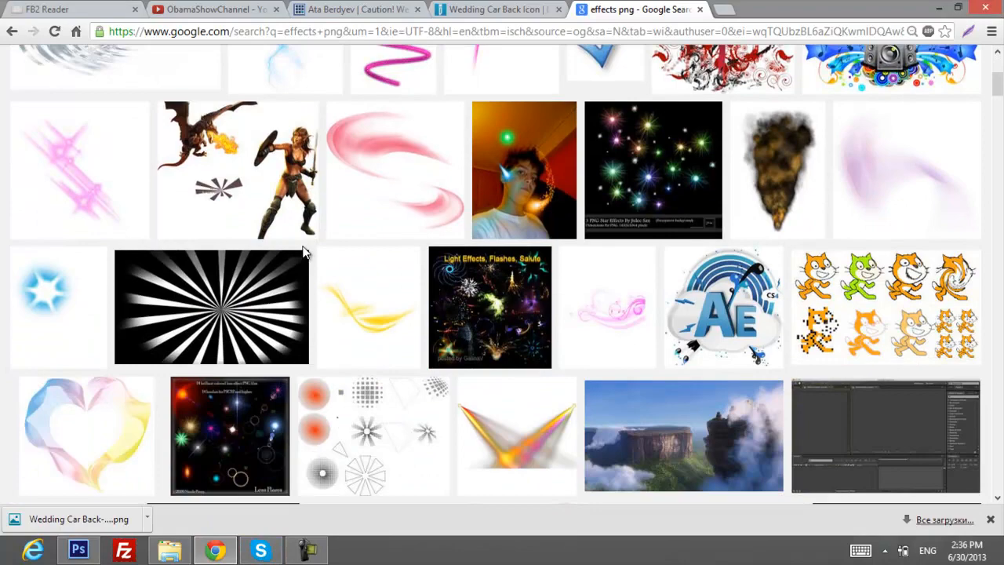
pyautogui.scroll(-3)
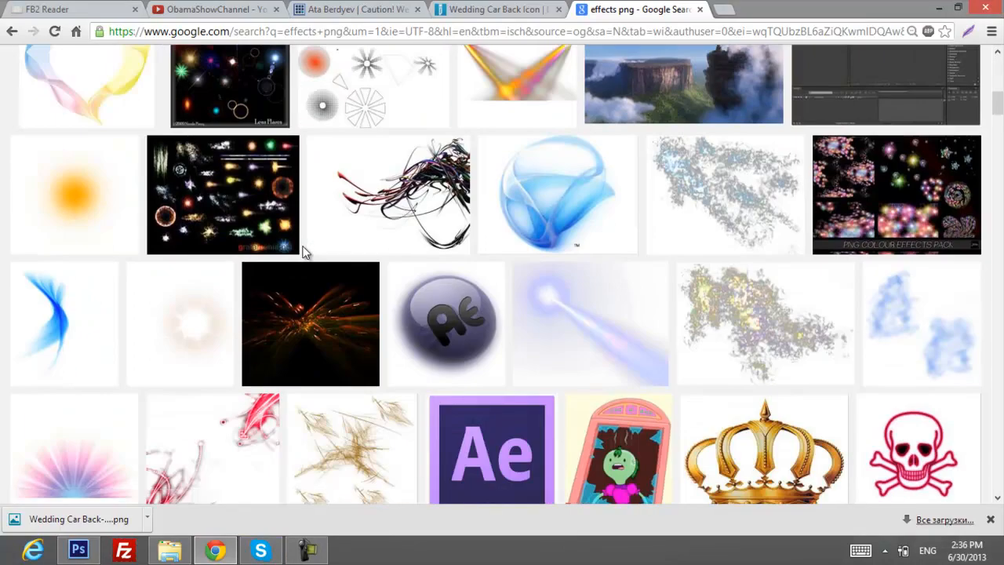
pyautogui.scroll(-3)
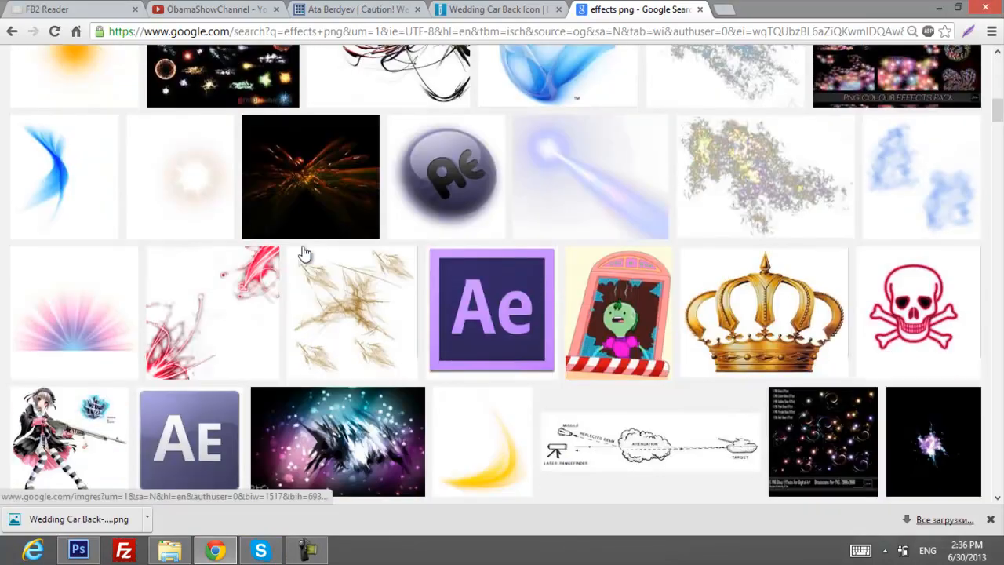
pyautogui.moveTo(494, 269)
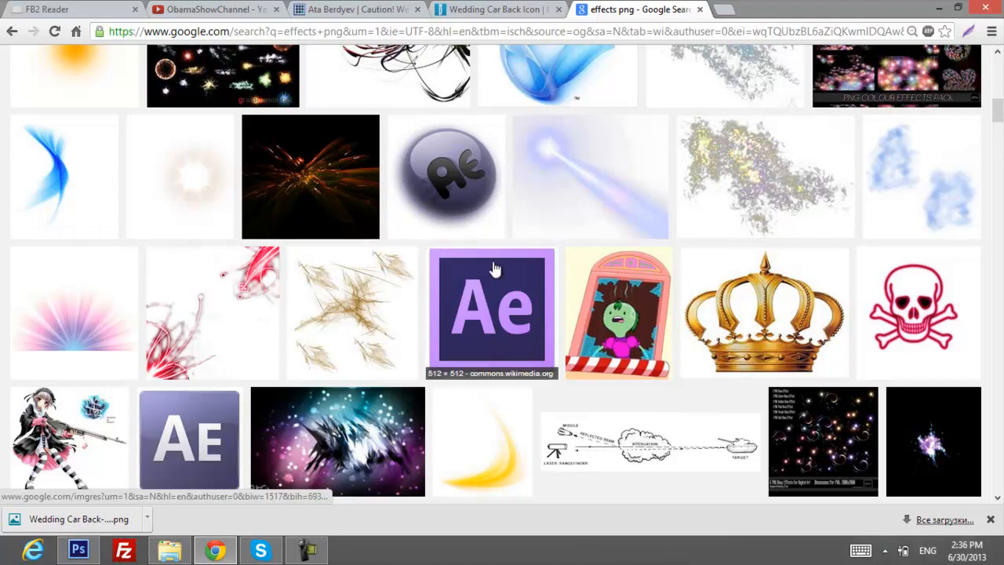
pyautogui.scroll(-3)
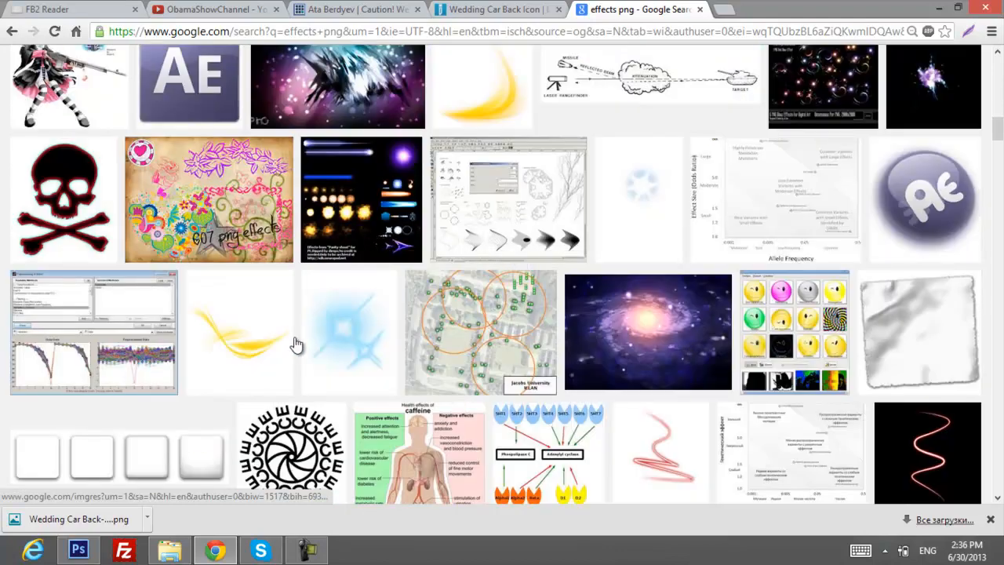
pyautogui.scroll(-3)
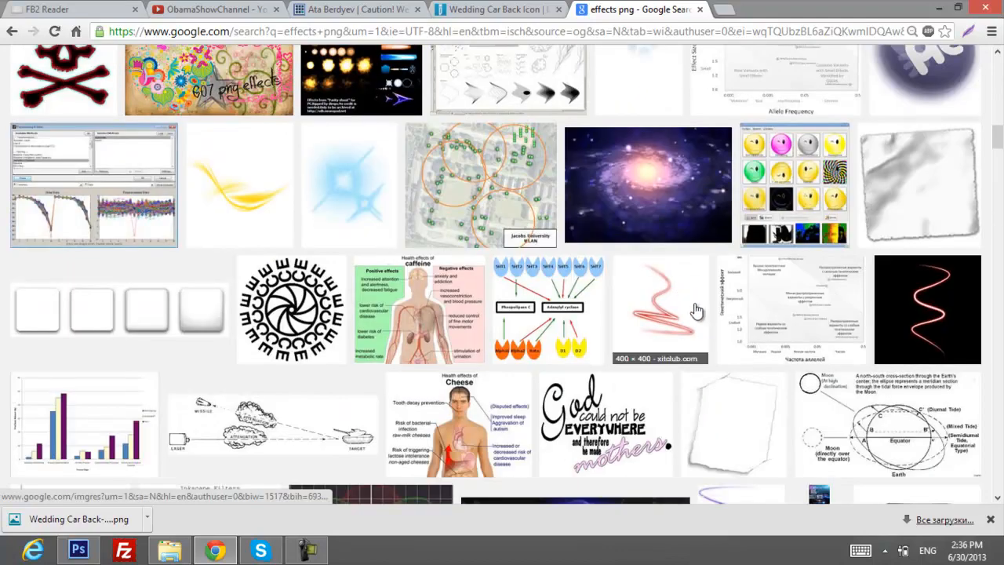
pyautogui.moveTo(569, 363)
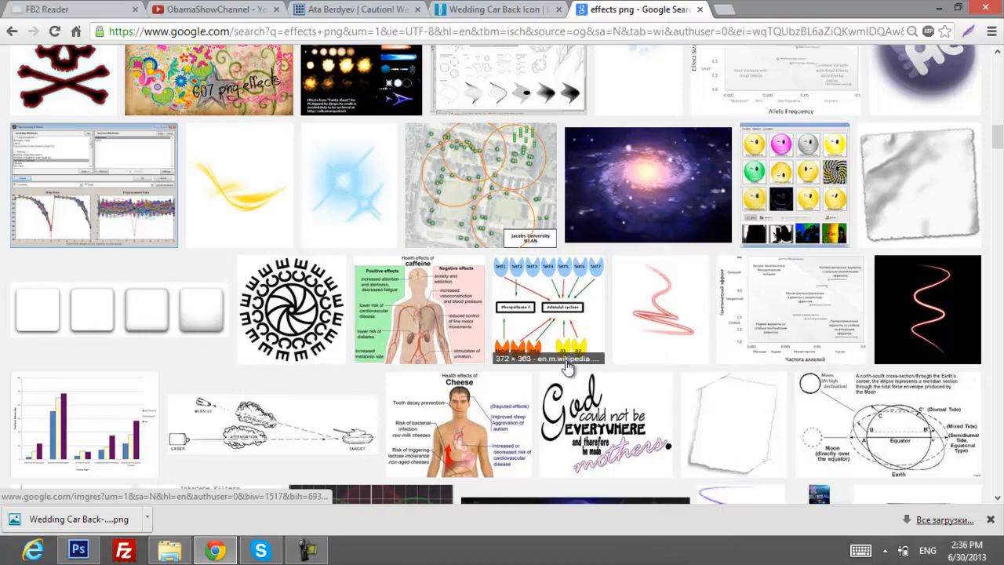
pyautogui.moveTo(380, 188)
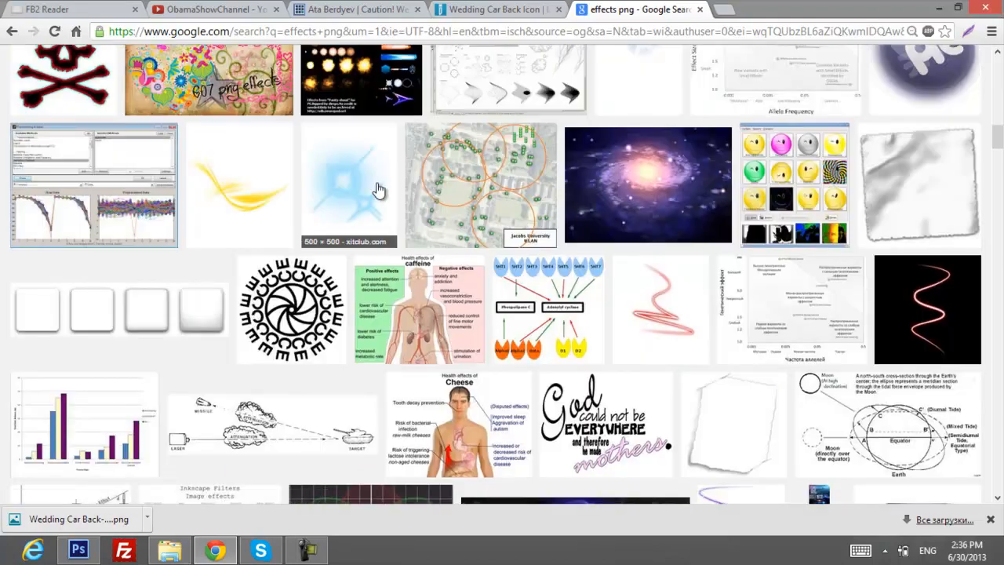
pyautogui.scroll(-3)
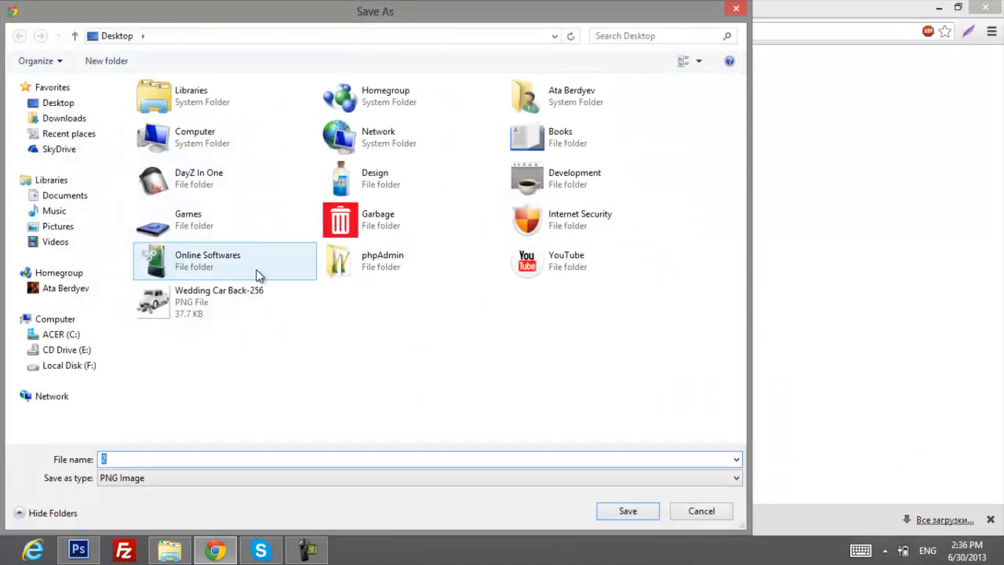
pyautogui.click(627, 511)
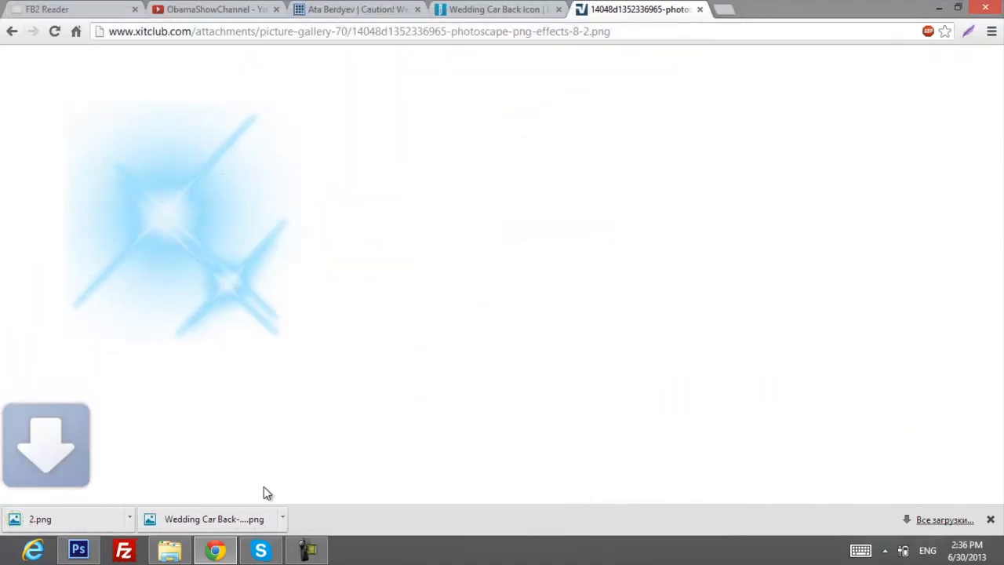
pyautogui.click(78, 550)
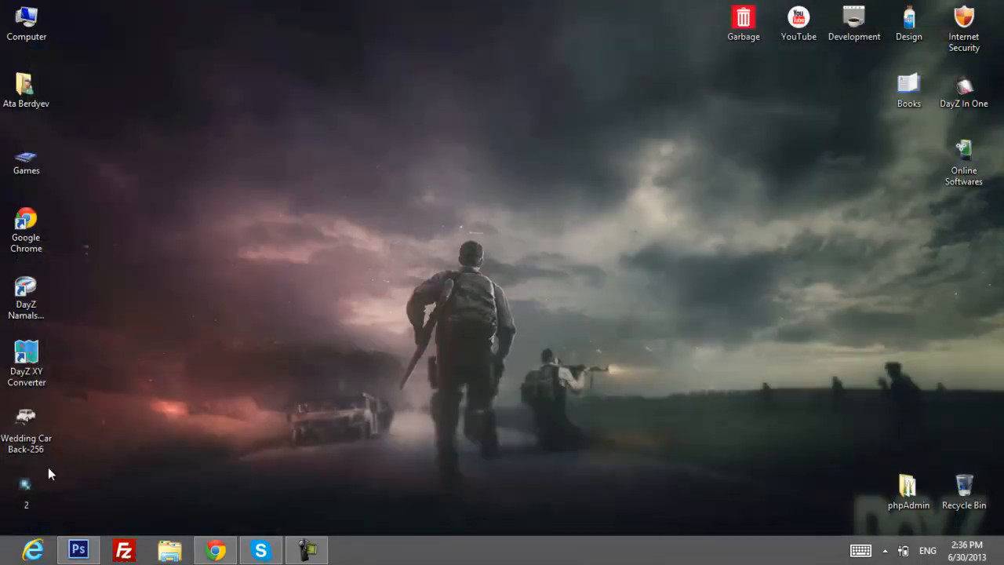
# Step: Open the downloaded blue flare image 2.png in Photoshop from its desktop right-click menu
pyautogui.rightClick(26, 483)
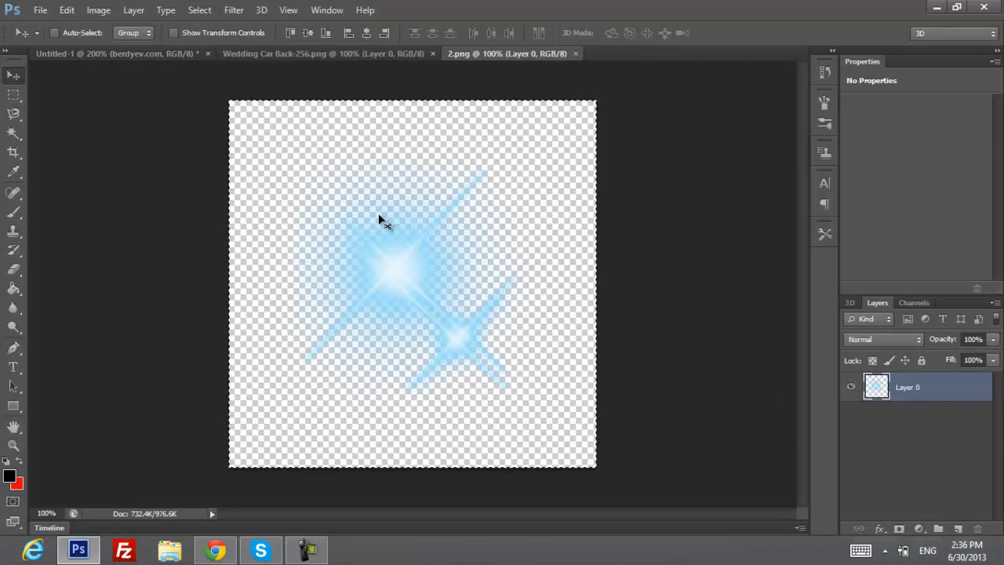
pyautogui.click(432, 54)
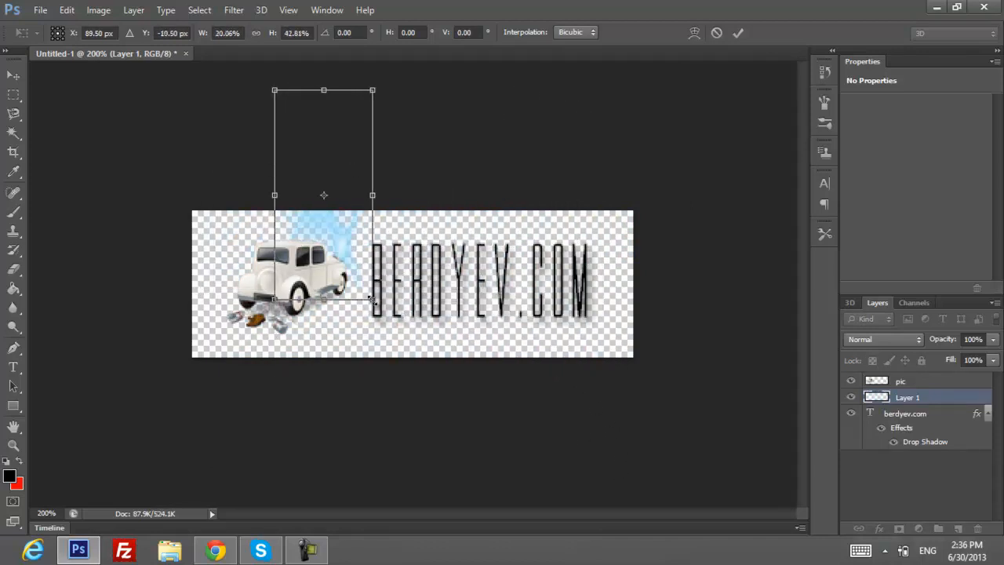
# Step: Scale down the blue flare and position it beside the car at the start of BERDYEV.COM
pyautogui.moveTo(373, 195); pyautogui.dragTo(575, 391)
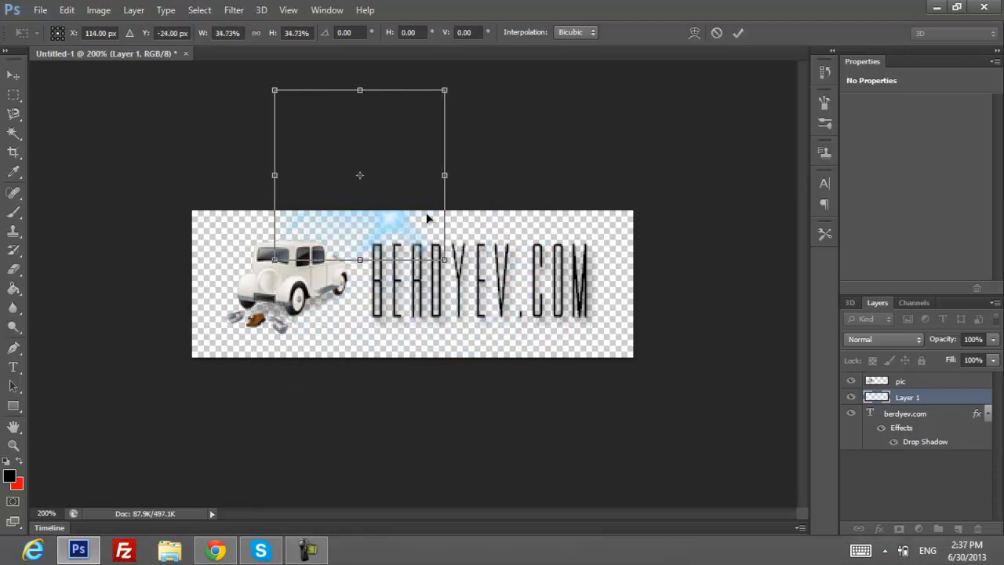
pyautogui.moveTo(359, 174); pyautogui.dragTo(480, 272)
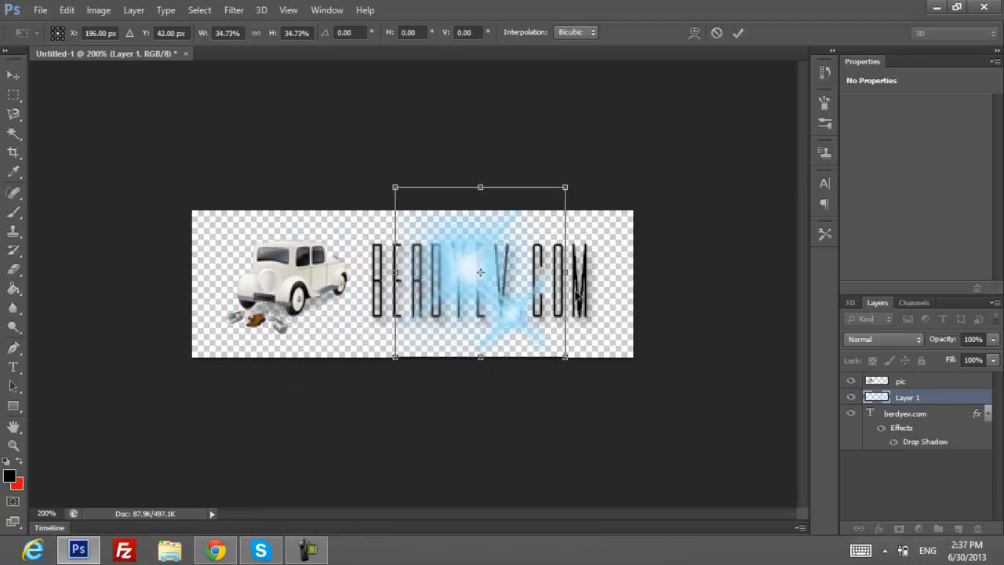
pyautogui.moveTo(564, 356); pyautogui.dragTo(505, 298)
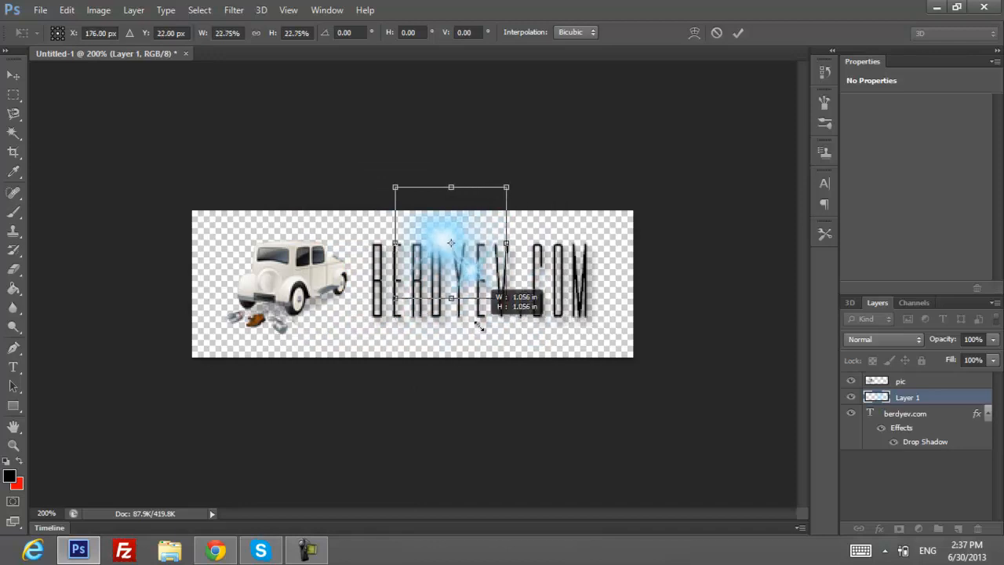
pyautogui.moveTo(451, 242); pyautogui.dragTo(536, 280)
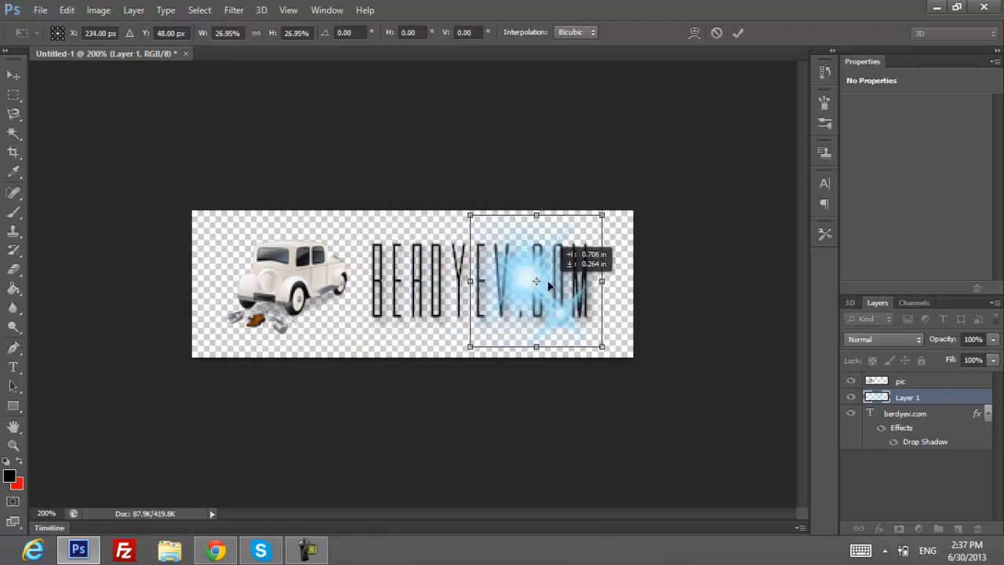
pyautogui.moveTo(536, 281); pyautogui.dragTo(547, 289)
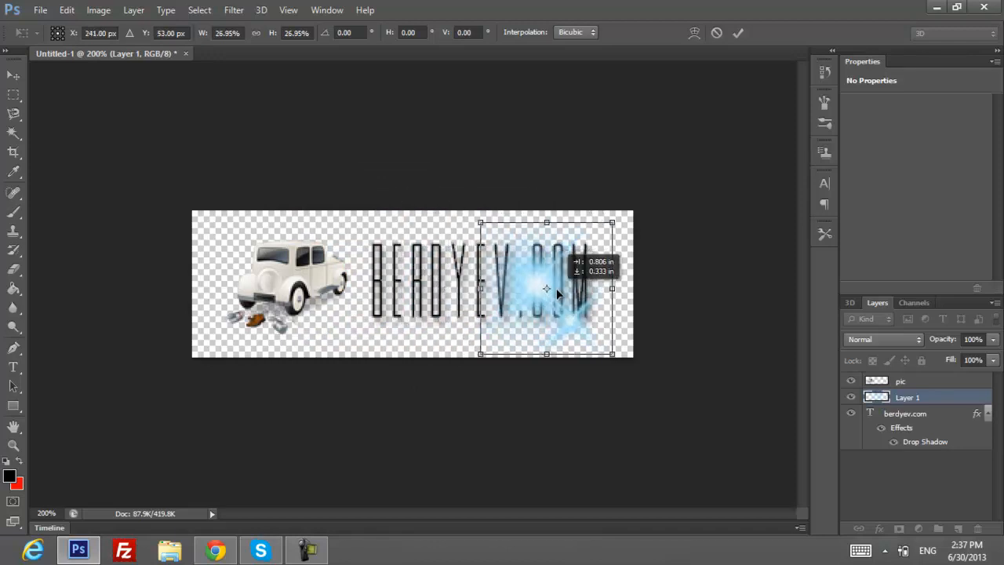
pyautogui.moveTo(547, 288); pyautogui.dragTo(352, 294)
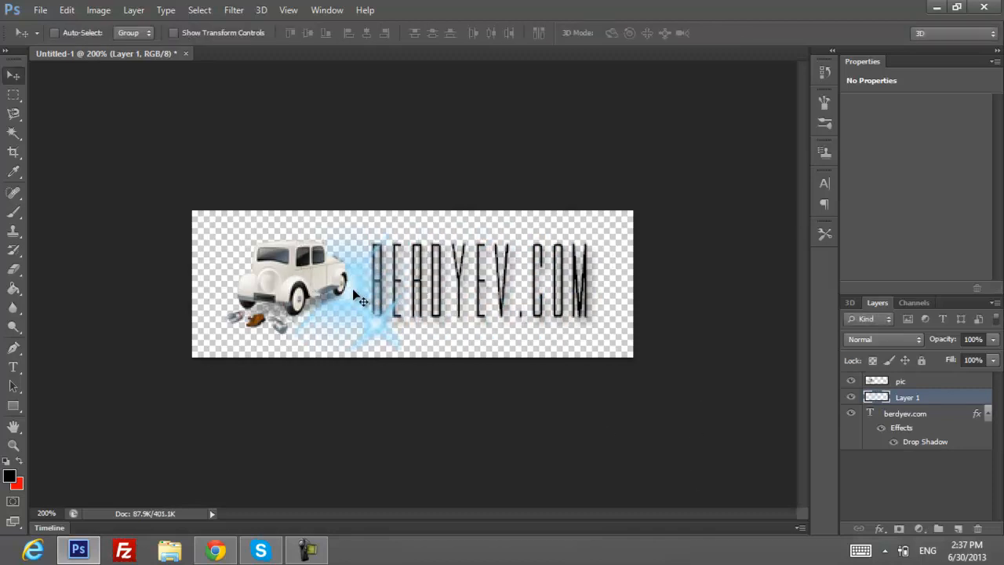
pyautogui.moveTo(451, 247)
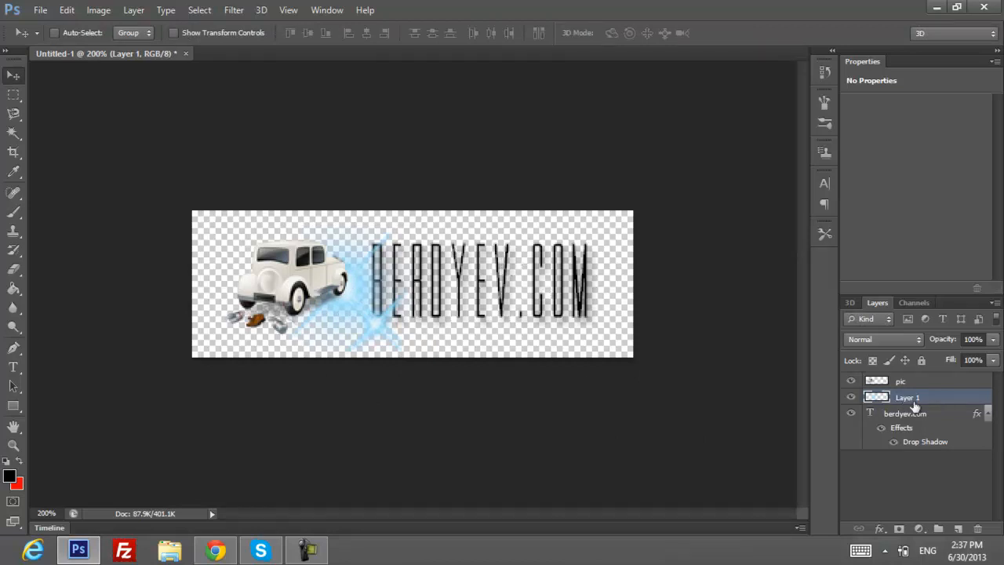
# Step: Move Layer 1 below the berdyev.com text layer and set its opacity to 85%
pyautogui.moveTo(908, 397); pyautogui.dragTo(908, 442)
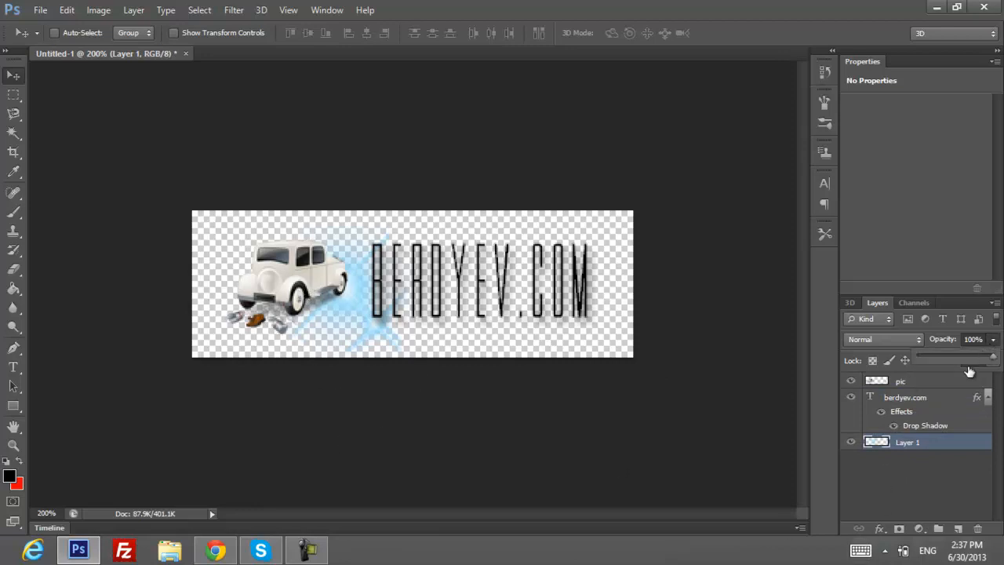
pyautogui.moveTo(993, 357); pyautogui.dragTo(966, 358)
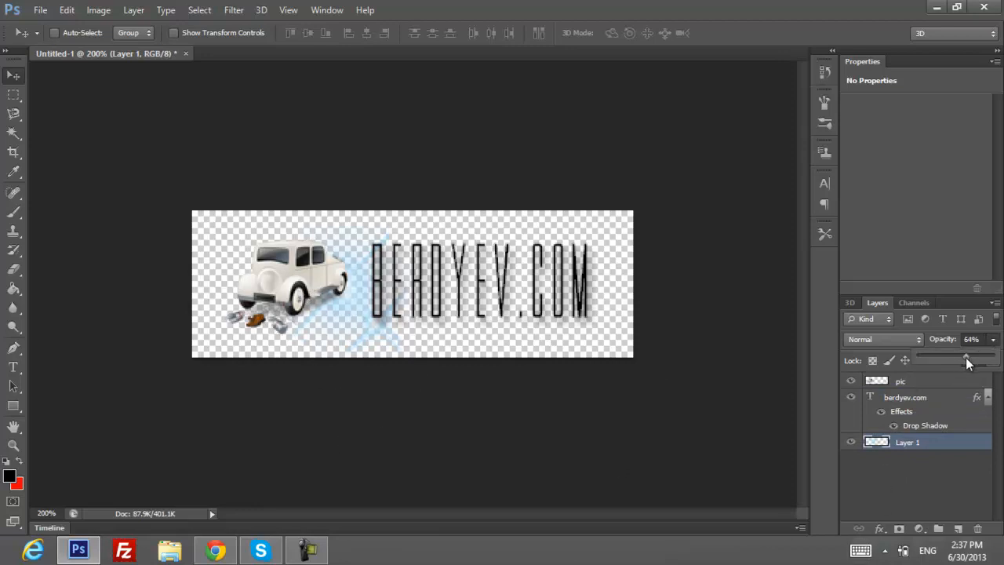
pyautogui.moveTo(965, 358); pyautogui.dragTo(981, 359)
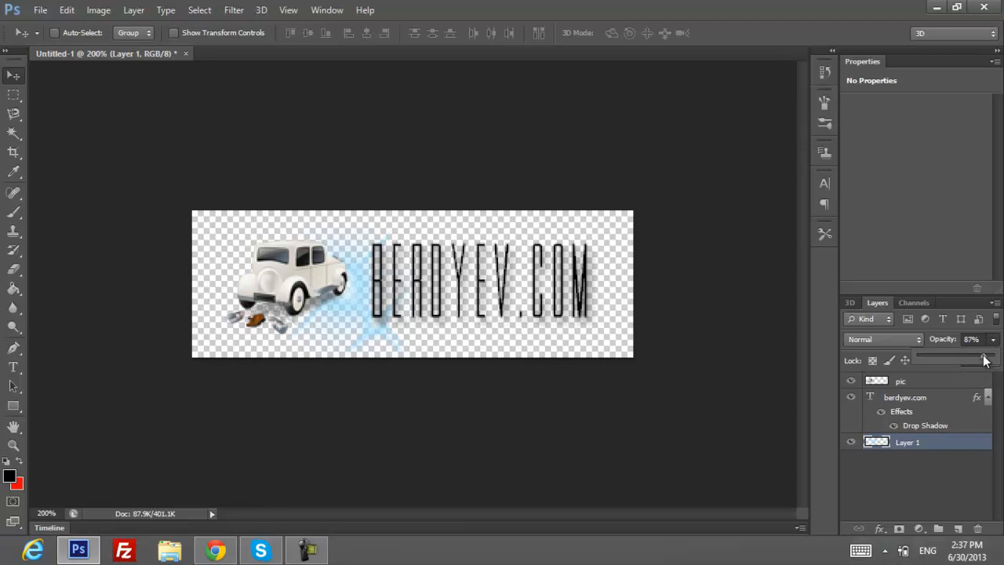
pyautogui.moveTo(957, 360); pyautogui.dragTo(981, 360)
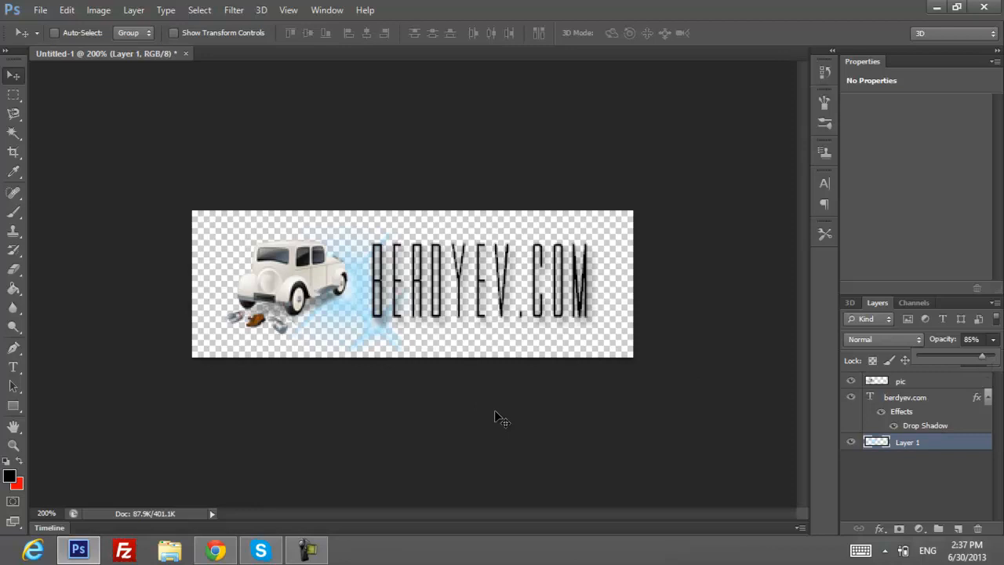
pyautogui.moveTo(635, 459)
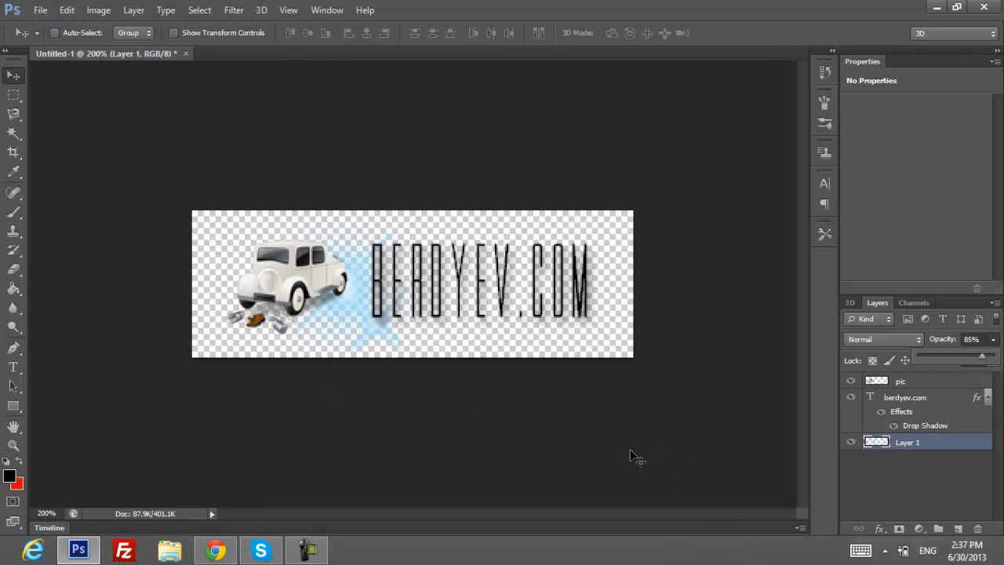
pyautogui.moveTo(217, 538)
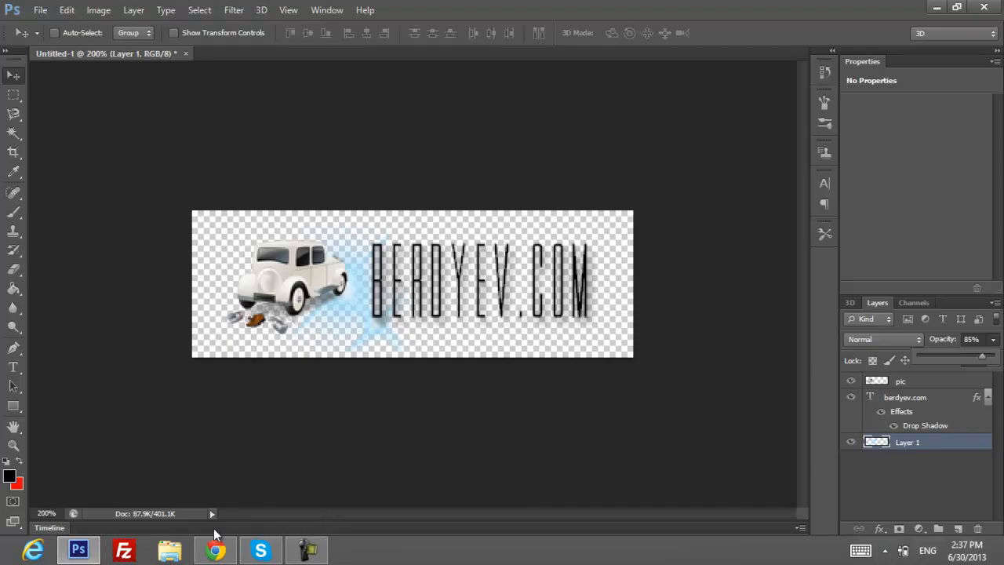
# Step: Close Chrome's downloads bar and filter the IconsPedia car results to Free for personal use
pyautogui.click(214, 549)
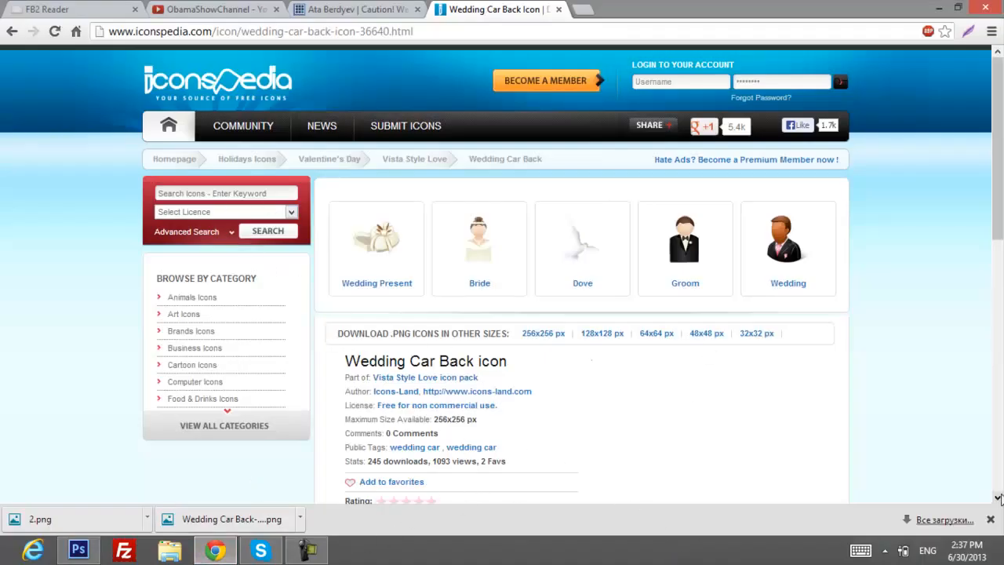
pyautogui.click(990, 519)
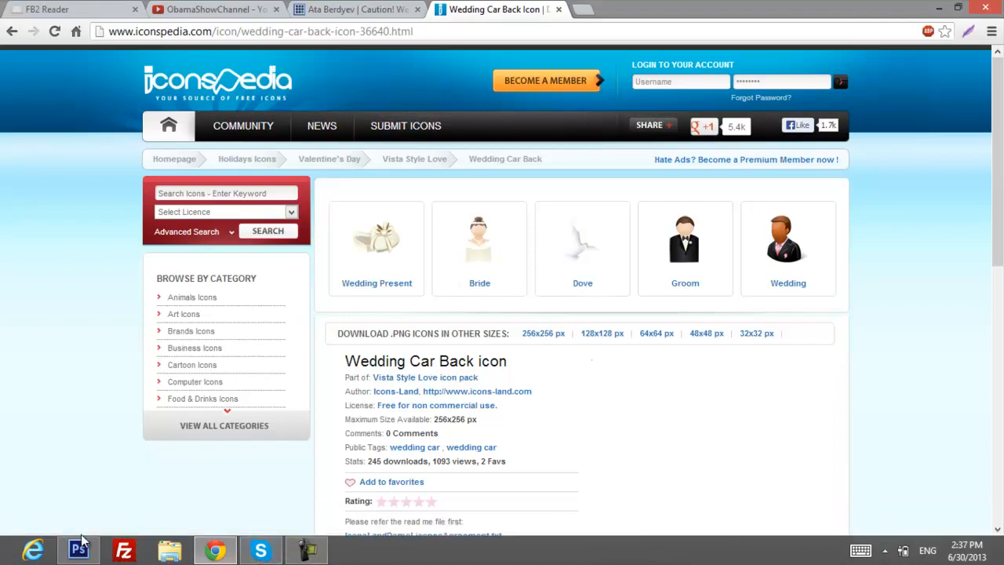
pyautogui.click(78, 550)
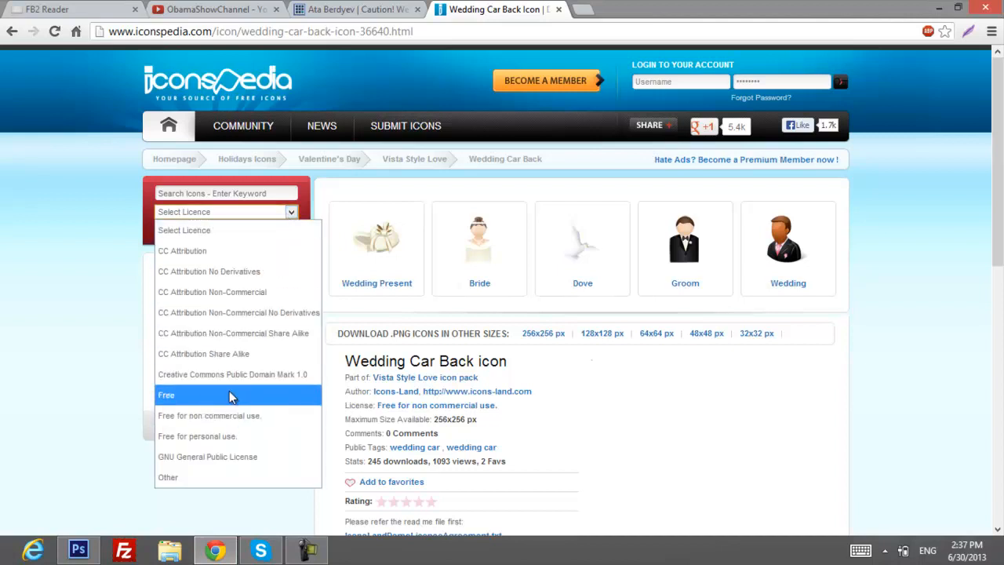
pyautogui.moveTo(227, 415)
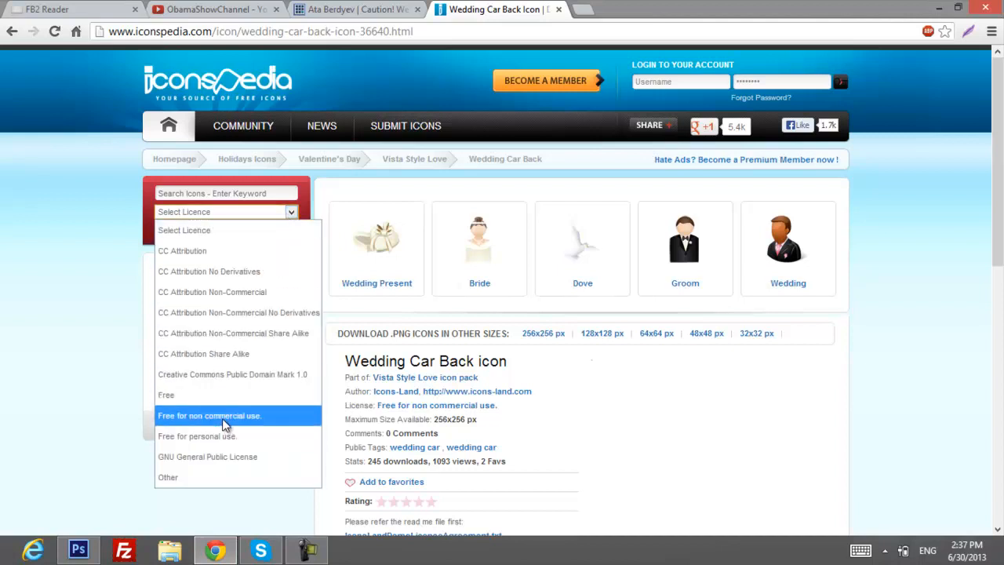
pyautogui.moveTo(232, 436)
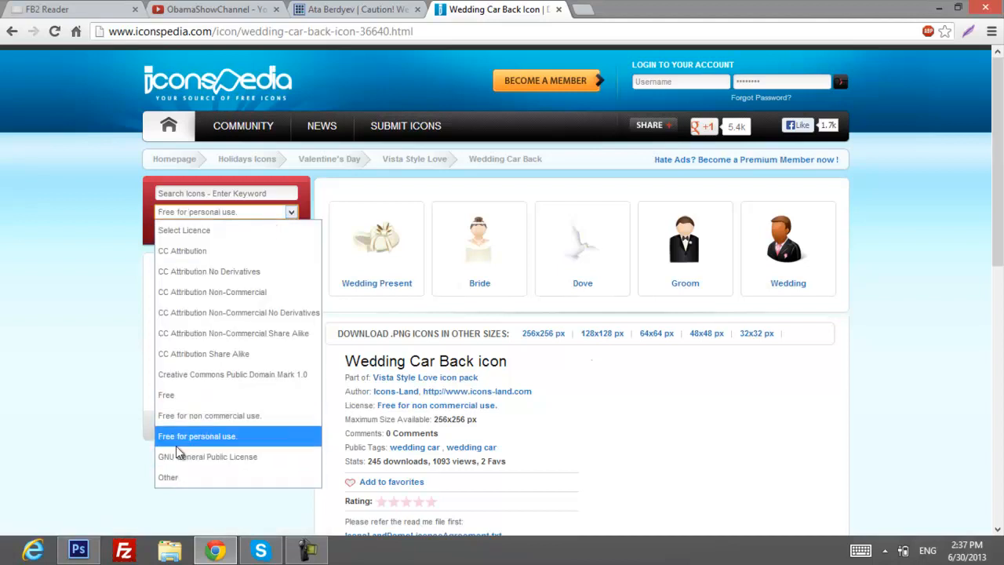
pyautogui.click(197, 436)
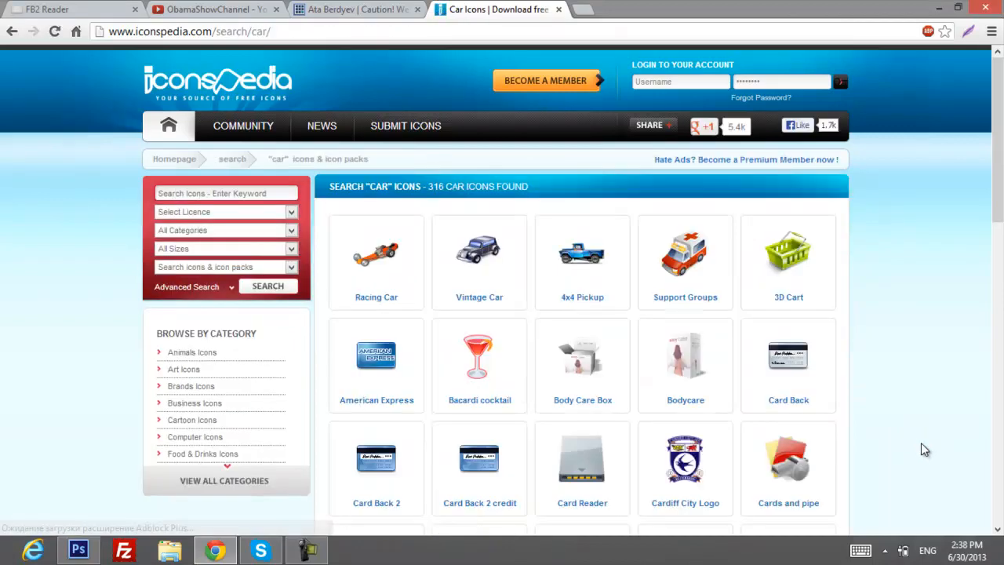
pyautogui.scroll(-3)
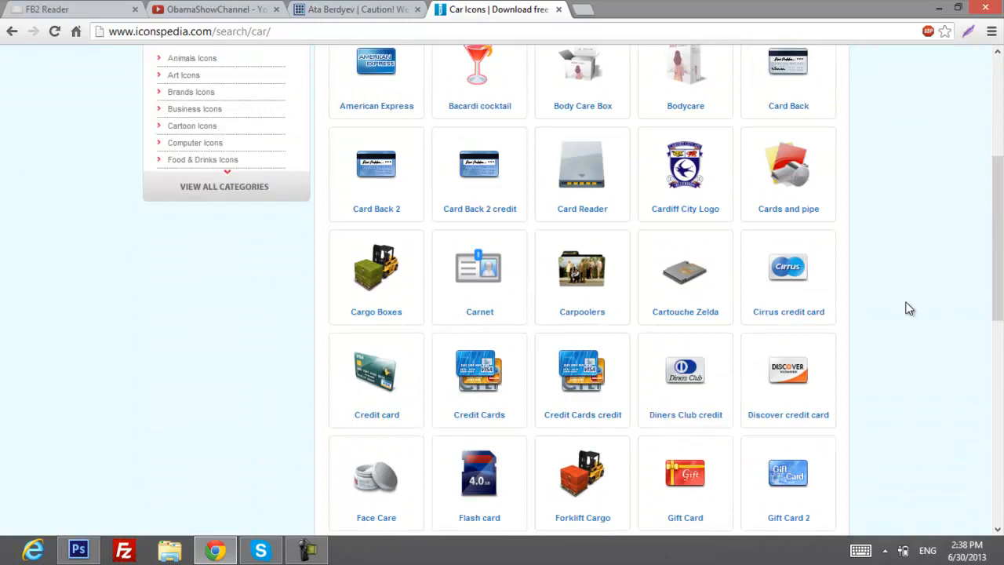
pyautogui.scroll(3)
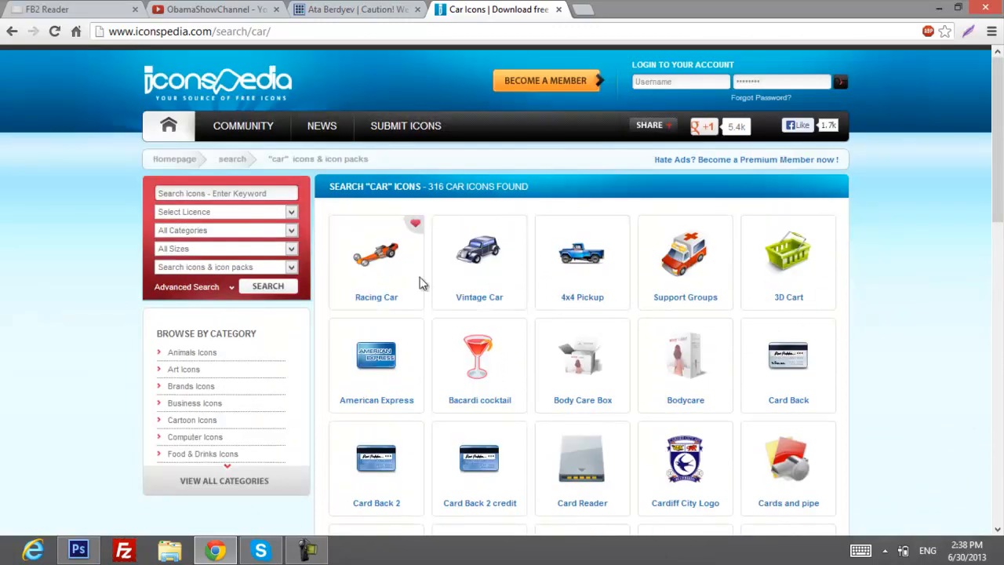
pyautogui.scroll(-3)
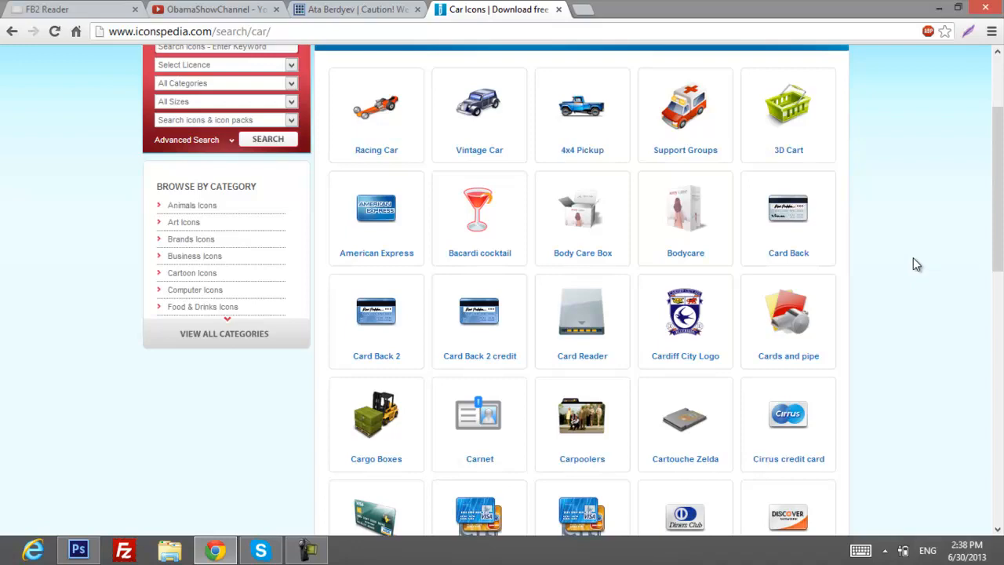
pyautogui.scroll(-3)
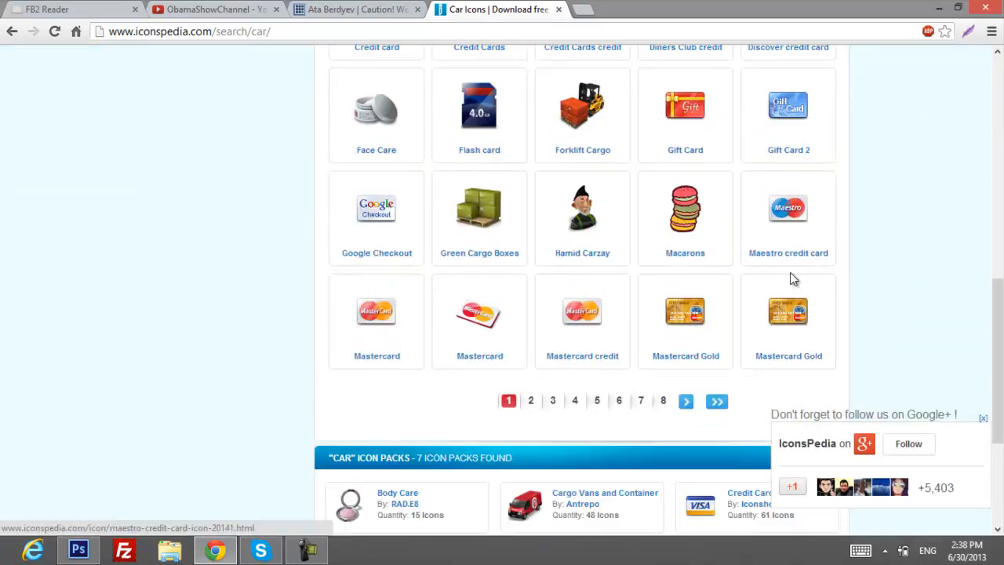
pyautogui.scroll(3)
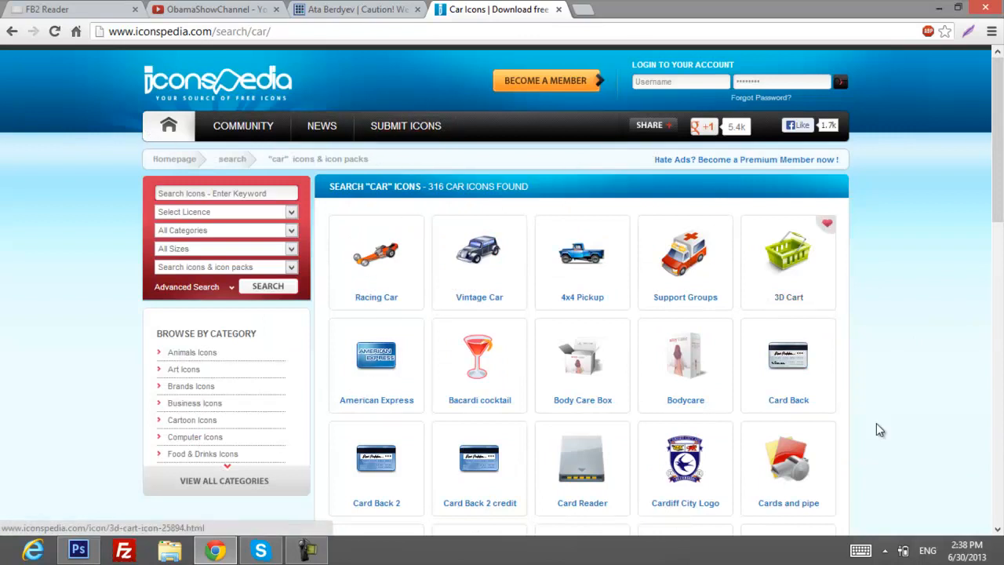
pyautogui.moveTo(906, 479)
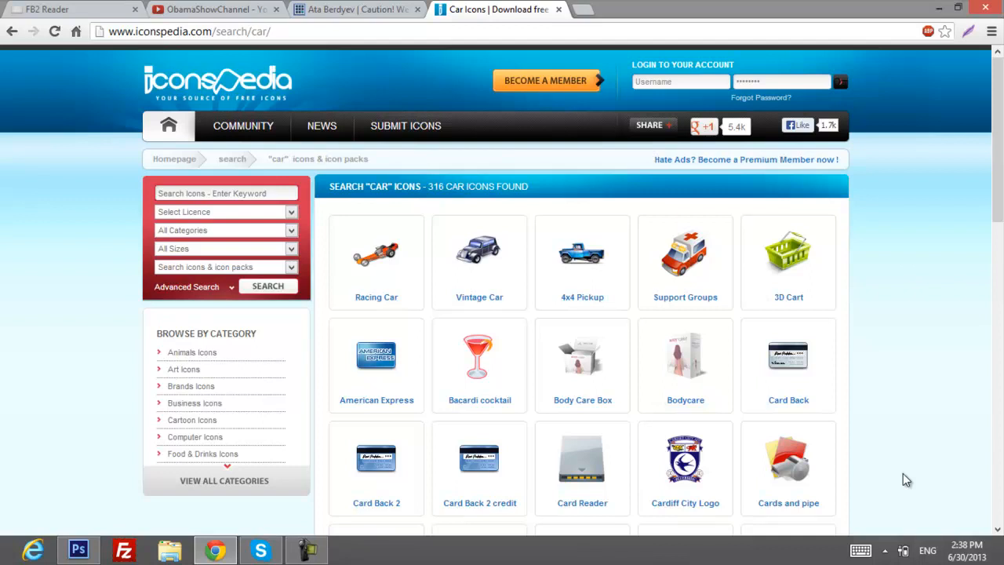
pyautogui.moveTo(907, 339)
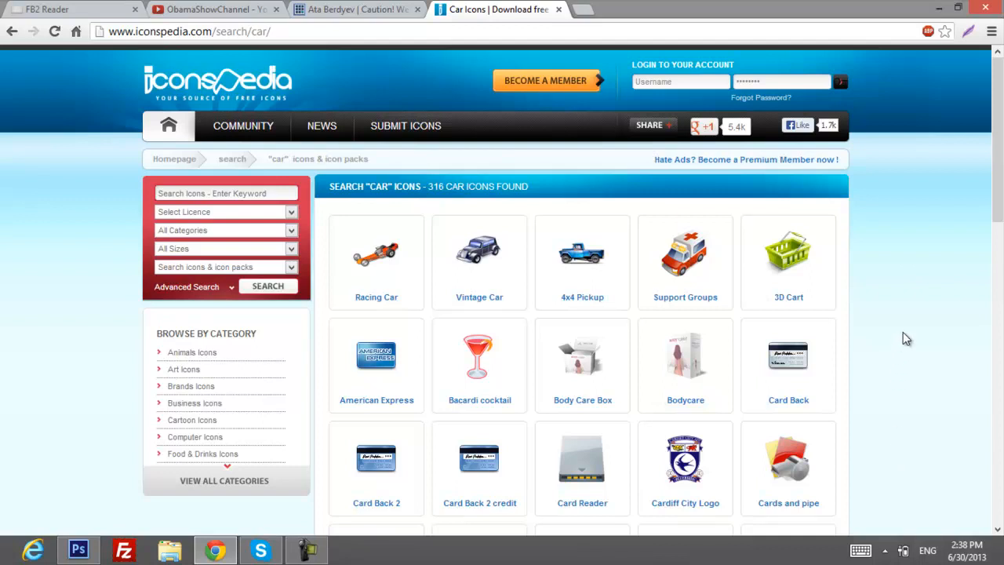
pyautogui.moveTo(897, 252)
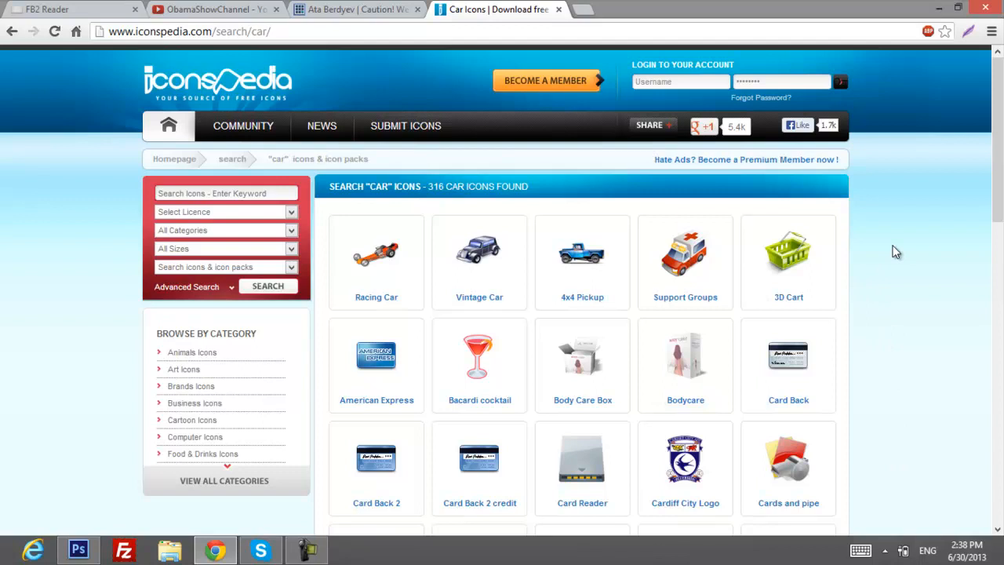
pyautogui.moveTo(906, 279)
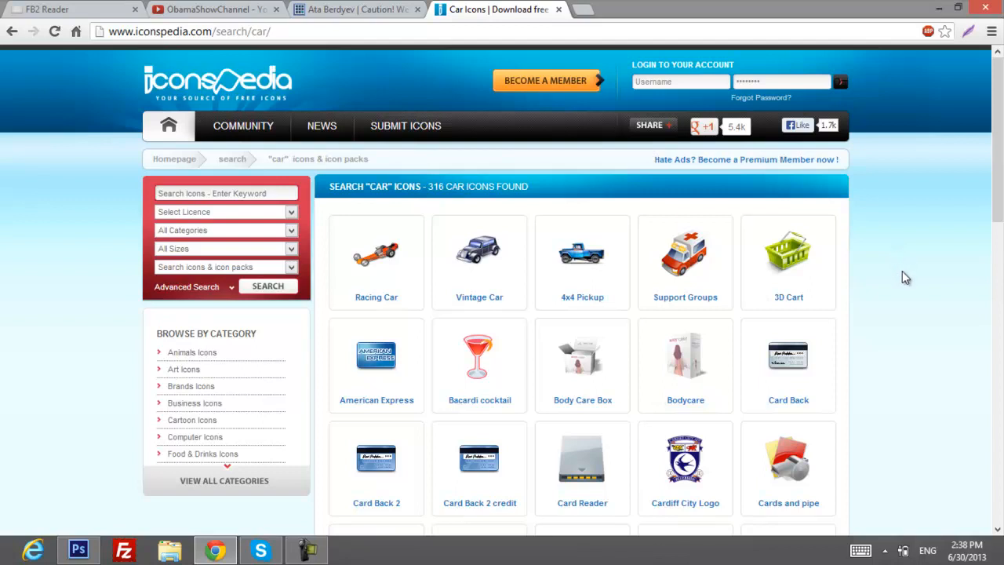
pyautogui.moveTo(874, 224)
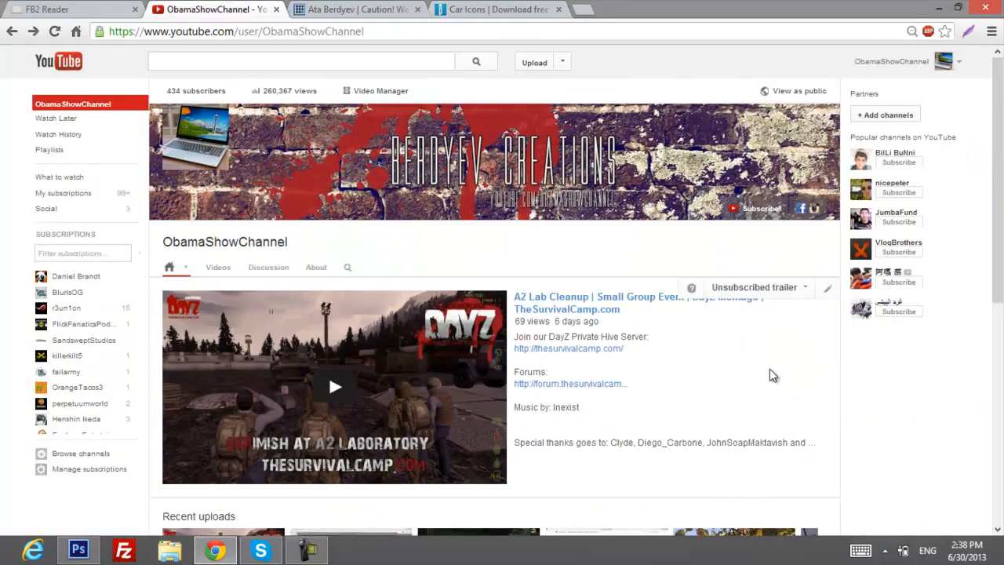
# Step: Scroll the ObamaShowChannel page down to its recent uploads and activities
pyautogui.scroll(-3)
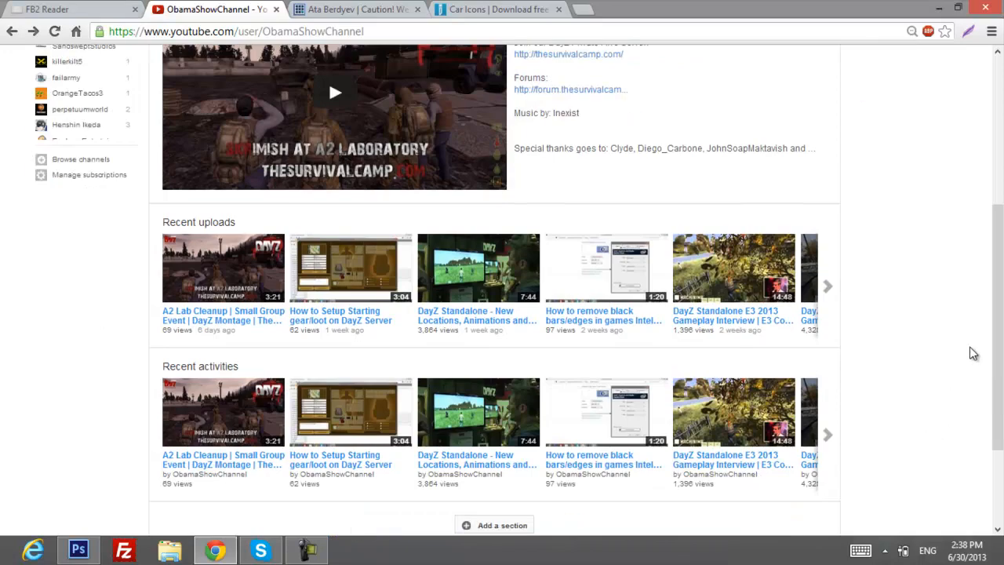